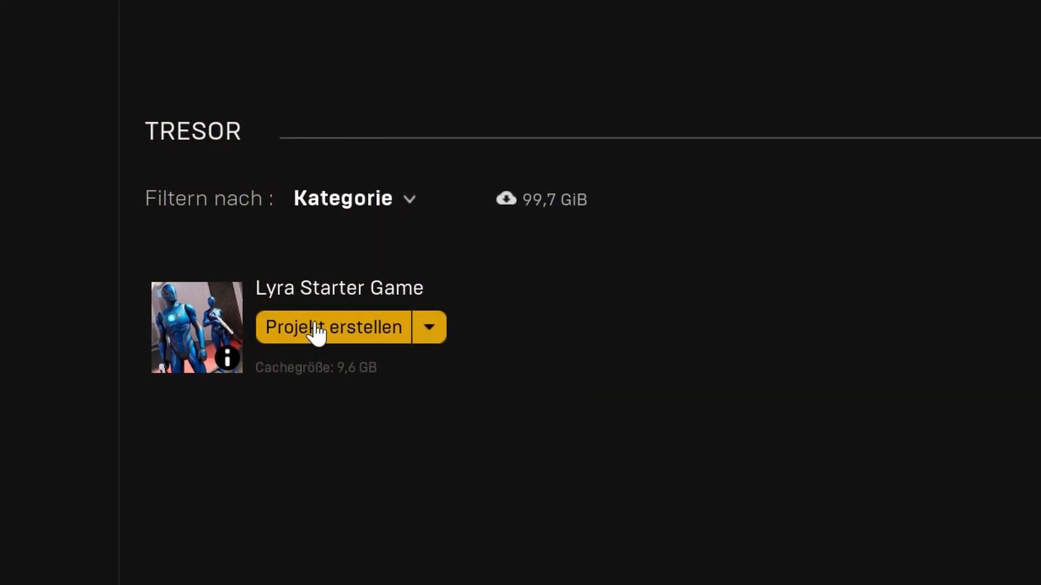
Create a Lyra Starter Game project named LyraStarterGameTest in D:/LyraStarterGameTest
left_click(331, 326)
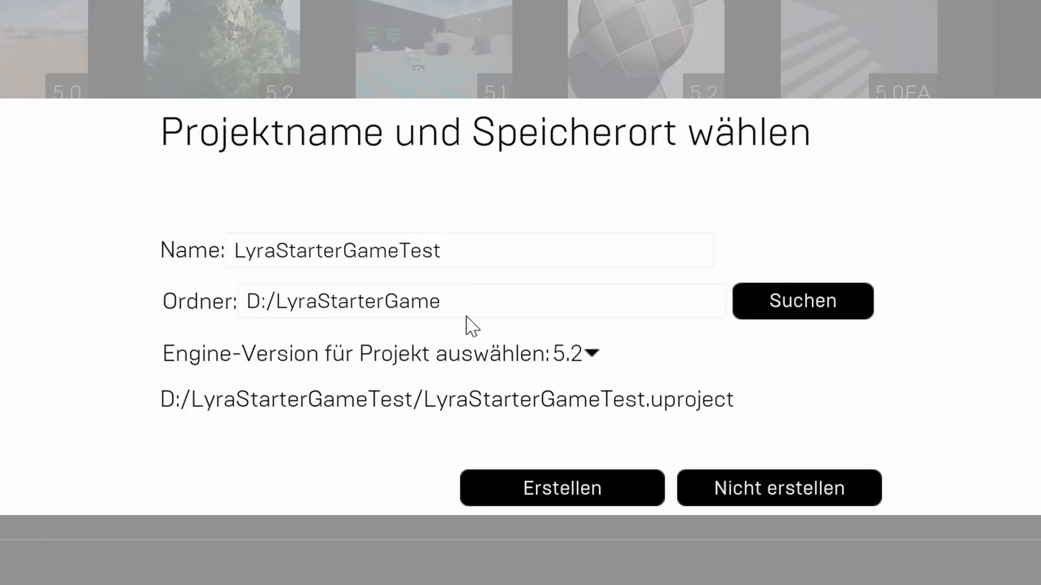
left_click(441, 301)
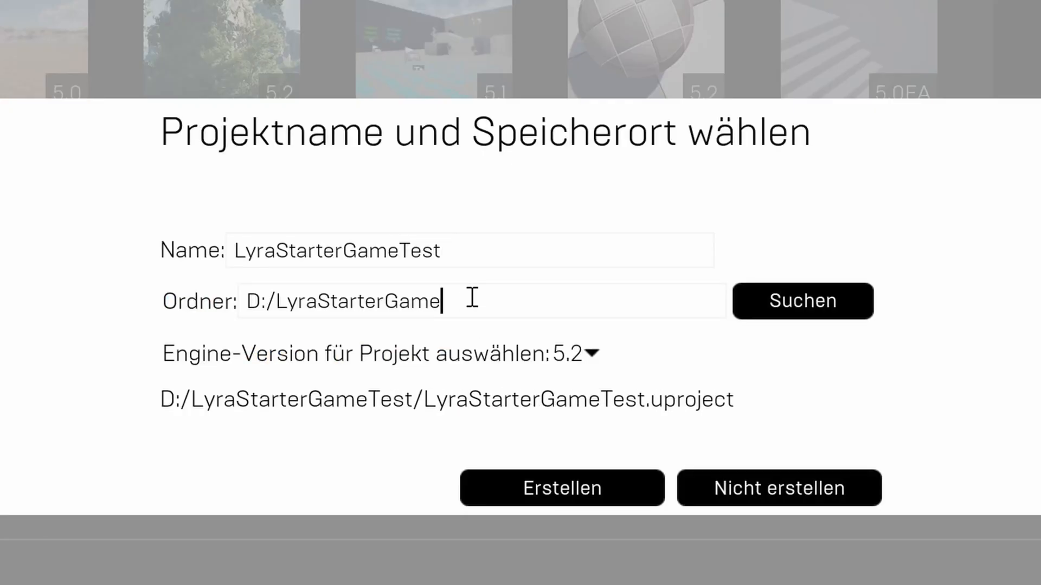
type("Test")
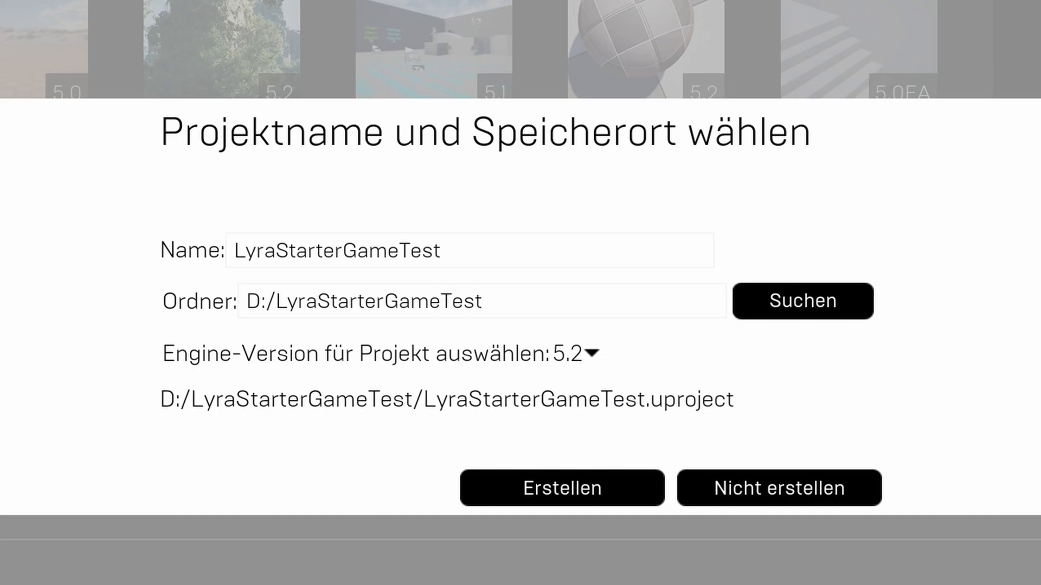
mouse_move(561, 488)
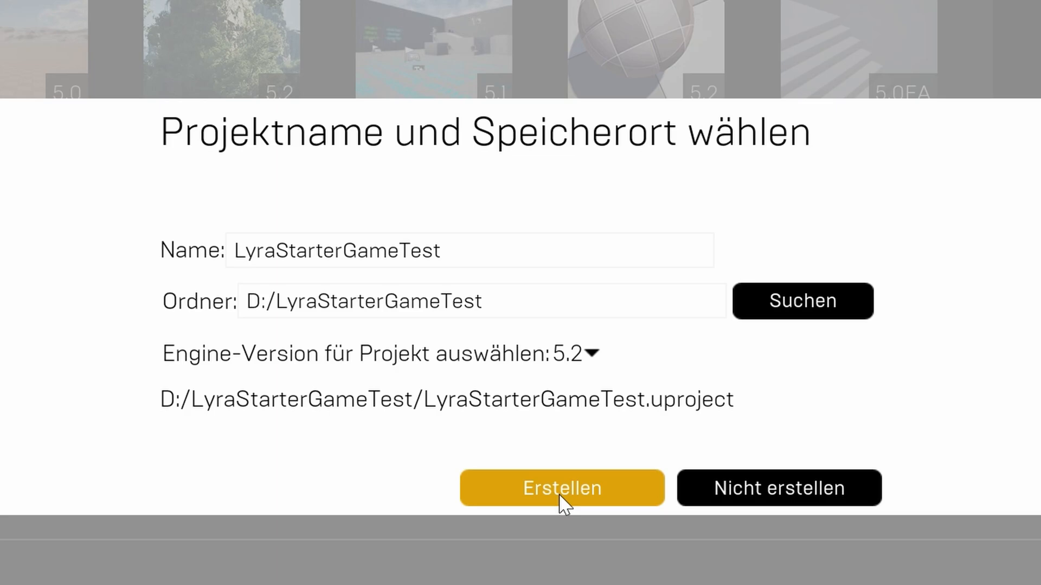
left_click(561, 488)
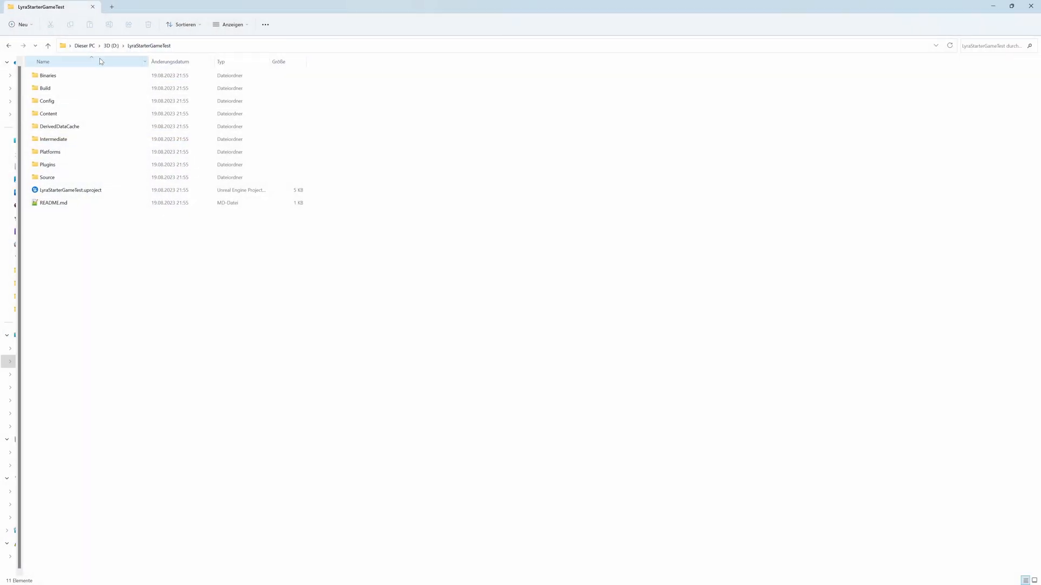
Switch LyraStarterGameTest.uproject to Unreal Engine version 5.2
left_click(70, 189)
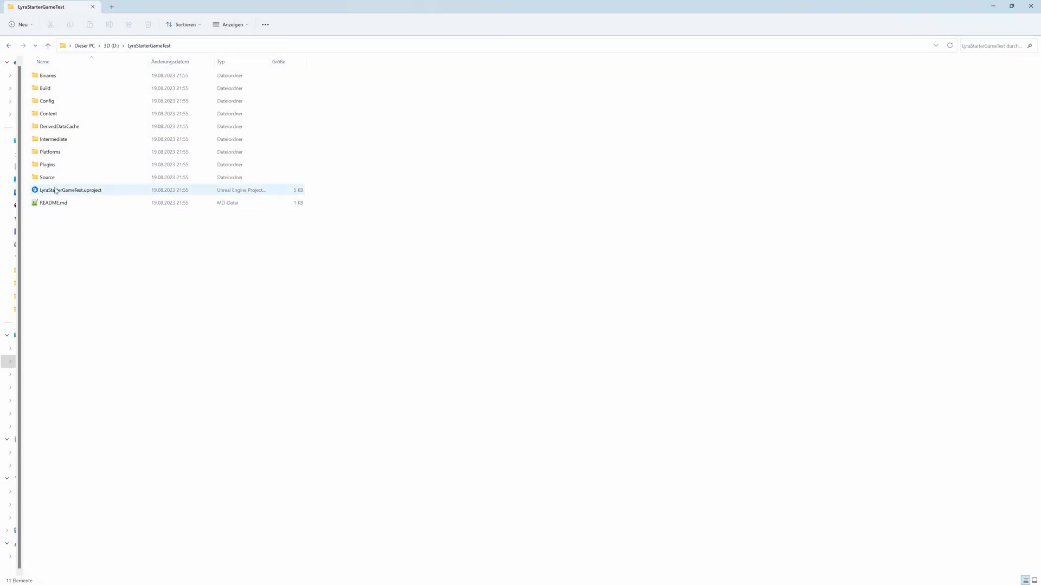
right_click(69, 190)
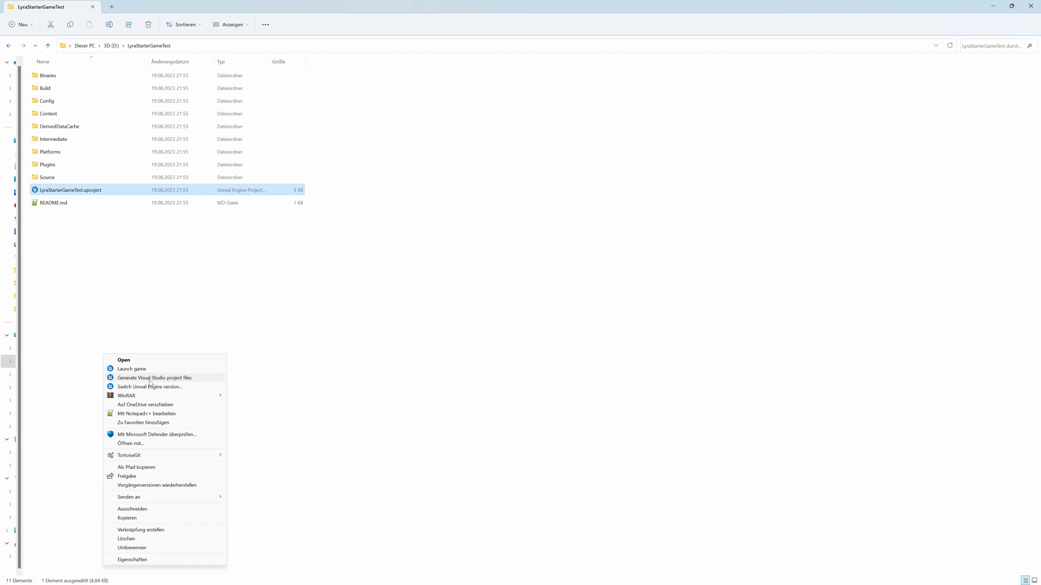
mouse_move(150, 387)
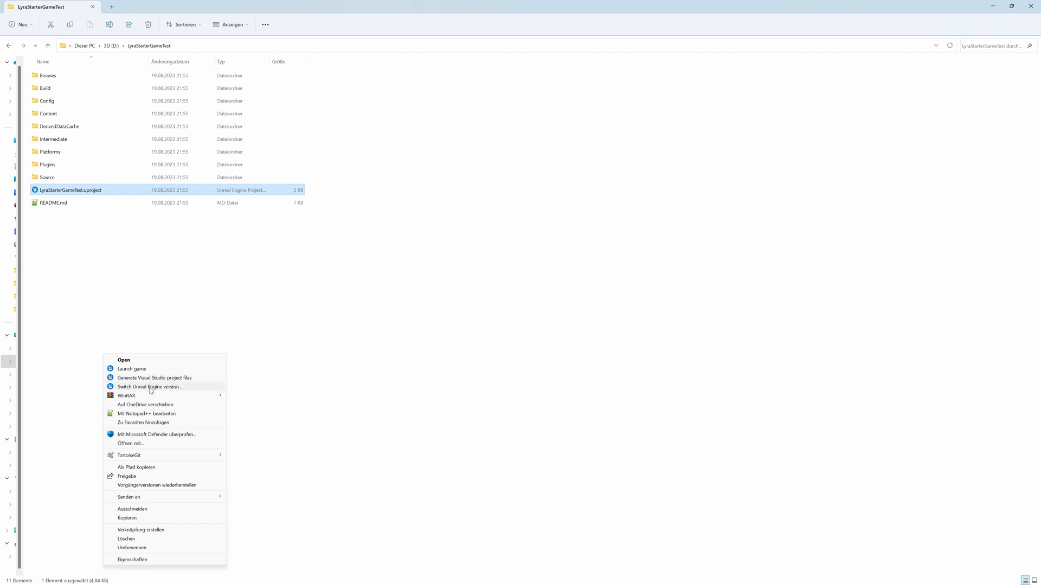
left_click(150, 387)
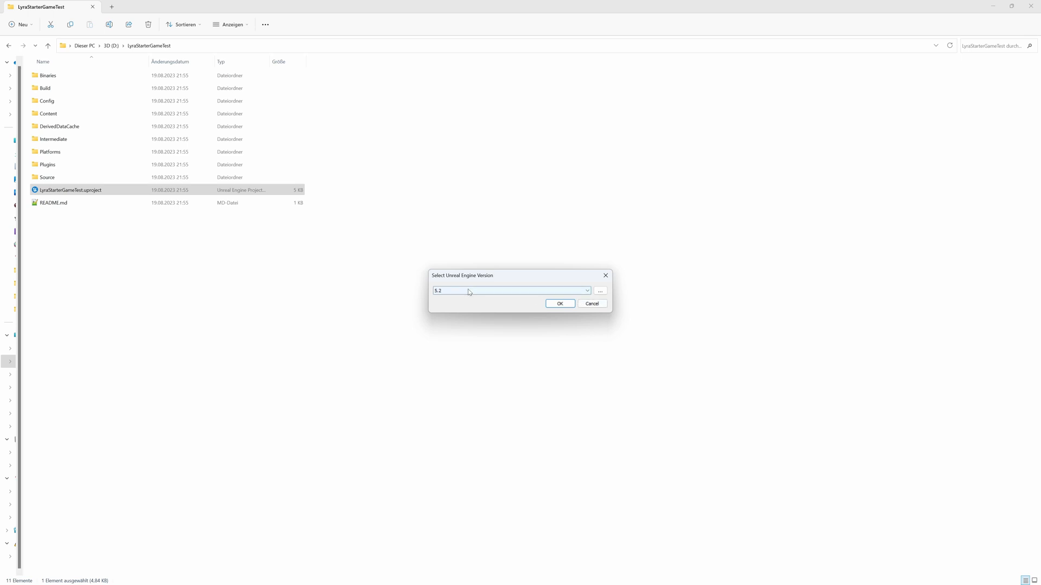
left_click(559, 304)
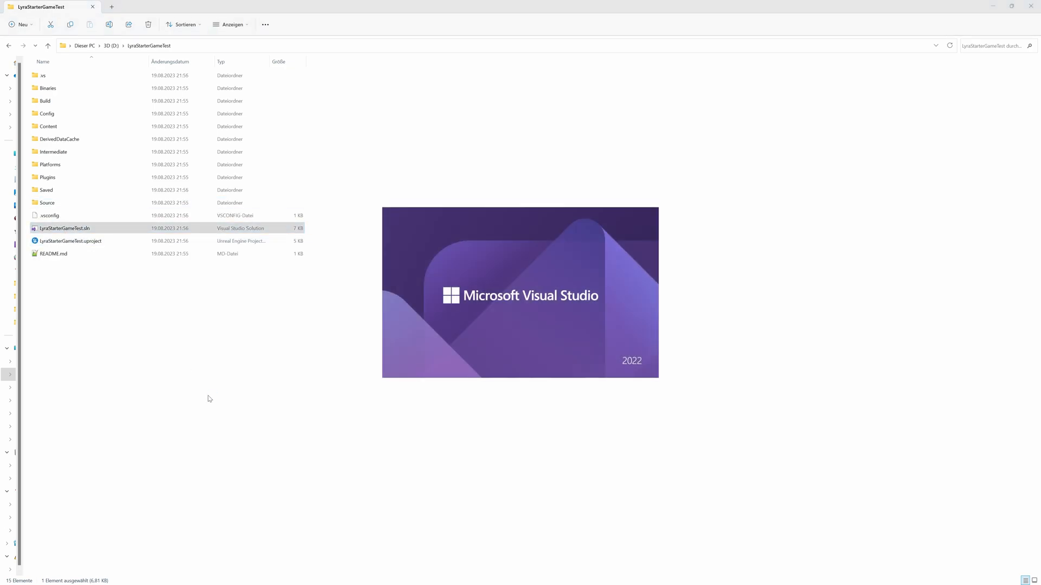
Open the LyraStarterGameTest solution and rebuild it (1 succeeded, 0 failed)
double_click(64, 227)
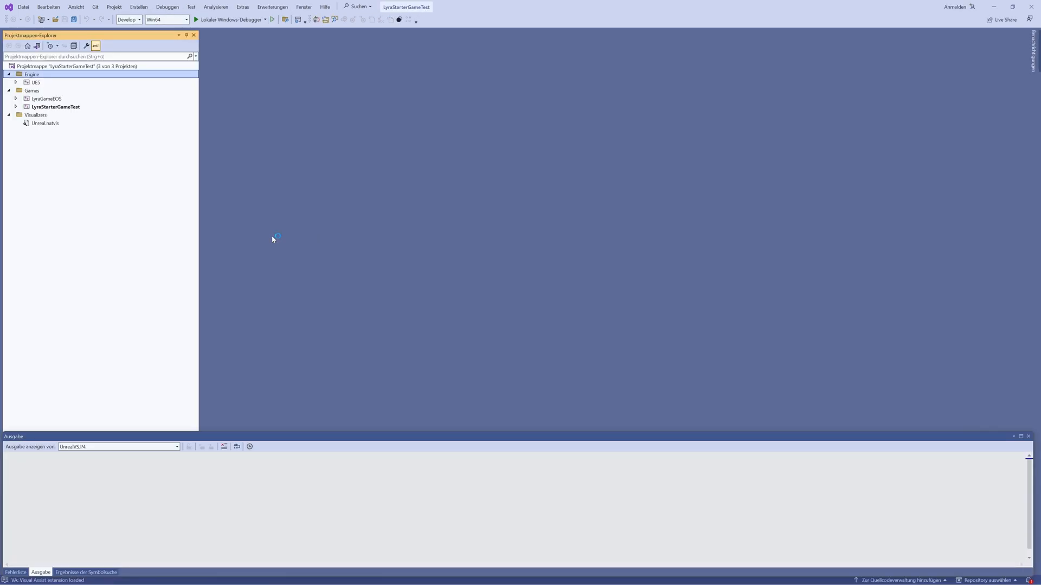
mouse_move(254, 210)
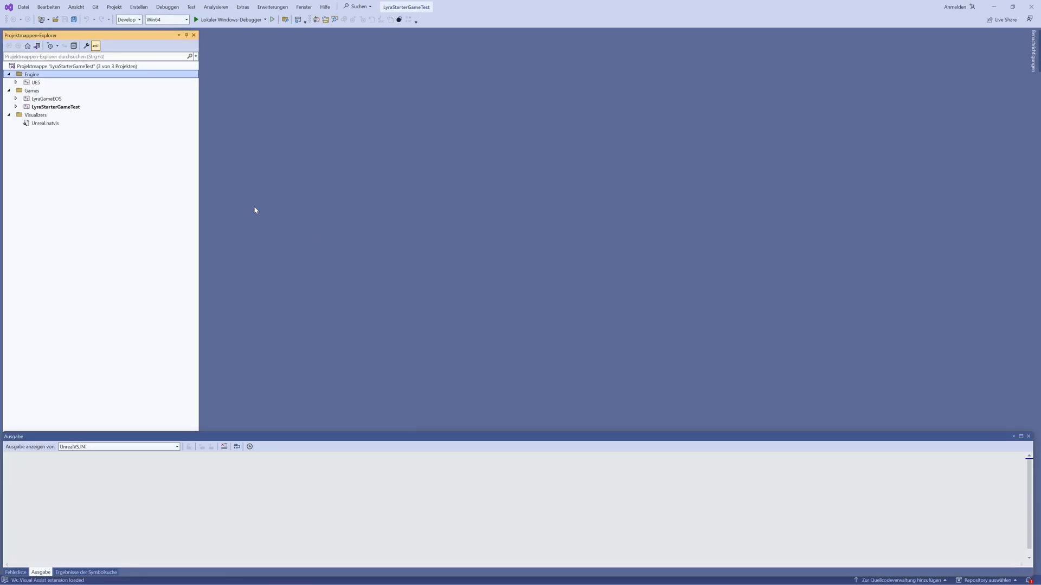
left_click(127, 20)
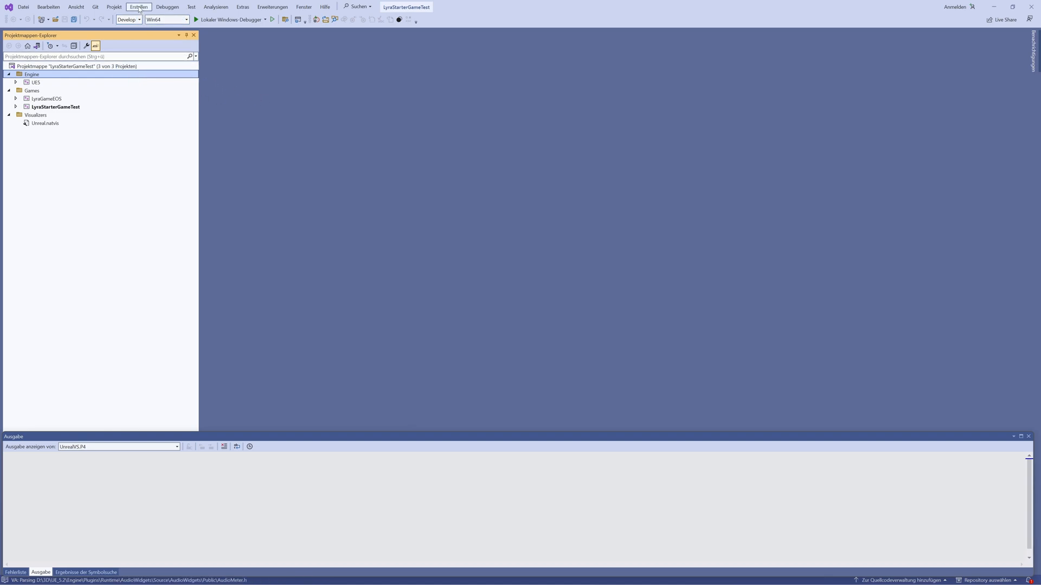
left_click(138, 7)
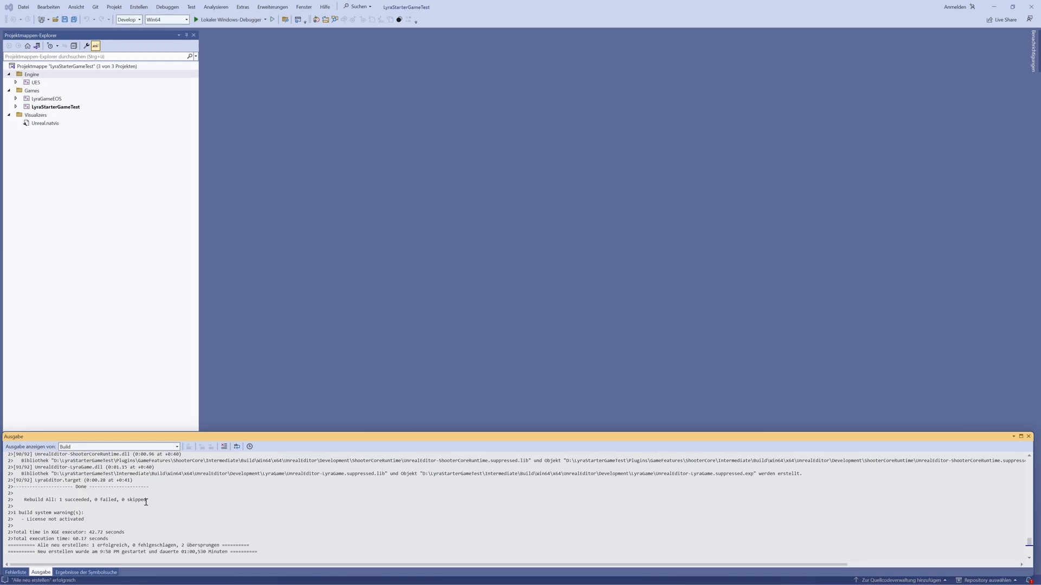
mouse_move(146, 502)
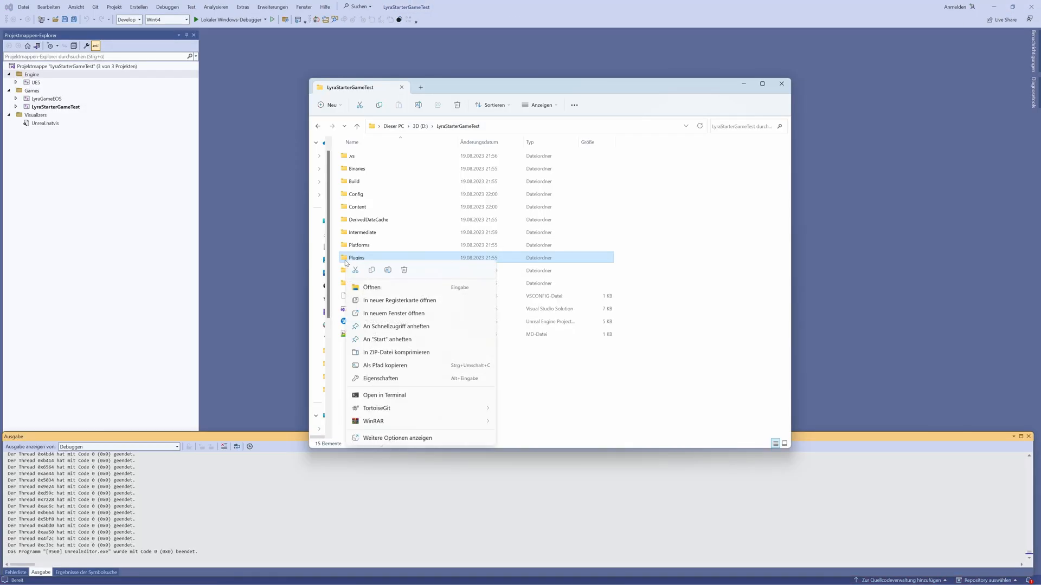
Clone the BastianPlugin repository with TortoiseGit into Plugins/GameFeatures
left_click(372, 286)
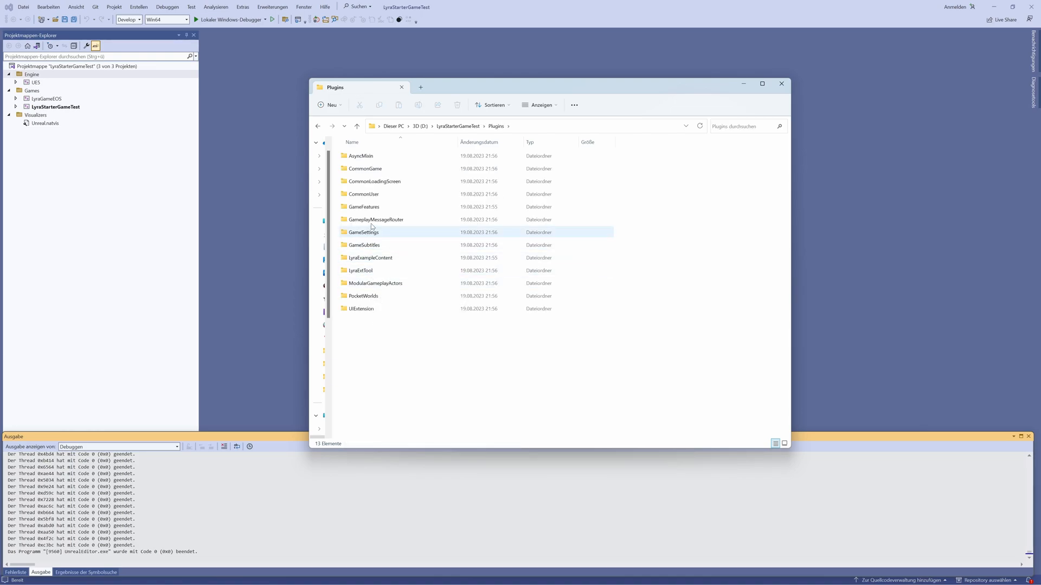
right_click(363, 207)
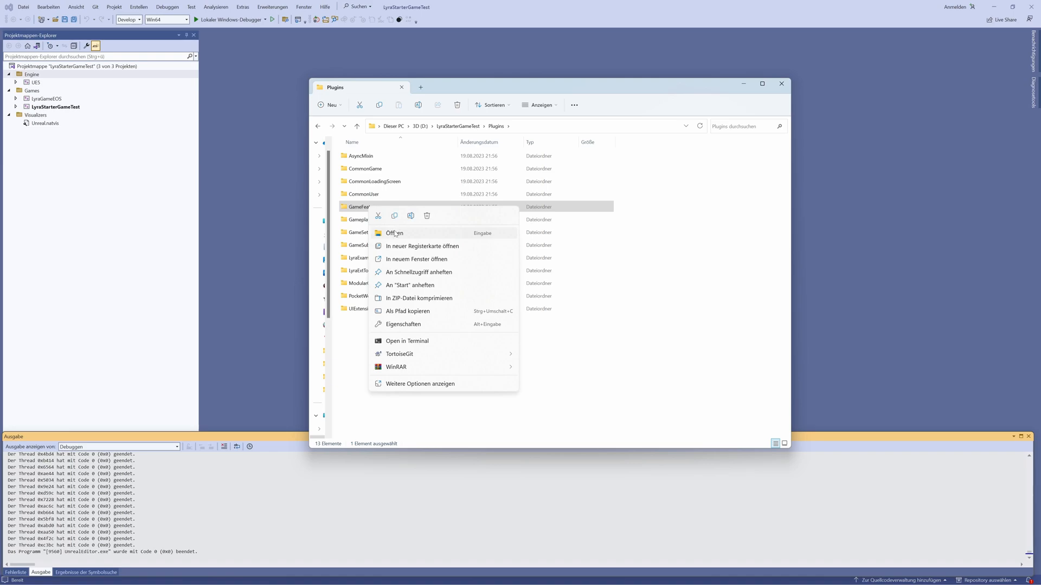
left_click(393, 233)
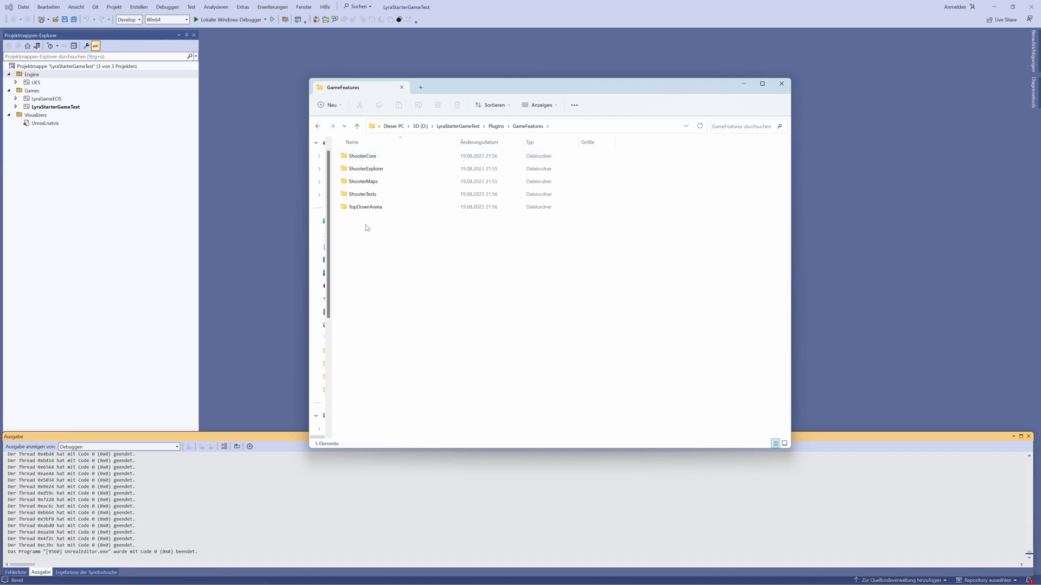
right_click(426, 260)
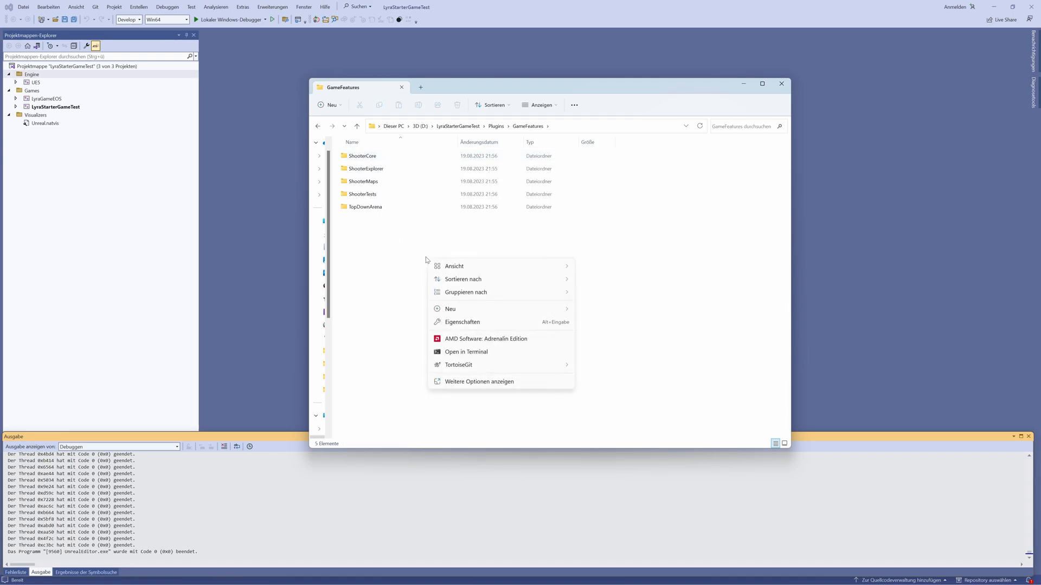
mouse_move(458, 365)
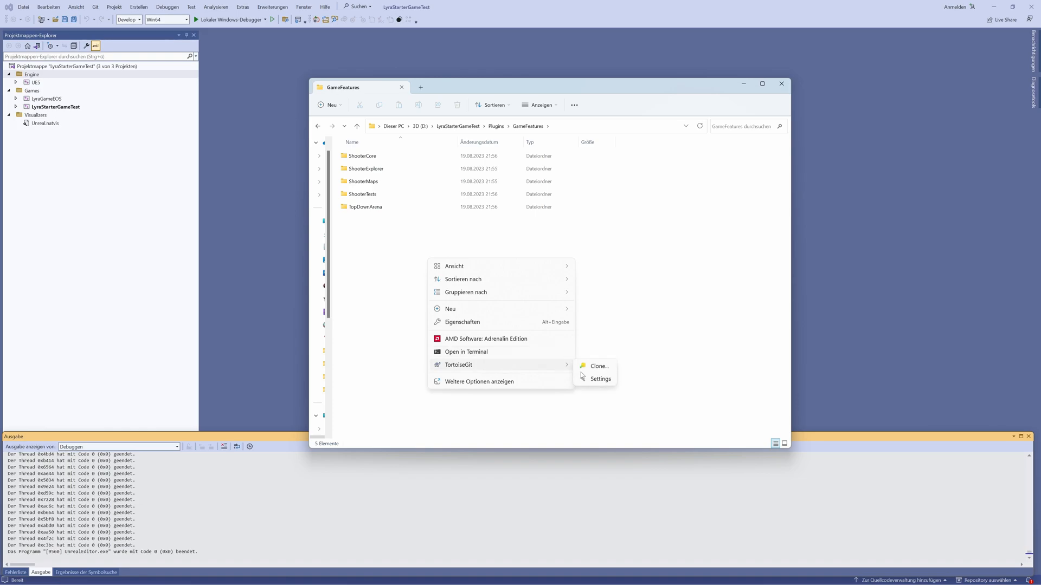
left_click(598, 366)
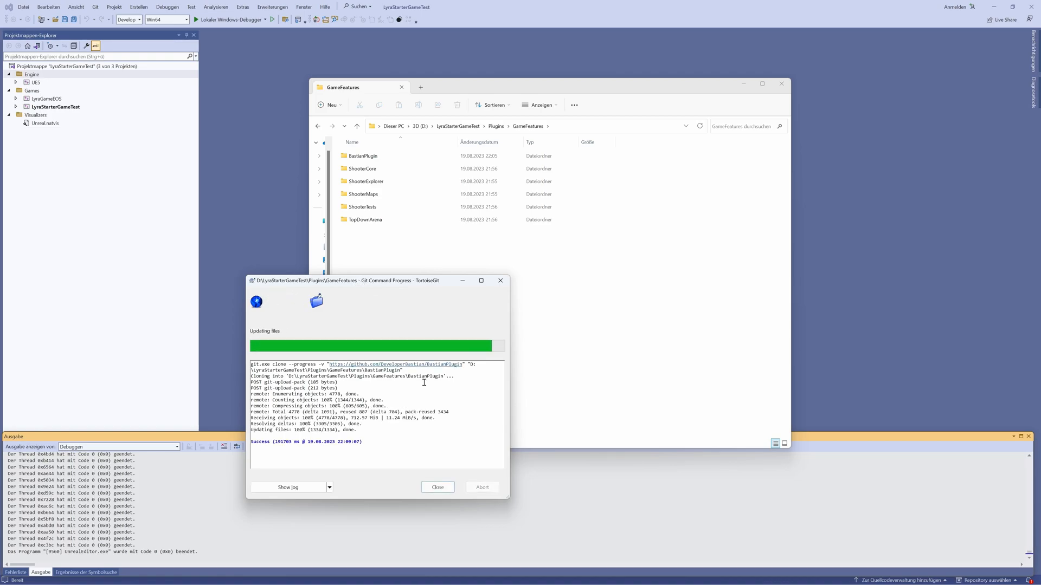
left_click(437, 487)
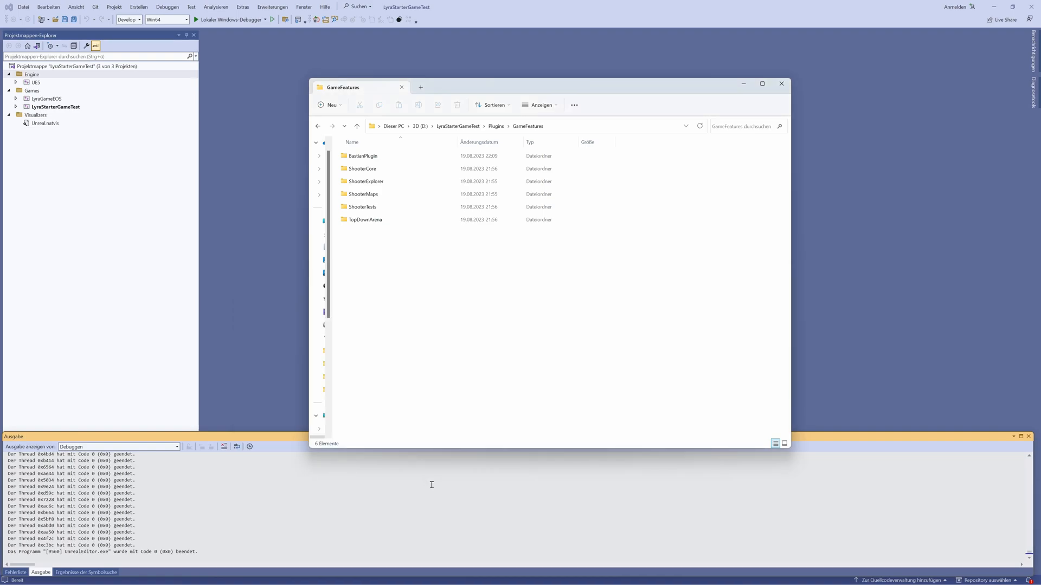
left_click(363, 156)
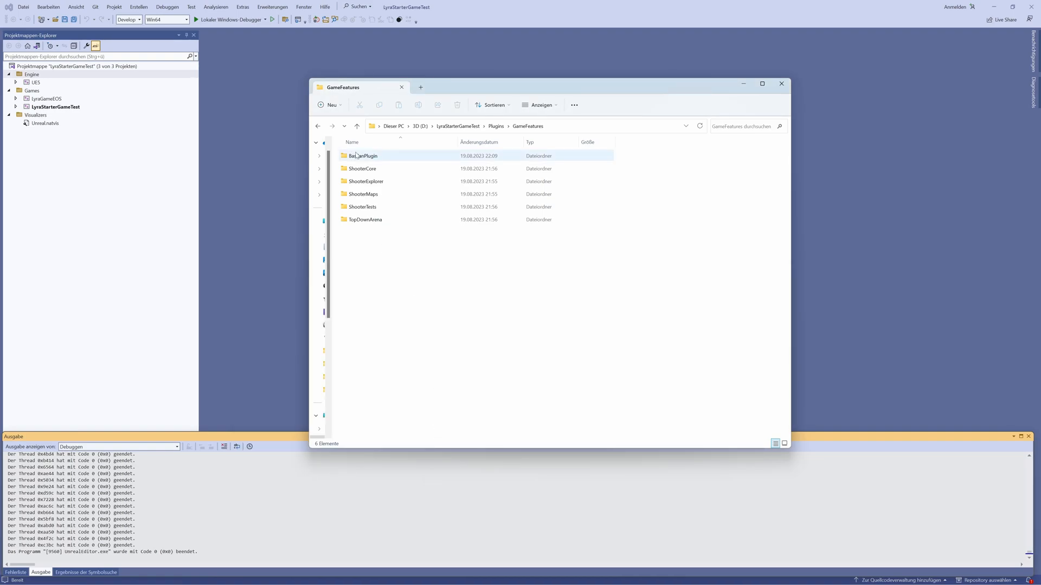
left_click(458, 126)
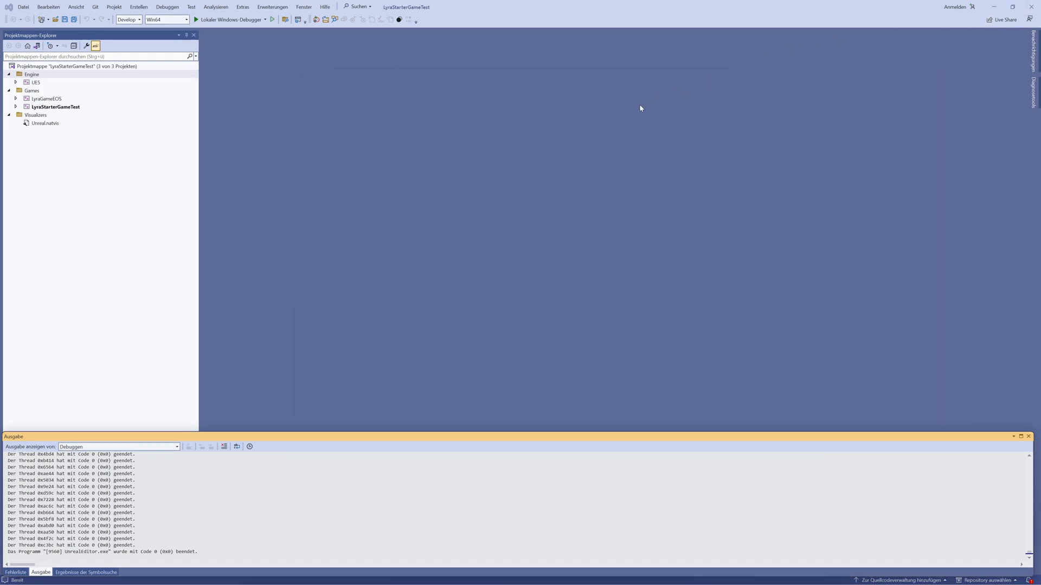
mouse_move(551, 126)
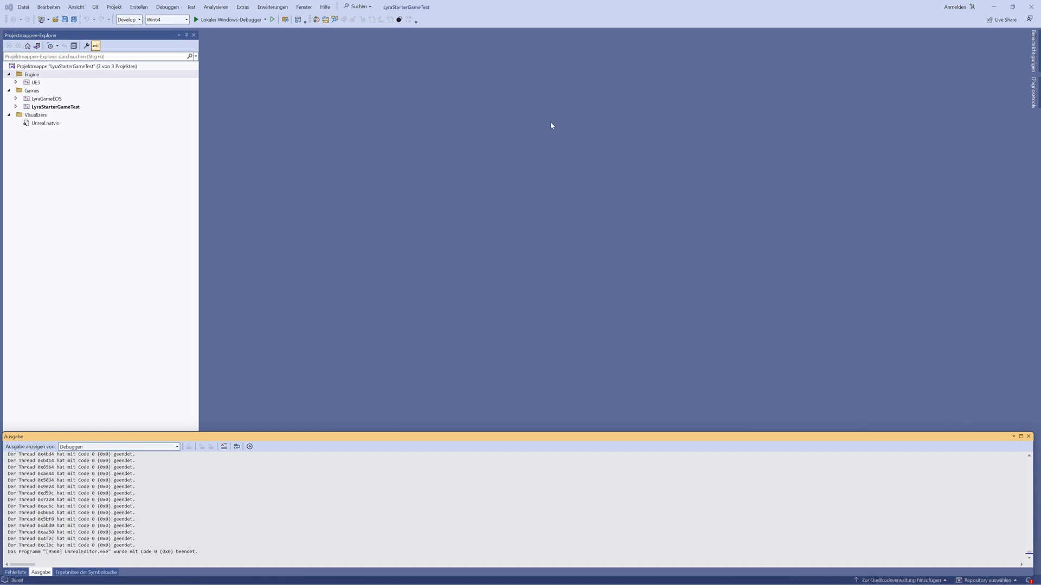
mouse_move(555, 121)
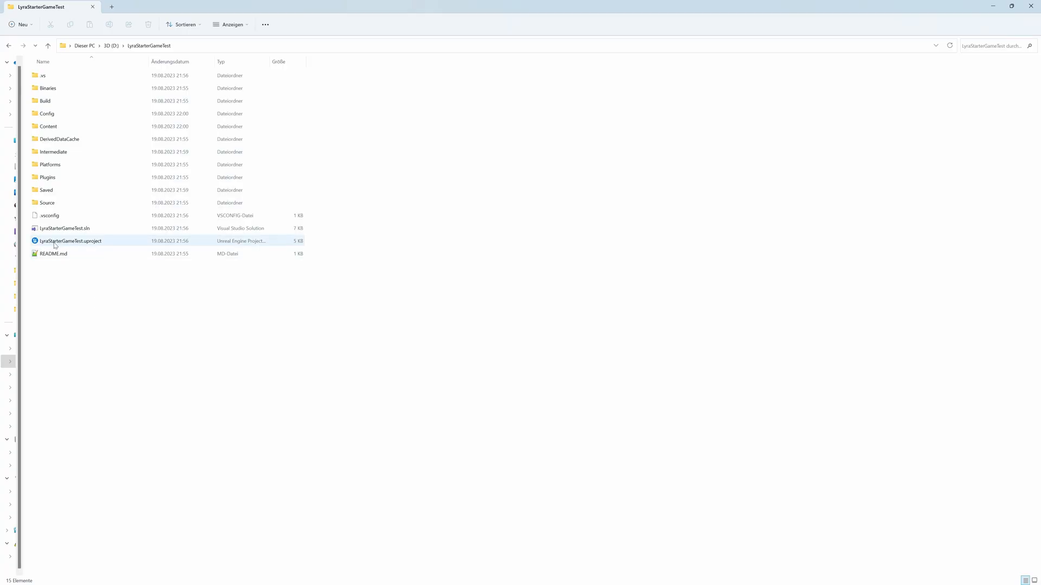
Generate Visual Studio project files for LyraStarterGameTest.uproject
right_click(70, 241)
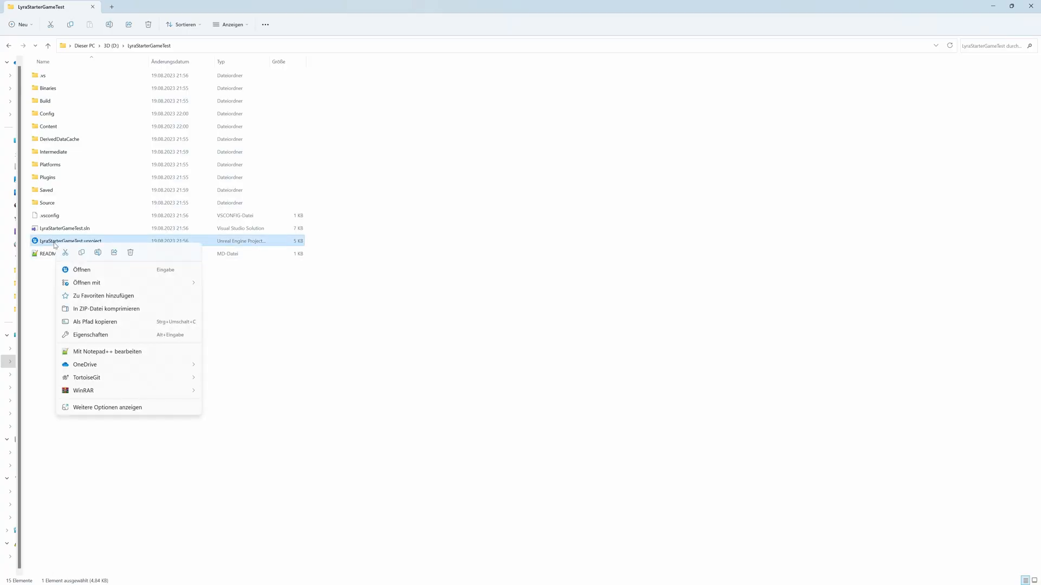
left_click(107, 407)
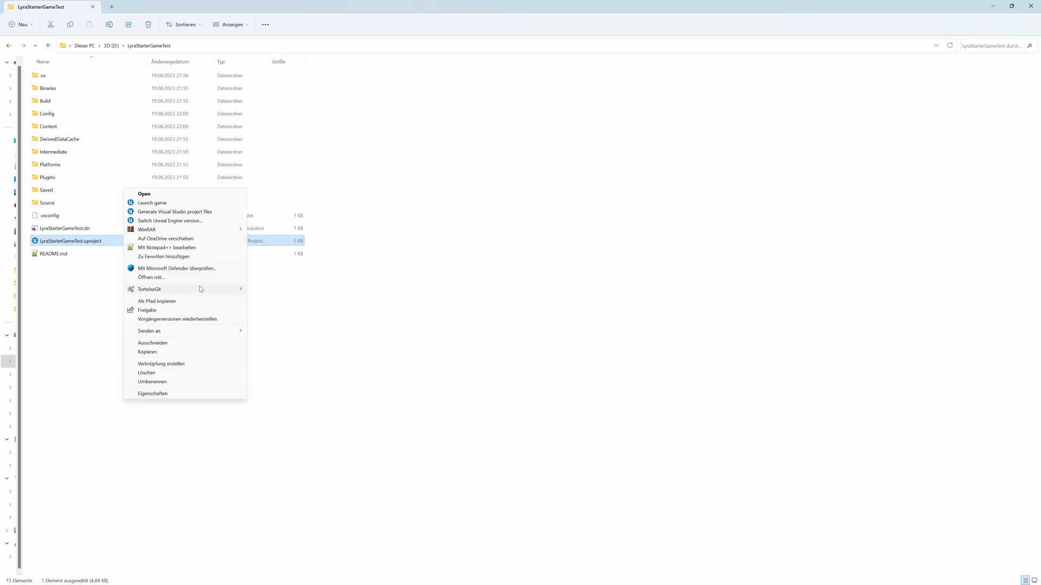
left_click(175, 212)
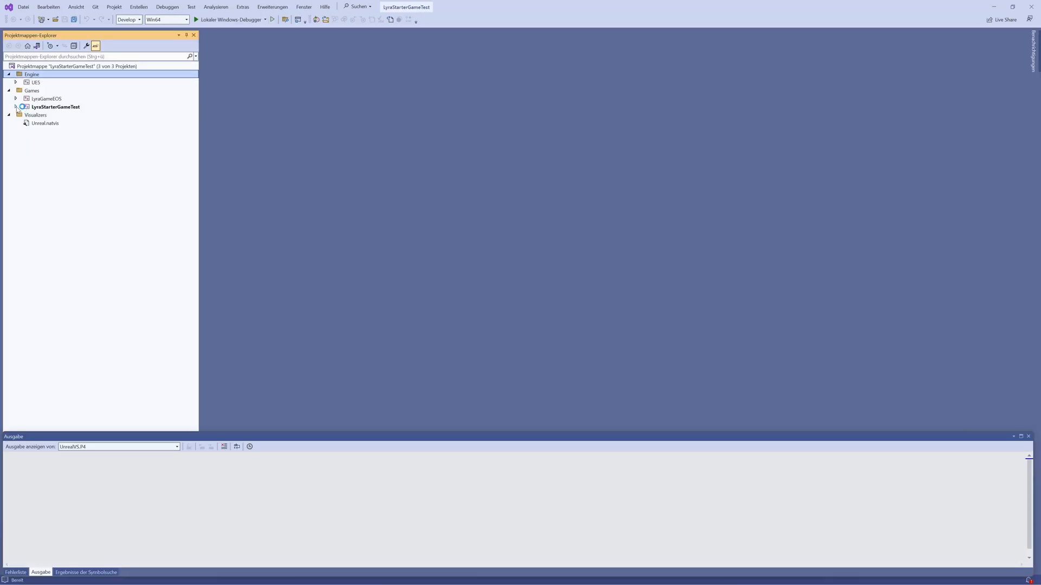
Open Bastian.uplugin from Plugins > GameFeatures > BastianPlugin in Solution Explorer
left_click(16, 107)
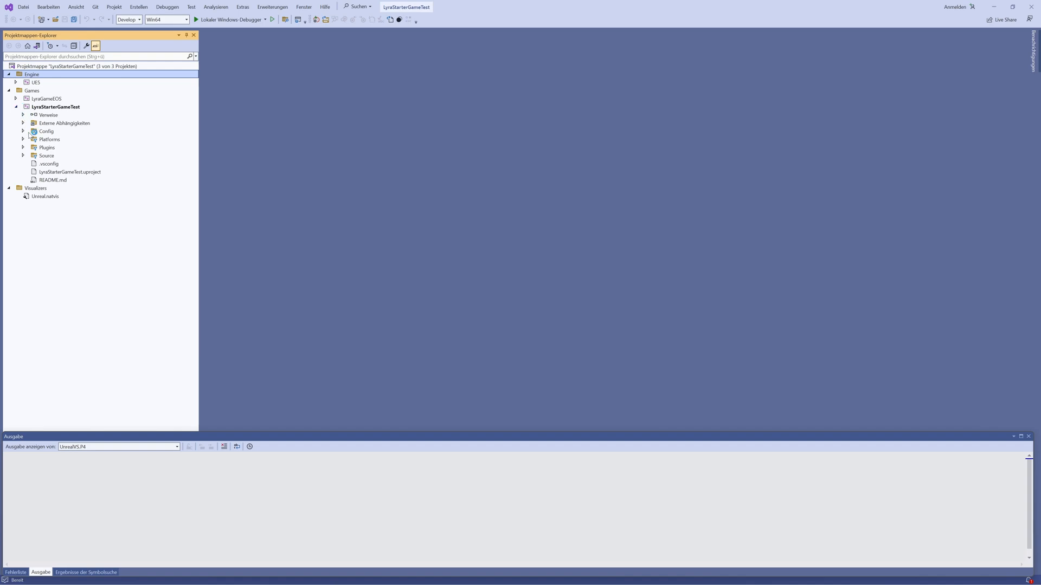
left_click(23, 147)
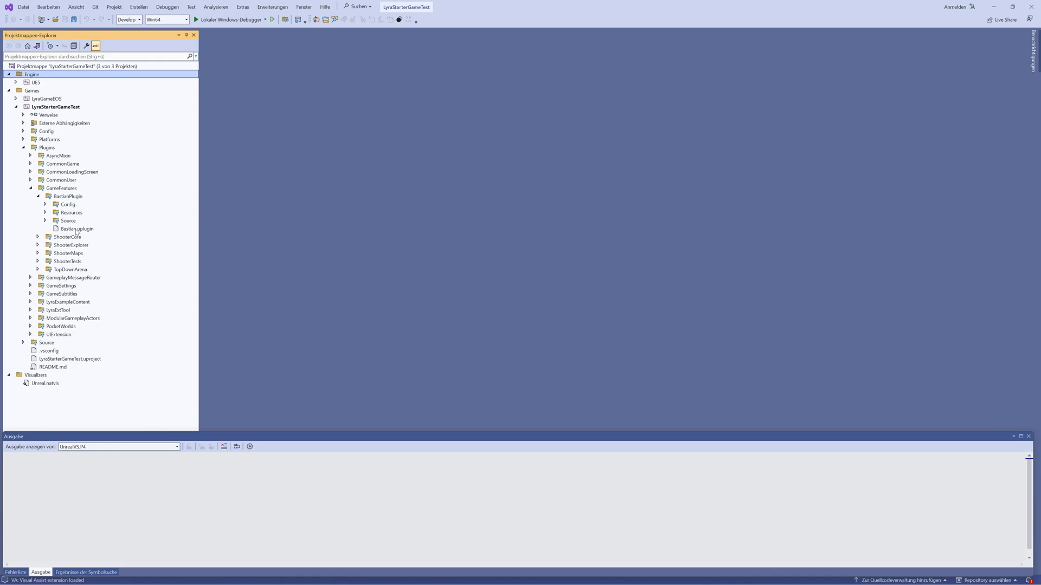
double_click(77, 228)
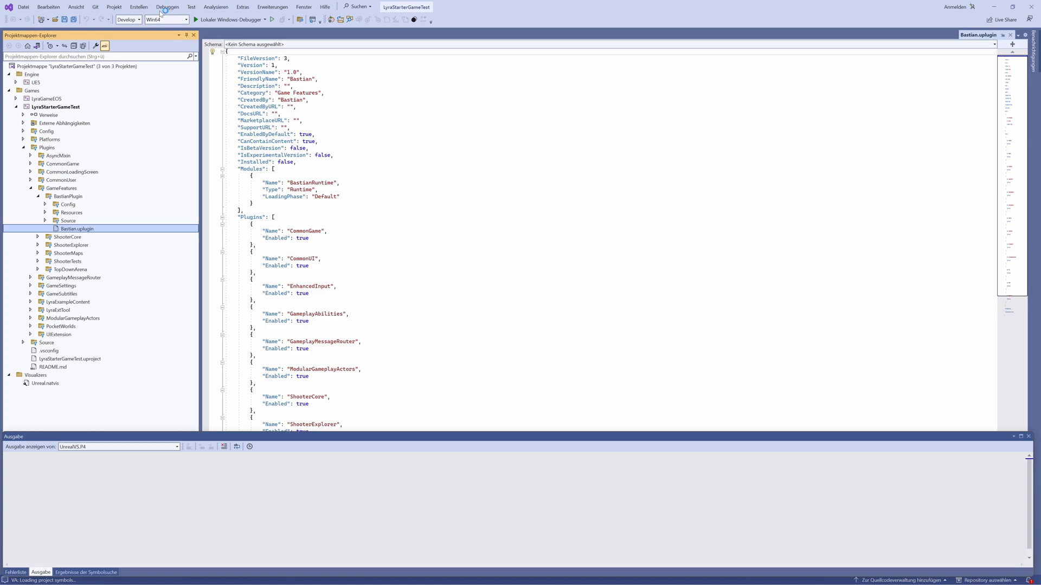
Clean the LyraStarterGameTest solution and build it to launch the editor
left_click(138, 7)
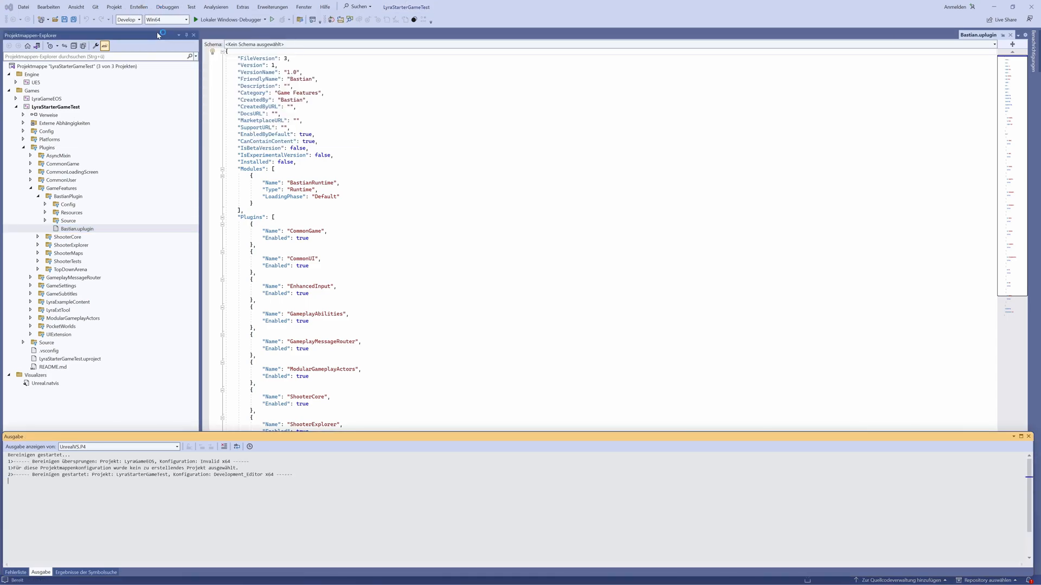
left_click(139, 7)
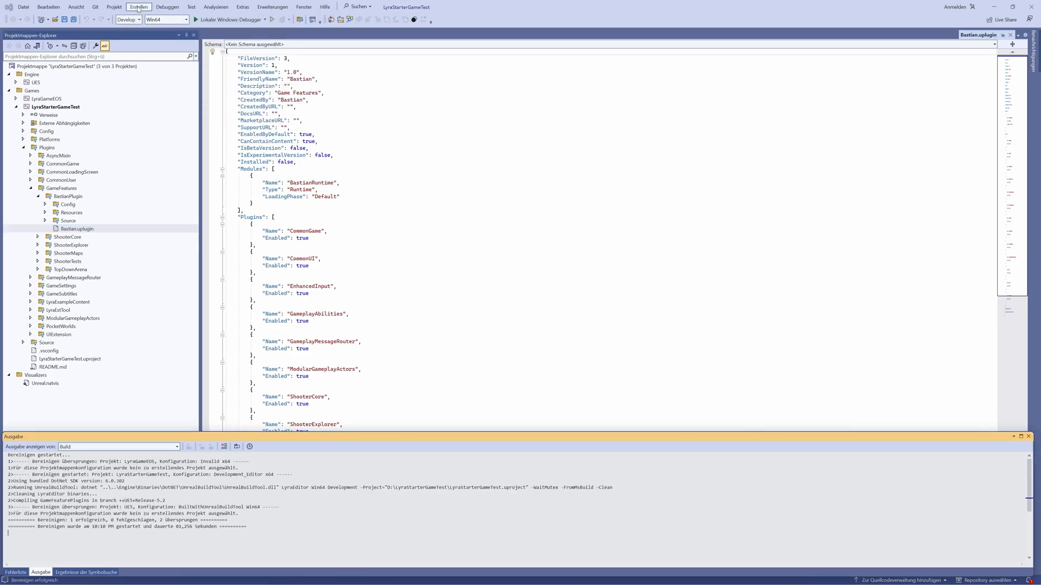
left_click(138, 7)
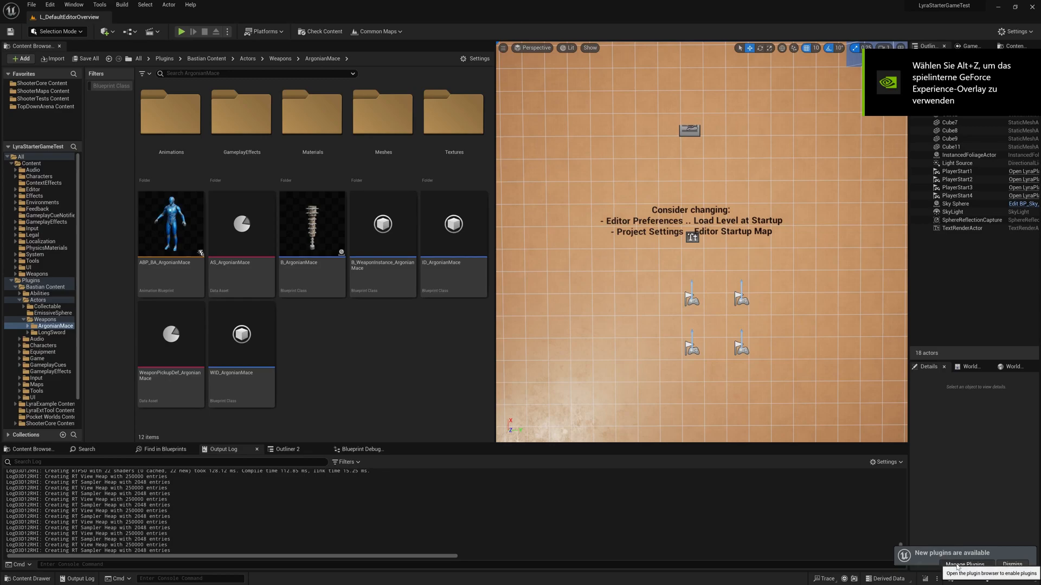
Confirm Bastian is enabled among the Game Features plugins, then close the Plugins window
left_click(964, 565)
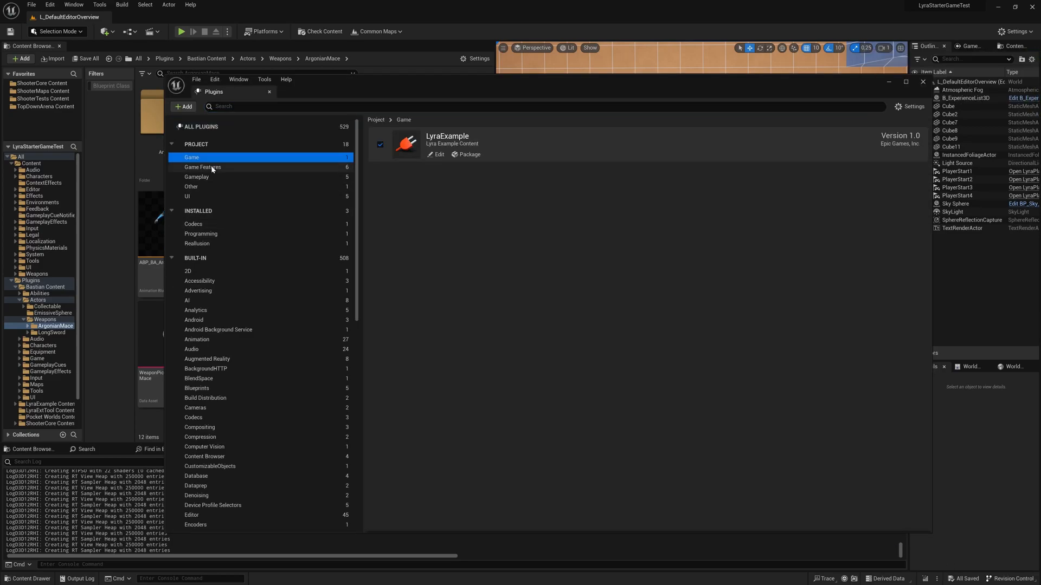
left_click(202, 167)
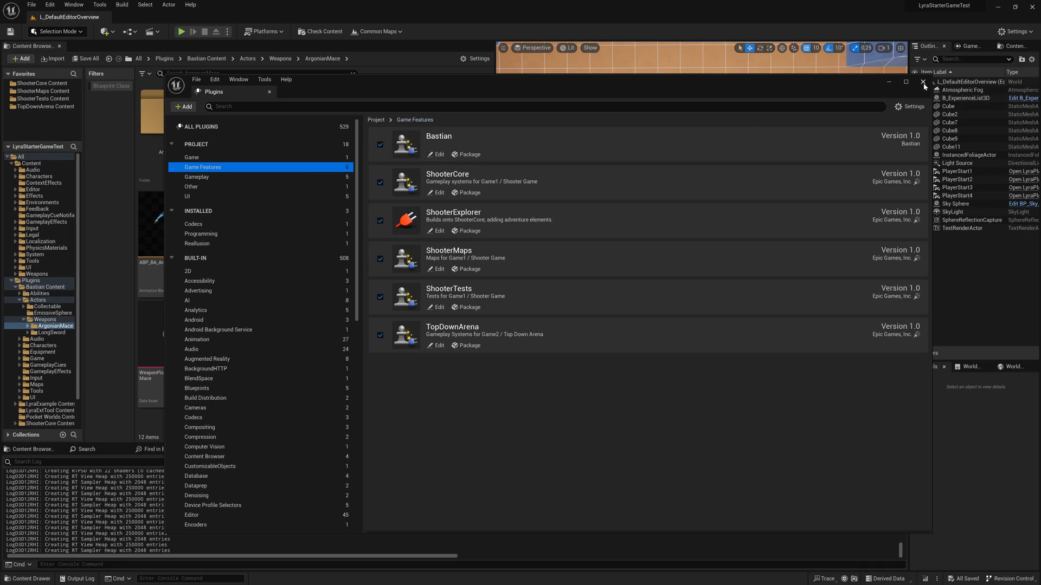
left_click(922, 82)
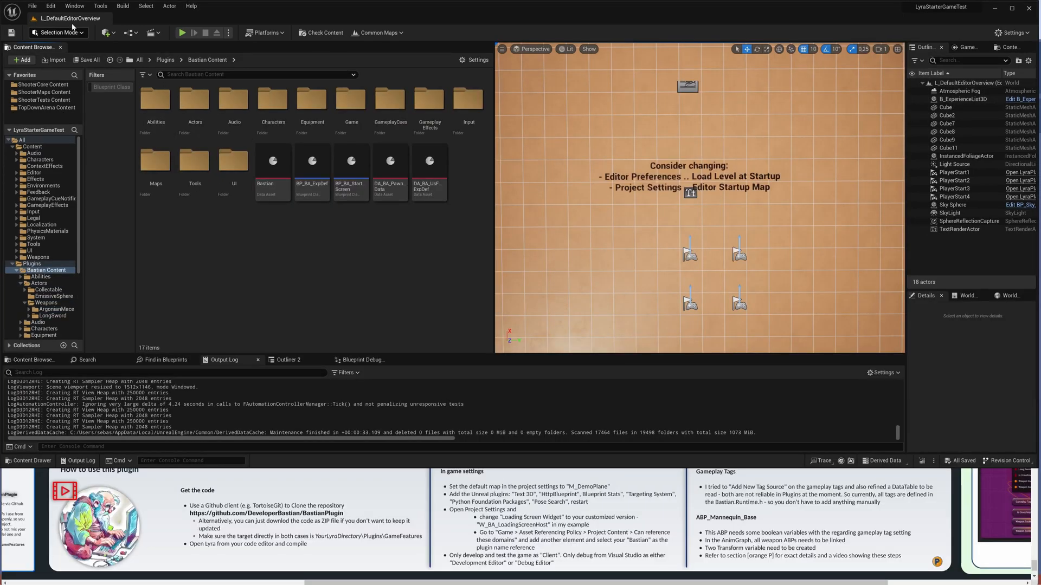
mouse_move(50, 6)
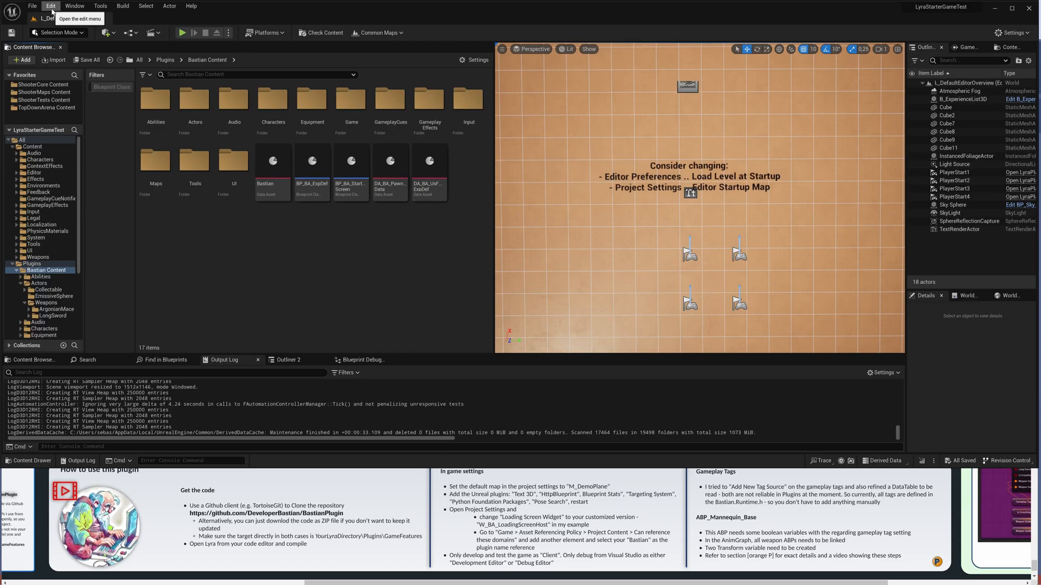
left_click(49, 6)
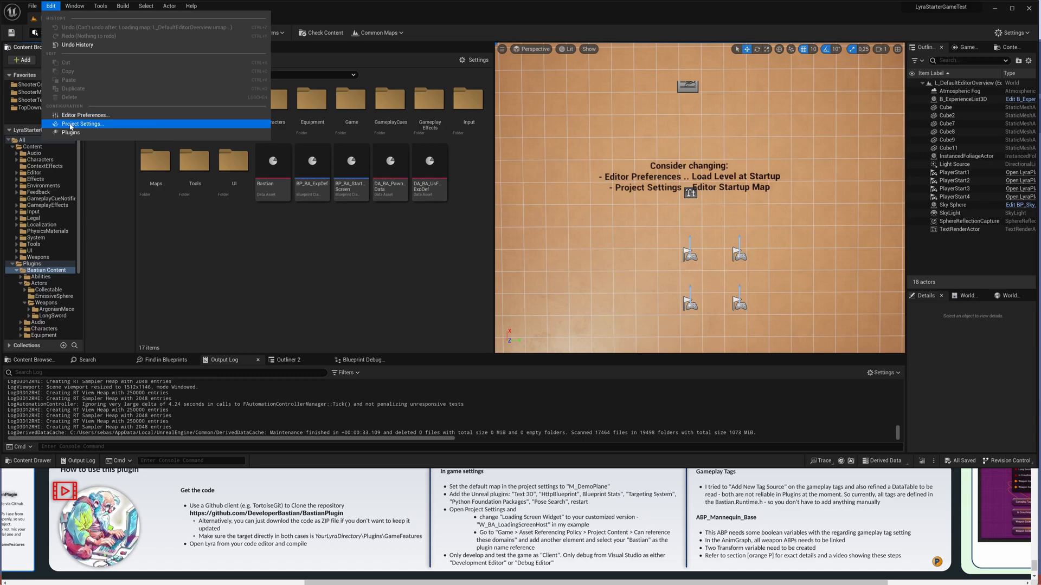
Check that Project Settings' Editor Startup Map is M_DemoPlane, then close the settings
left_click(82, 124)
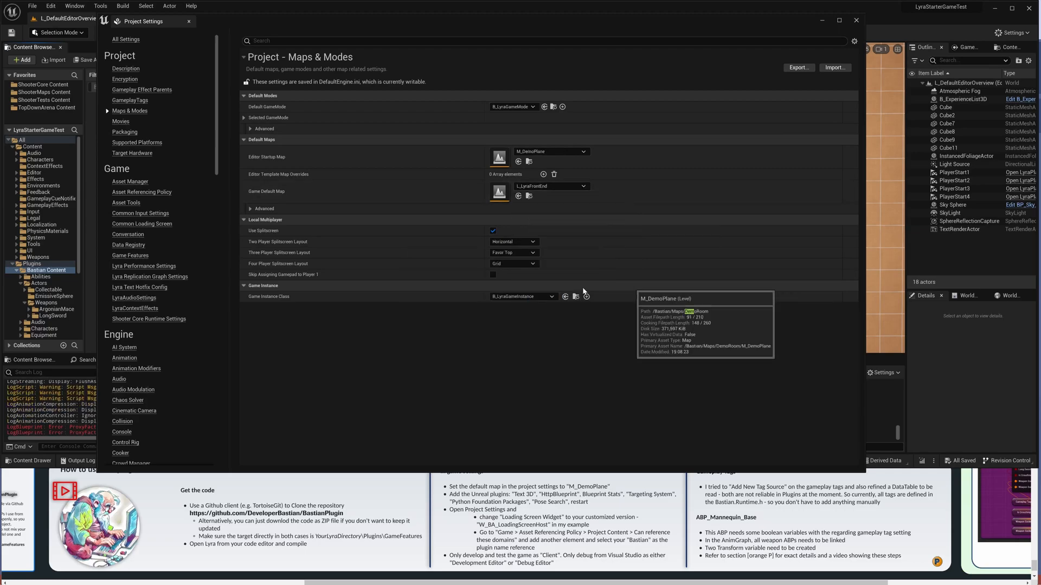
left_click(551, 186)
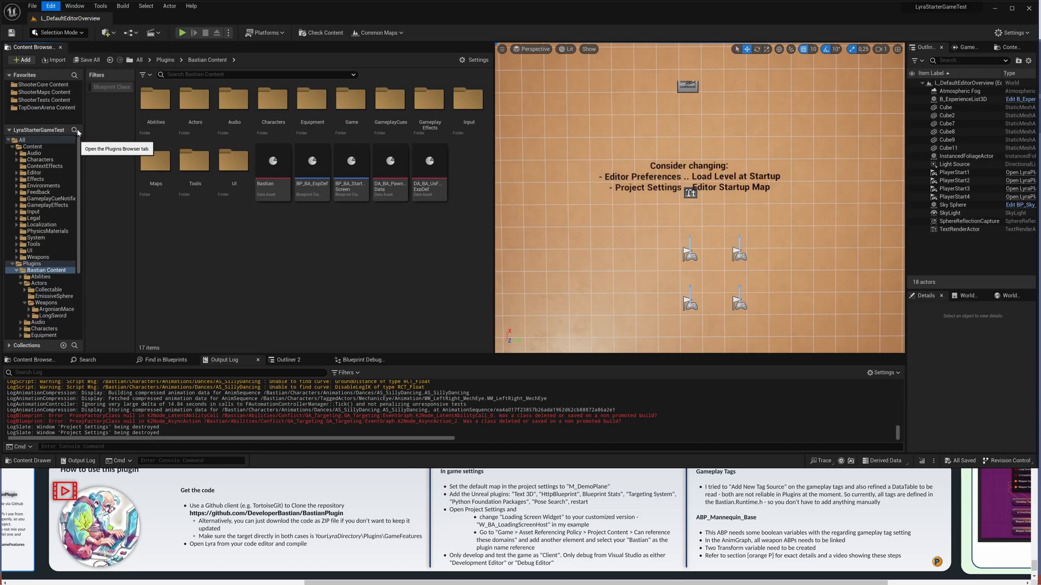
Enable the Text 3D and HttpBlueprint plugins, accepting the experimental warning
left_click(77, 130)
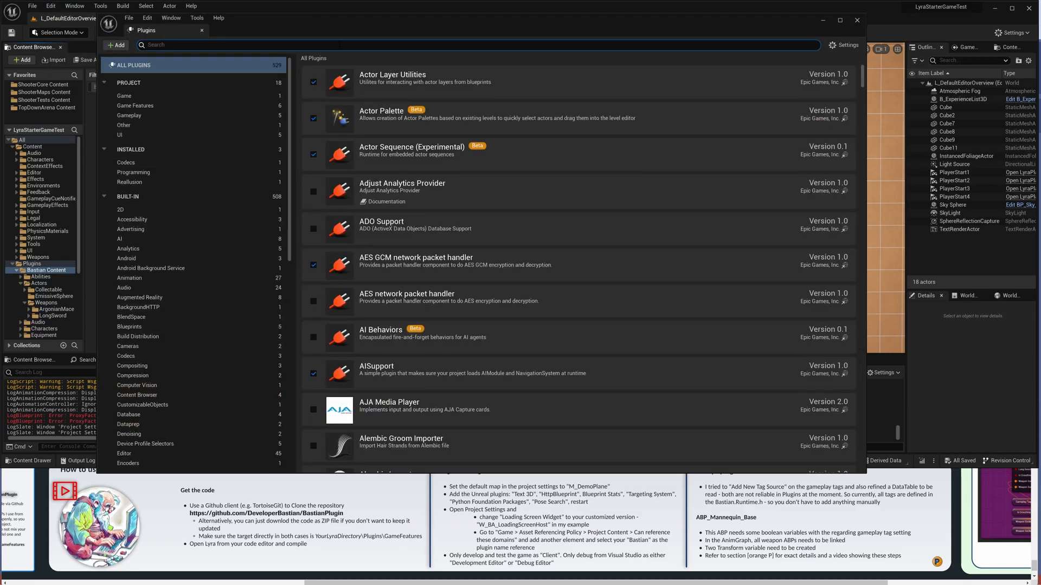
type("text 3d")
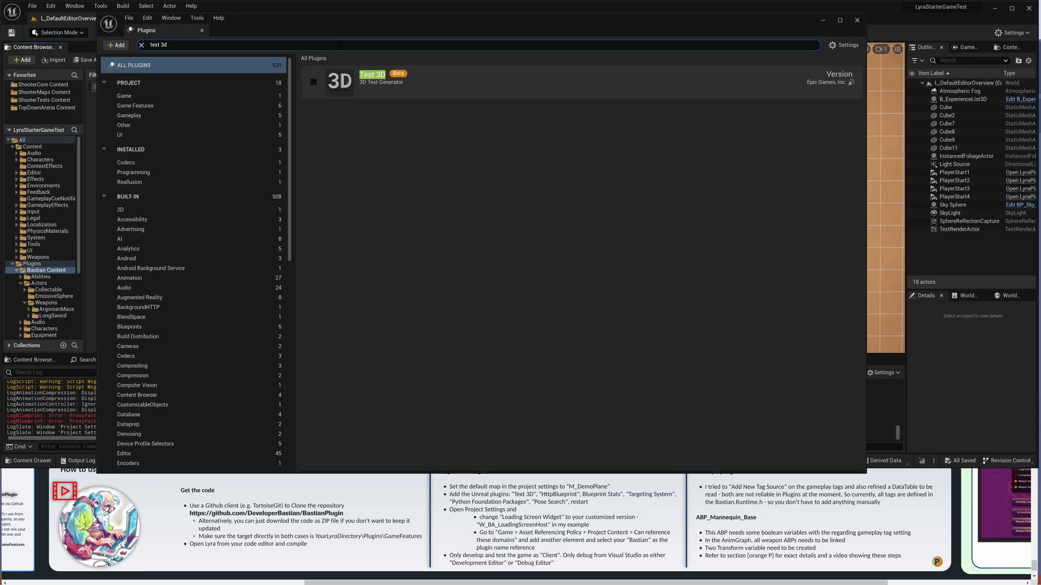
left_click(313, 81)
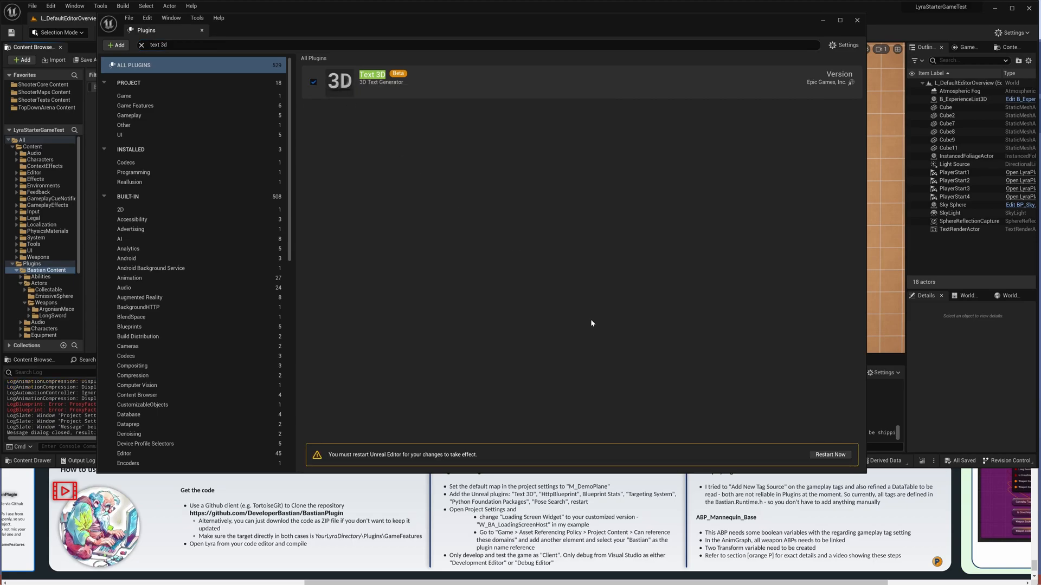
mouse_move(113, 44)
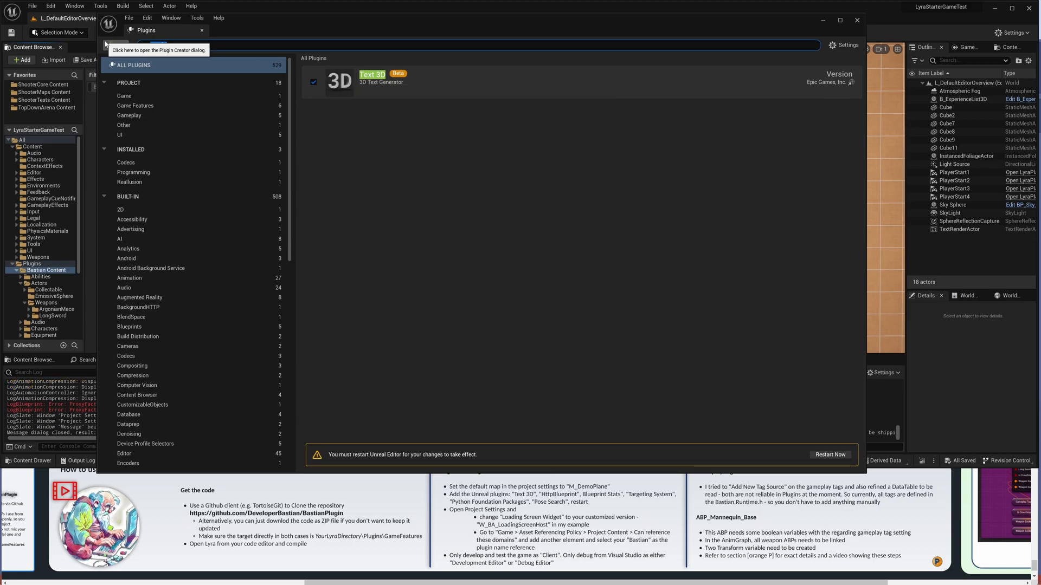
type("httpb")
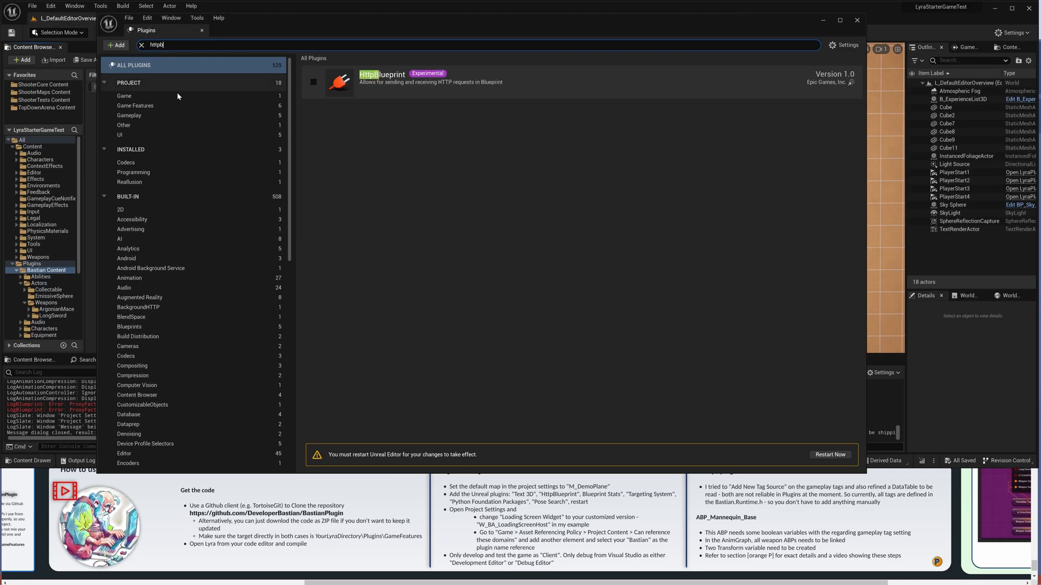
left_click(313, 81)
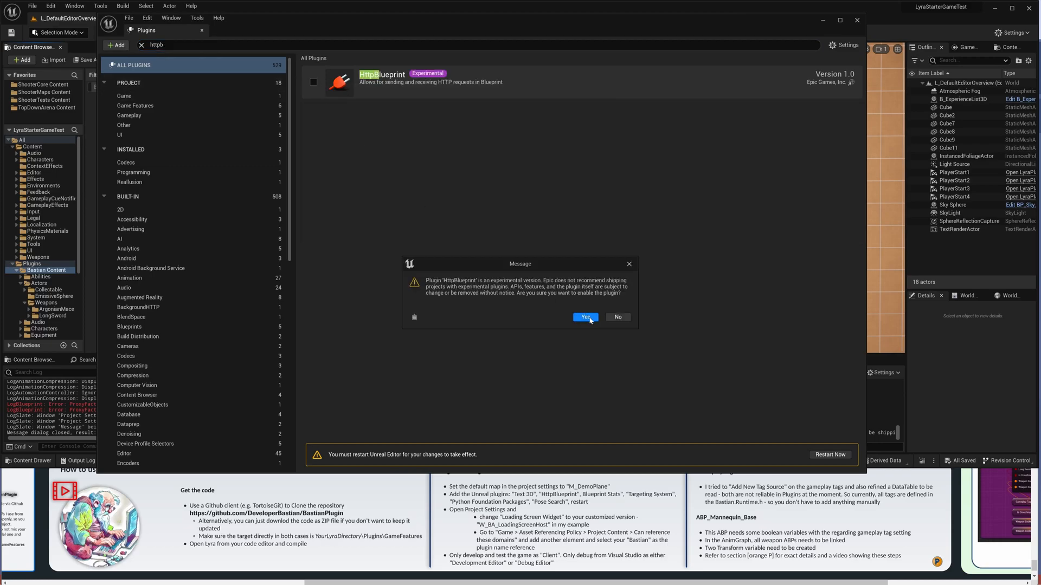
left_click(585, 317)
type("blueprint st")
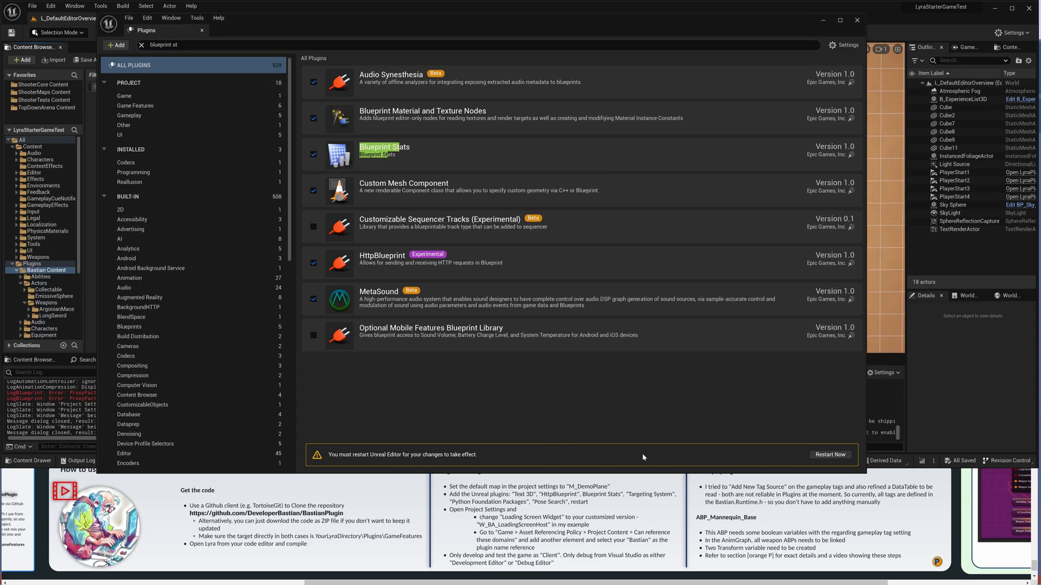
mouse_move(113, 44)
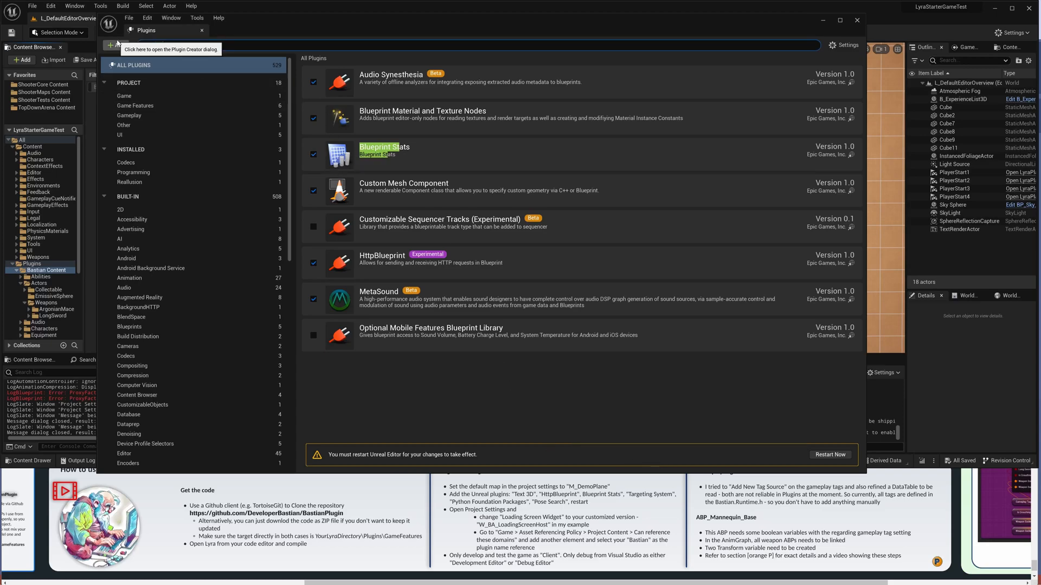
Enable Targeting System, Python Foundation Packages and Pose Search plugins
type("target")
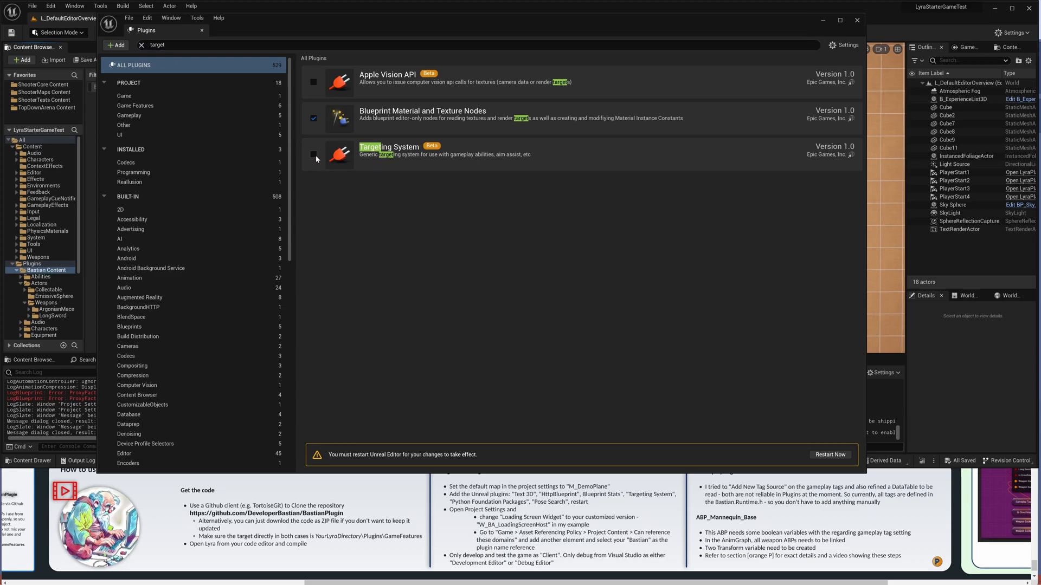
left_click(314, 154)
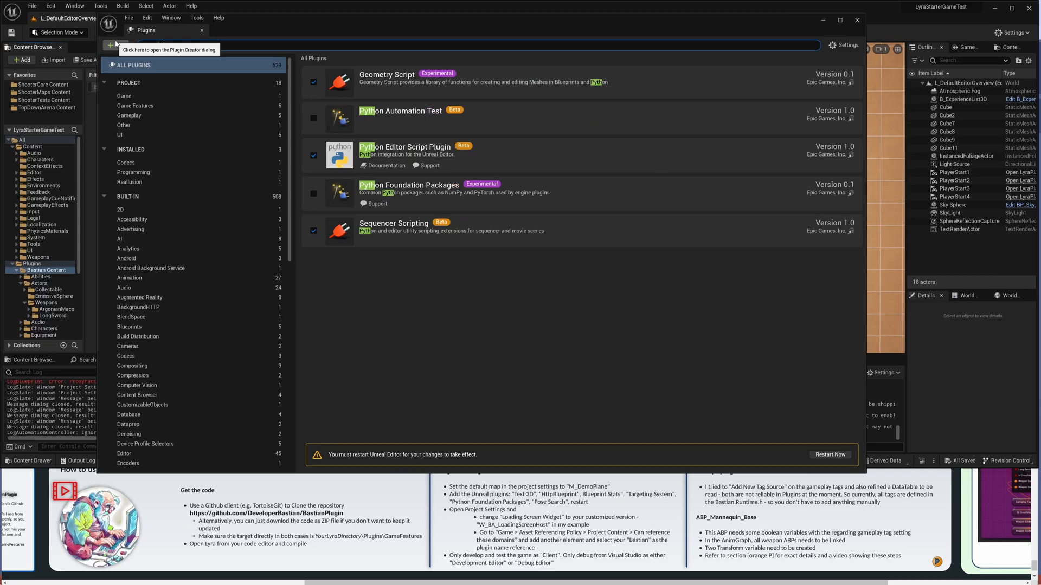
left_click(313, 157)
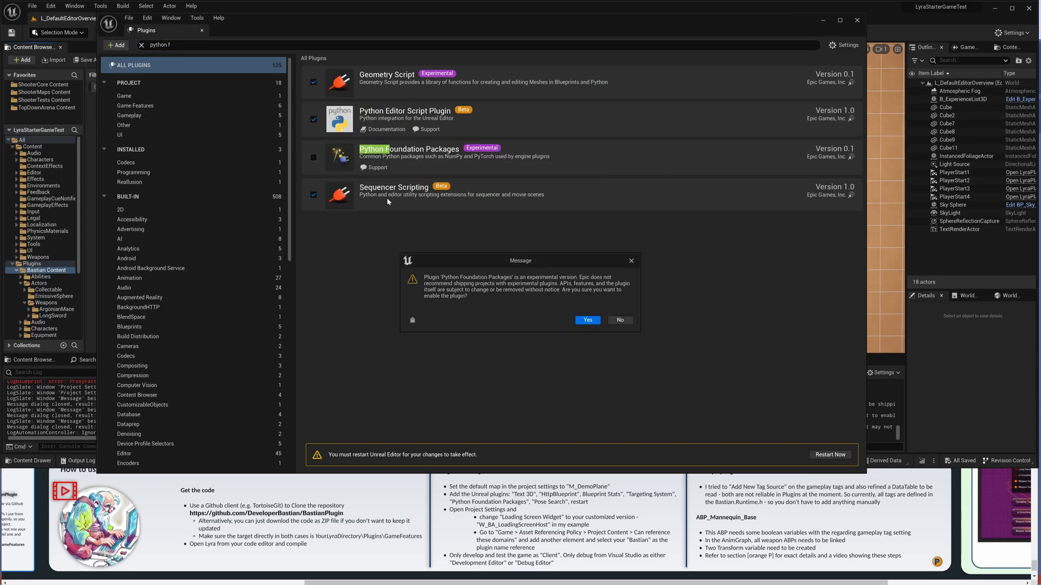
left_click(586, 321)
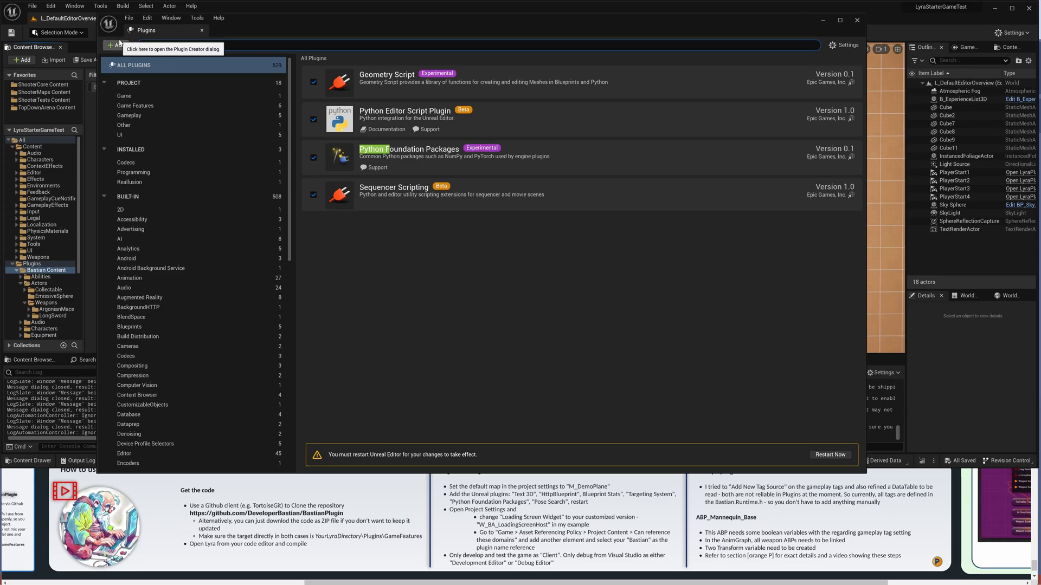
type("pose se")
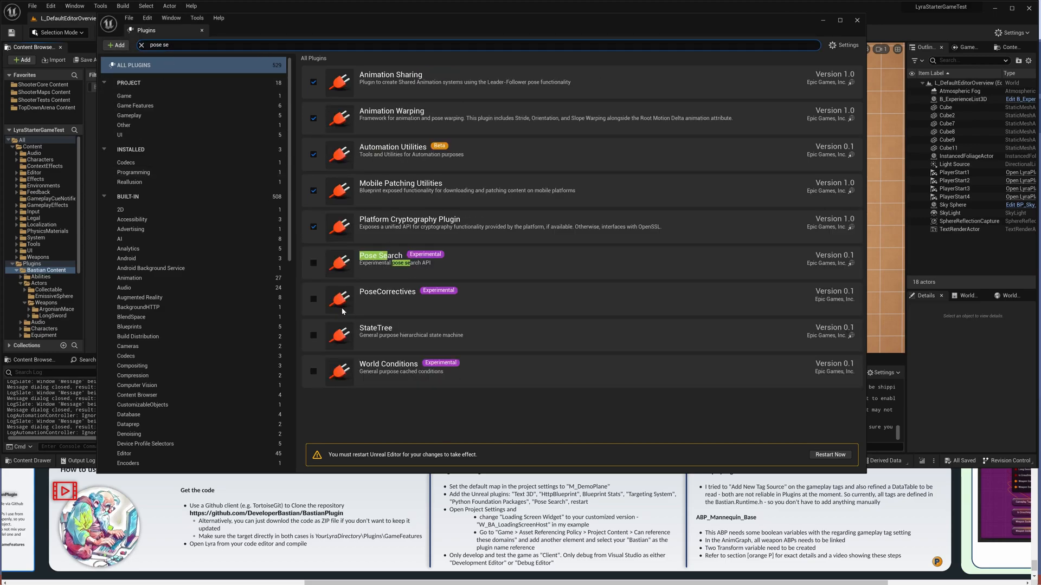
left_click(314, 263)
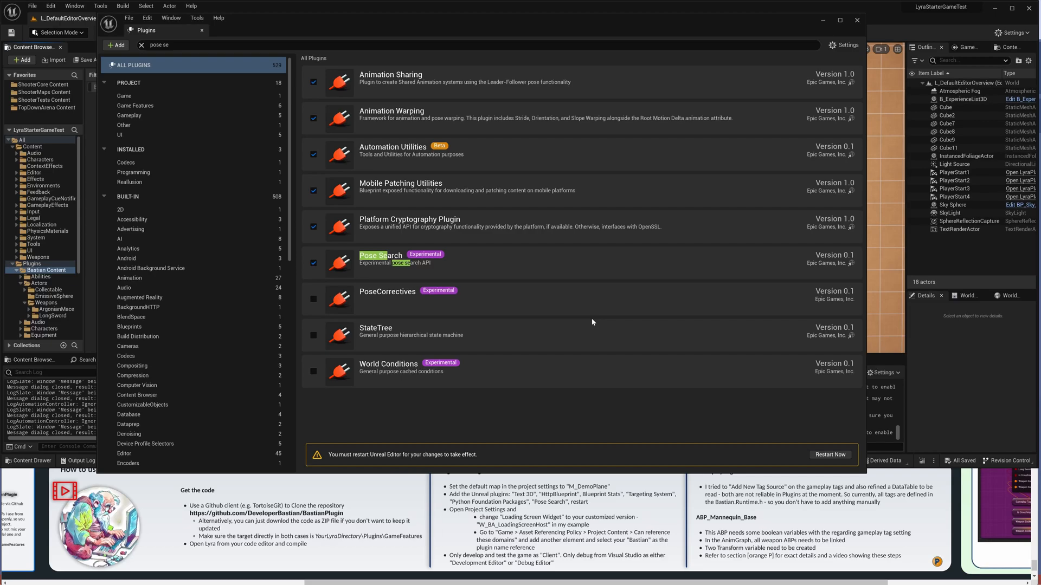
mouse_move(502, 426)
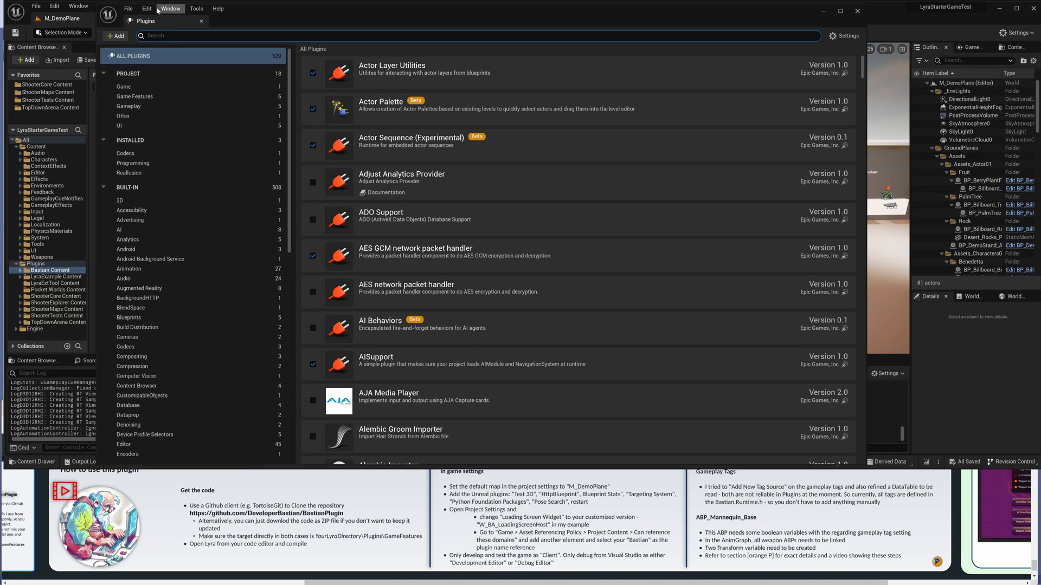
Set Editor Preferences' Asset Editor Open Location to Content Browser
left_click(146, 8)
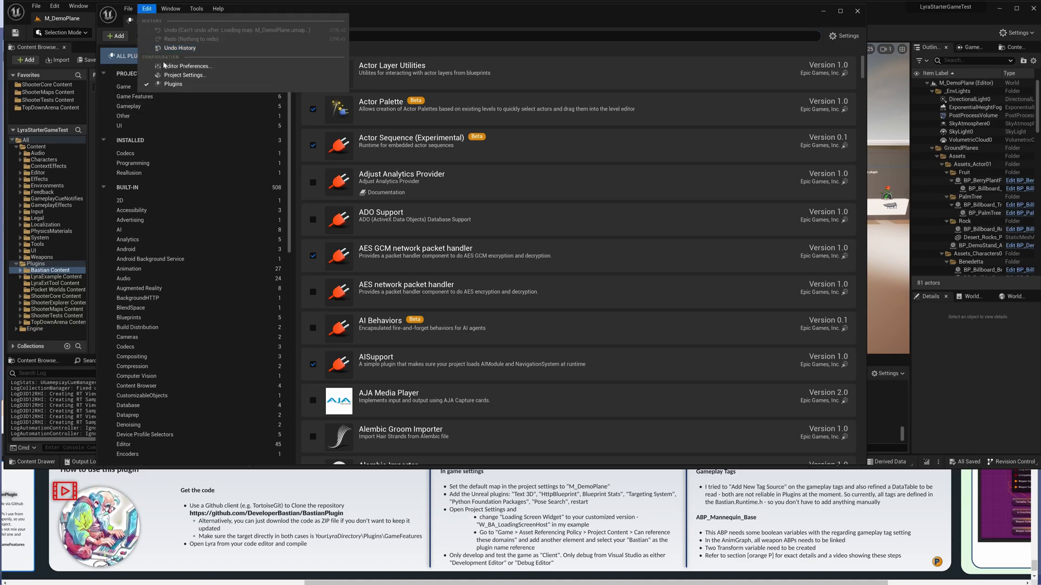
left_click(187, 65)
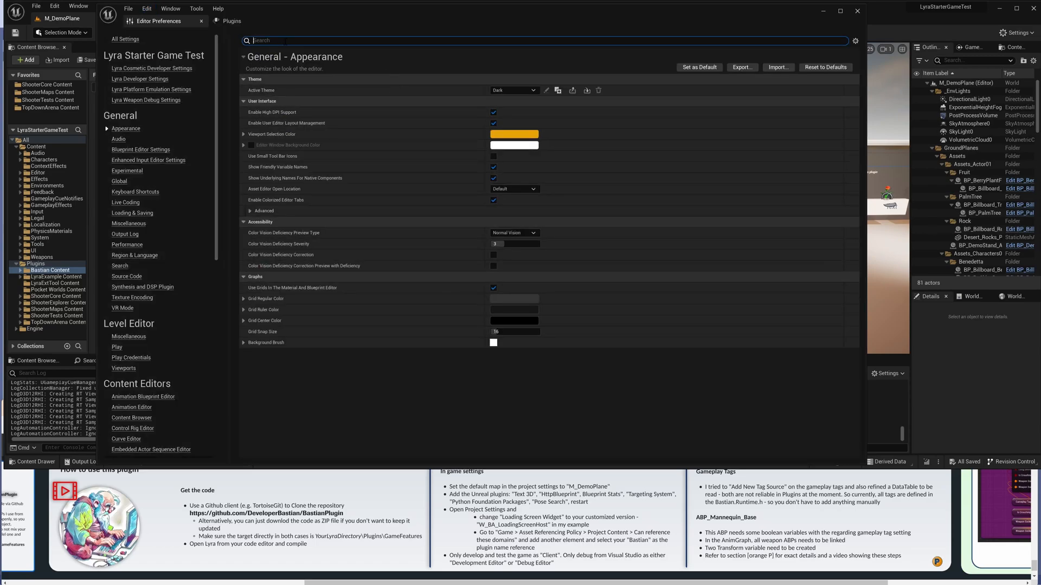
type("open")
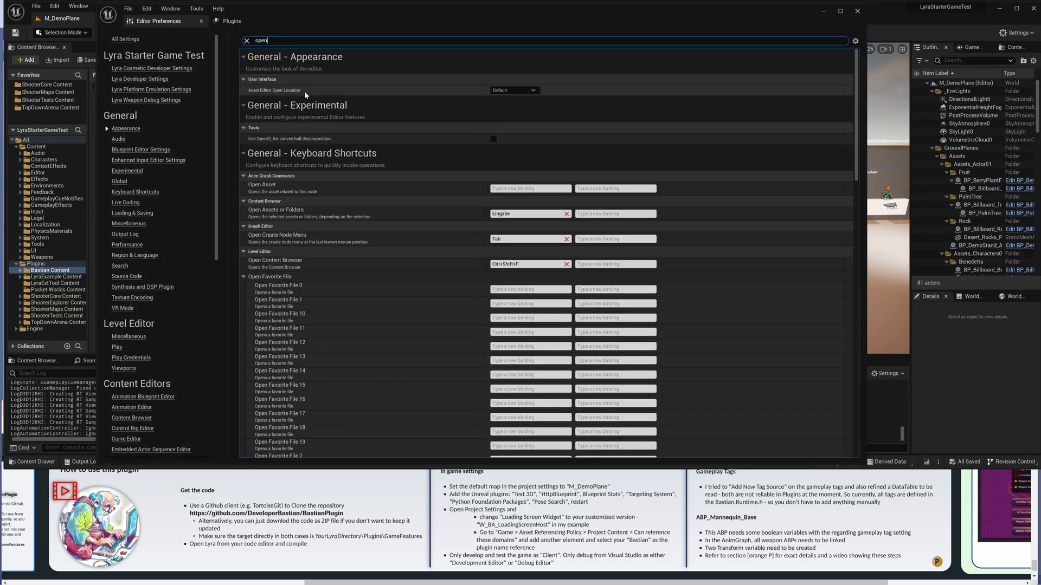
left_click(513, 90)
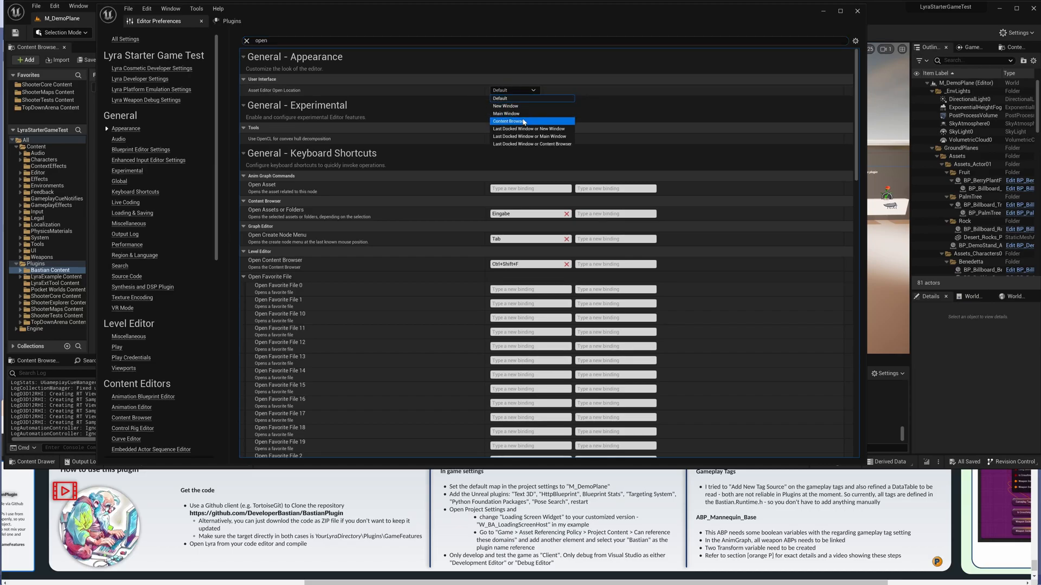
left_click(514, 114)
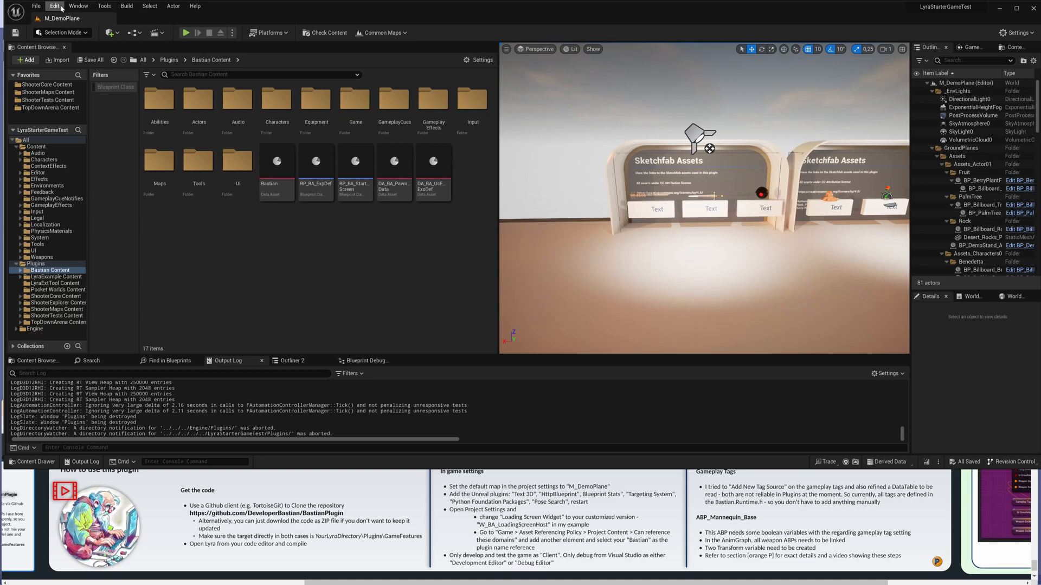
Set the Common Loading Screen widget class to W_BA_LoadingScreenHost in Project Settings
left_click(54, 5)
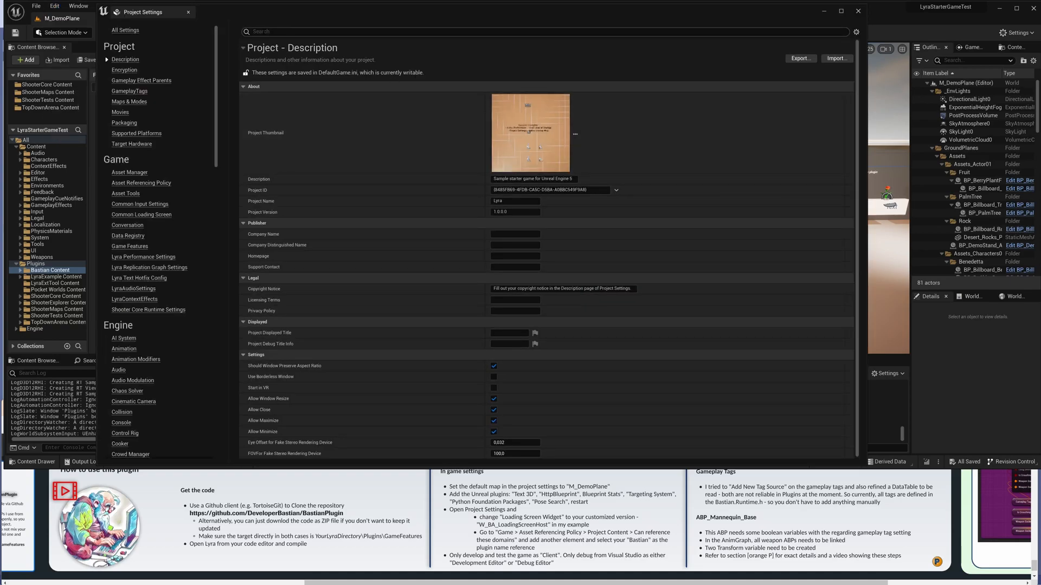
type("load")
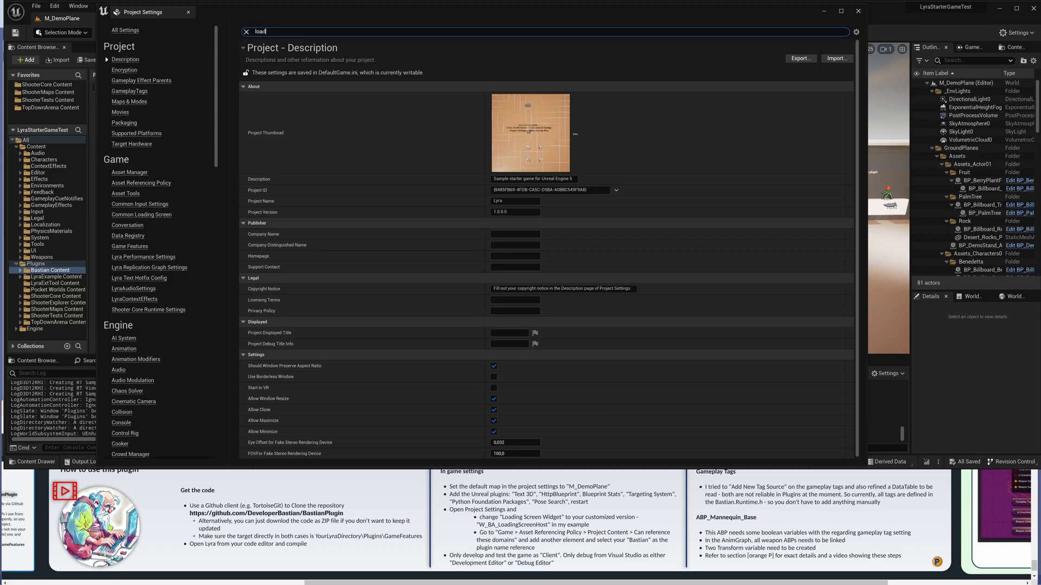
type("i")
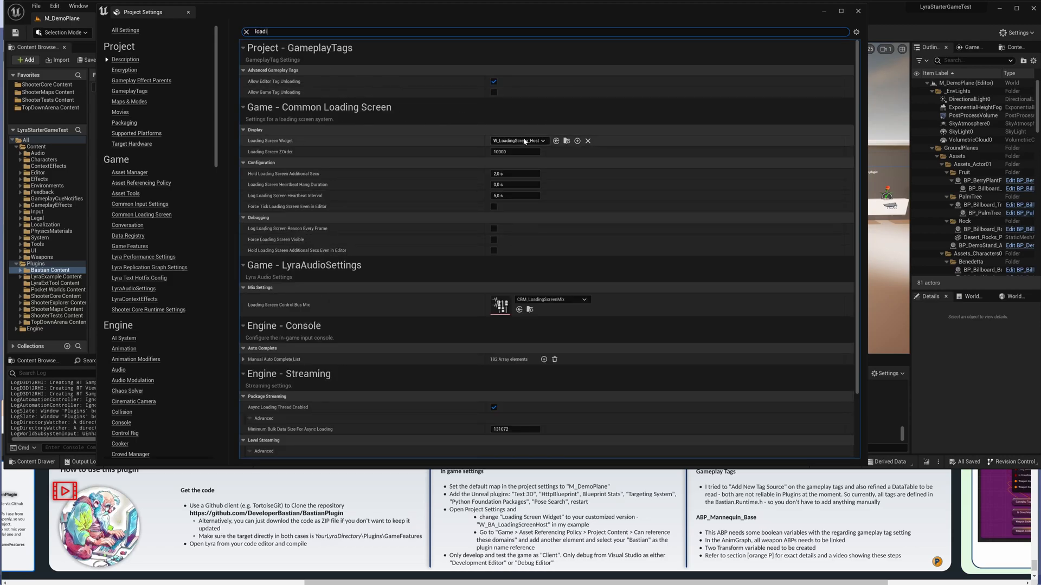
mouse_move(518, 140)
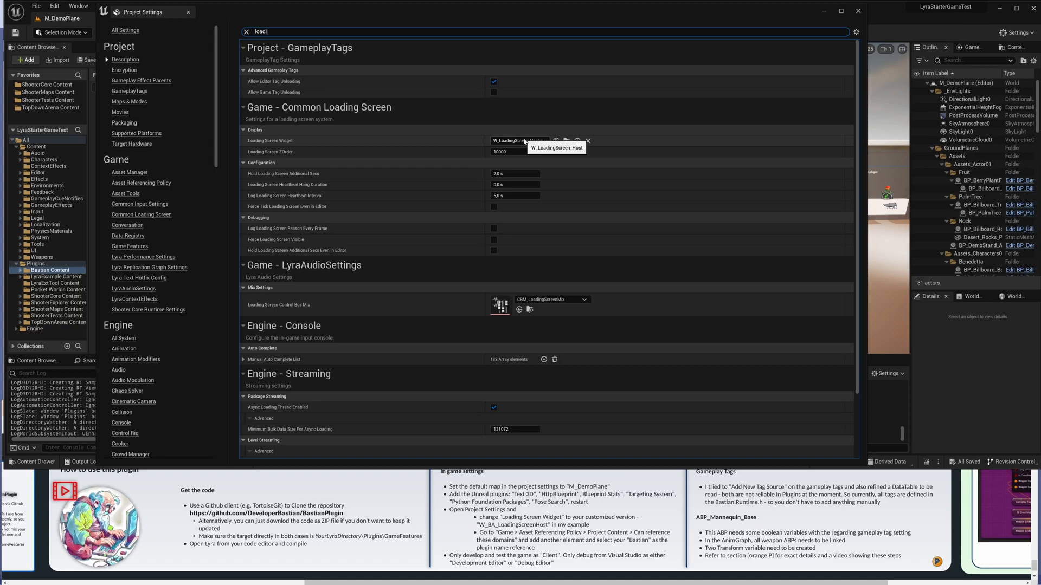
left_click(520, 140)
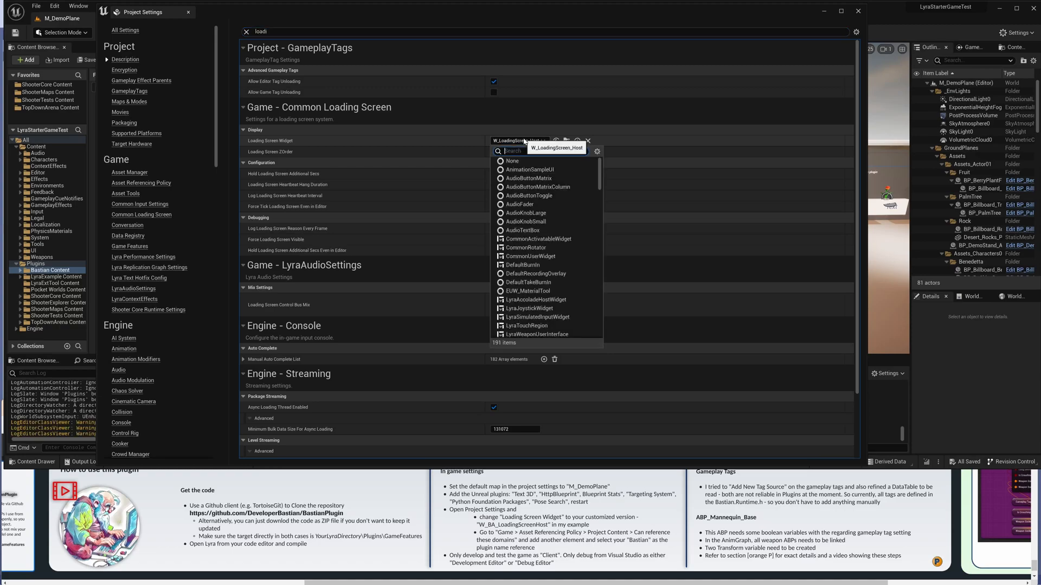
type("_ba")
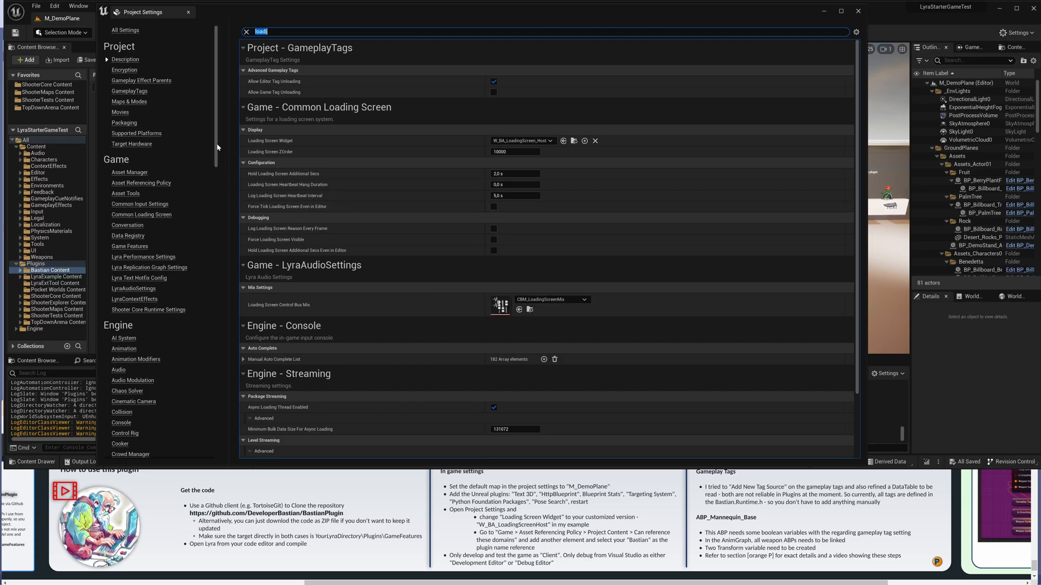
Let the Default Project Content Rule reference the Bastian domain, then close Project Settings
left_click(141, 183)
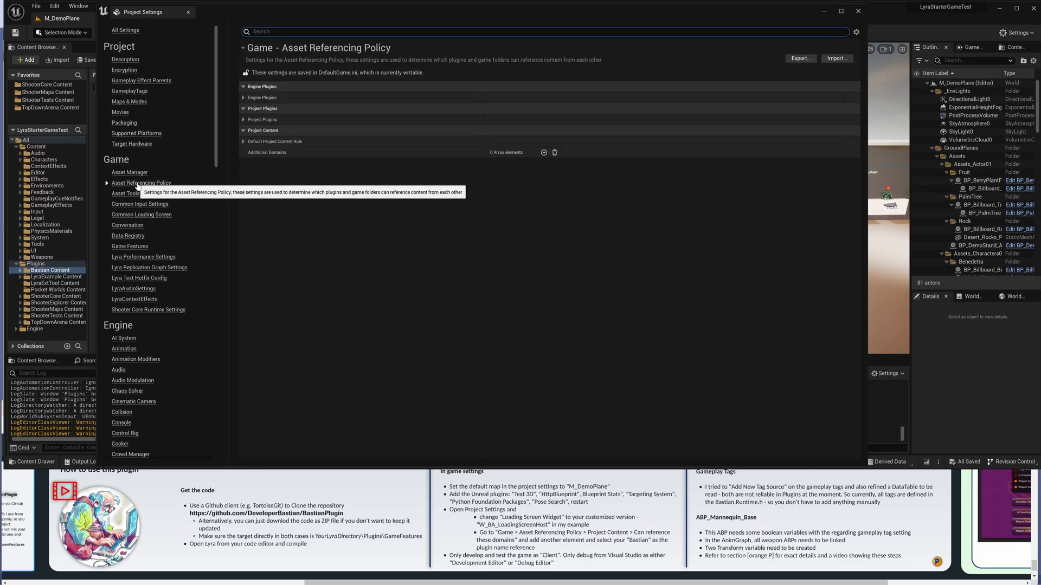
mouse_move(513, 257)
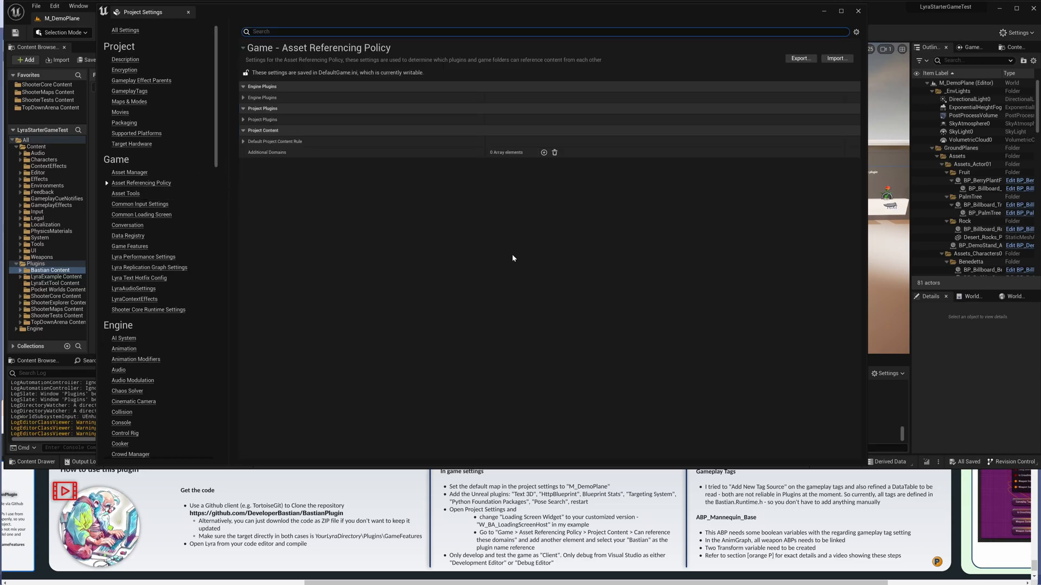
left_click(243, 142)
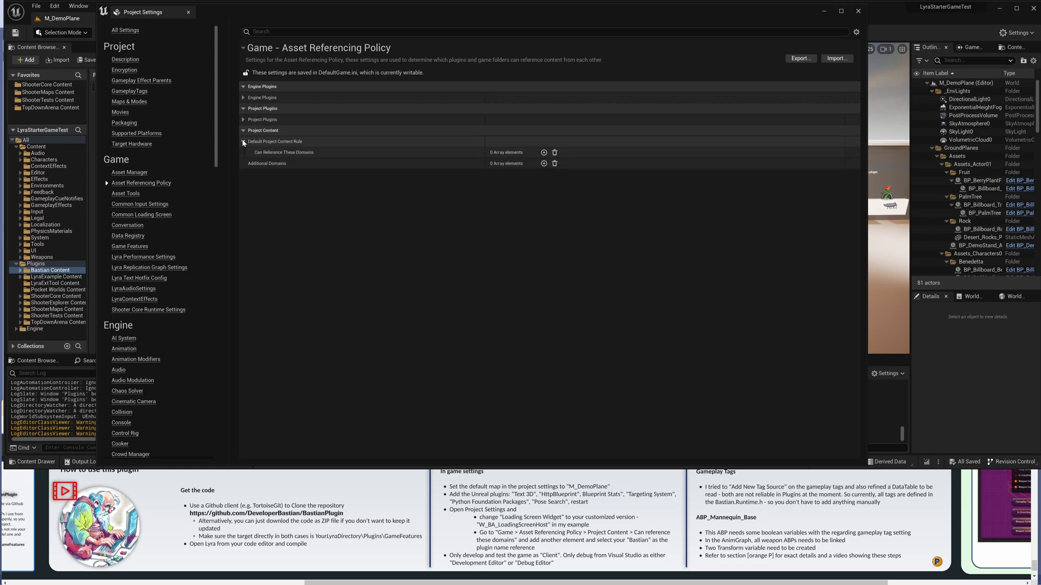
mouse_move(544, 152)
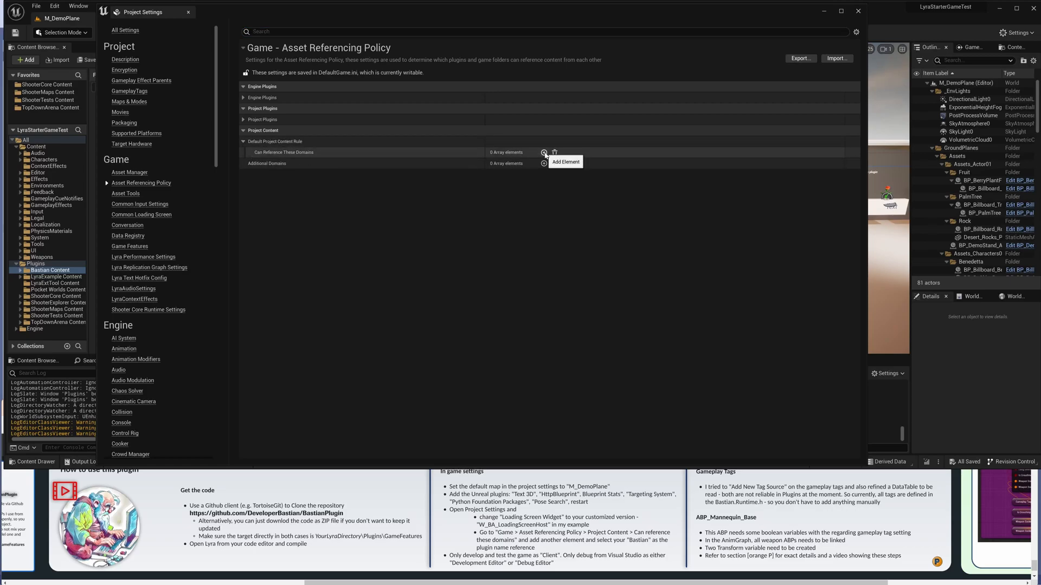
left_click(544, 151)
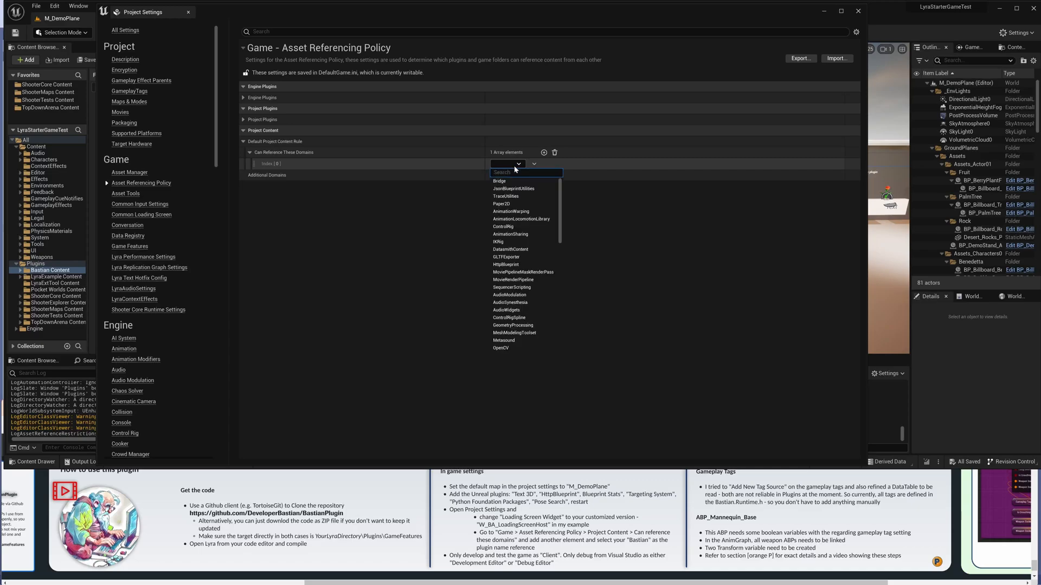
type("bast")
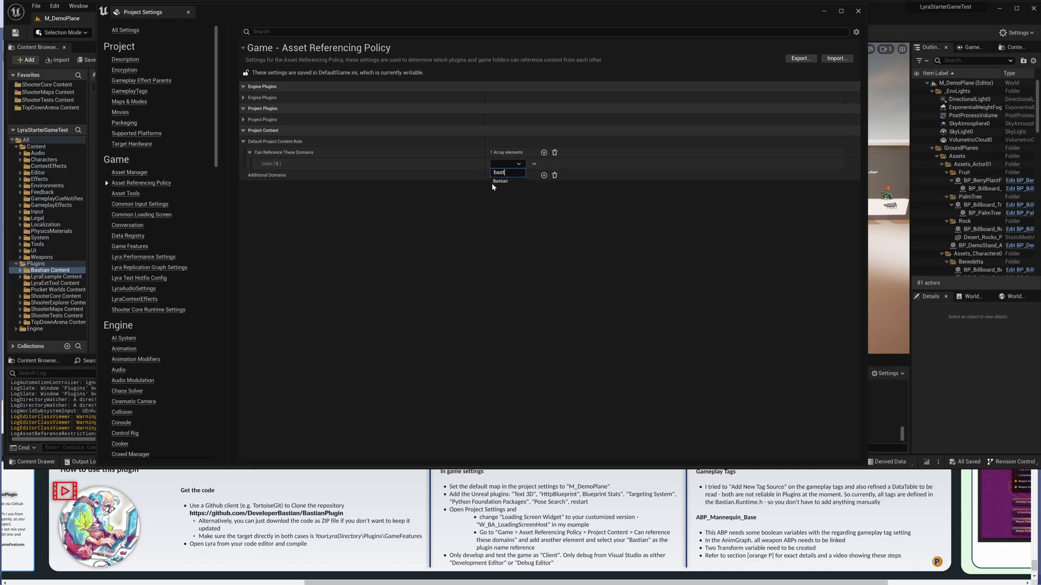
left_click(499, 180)
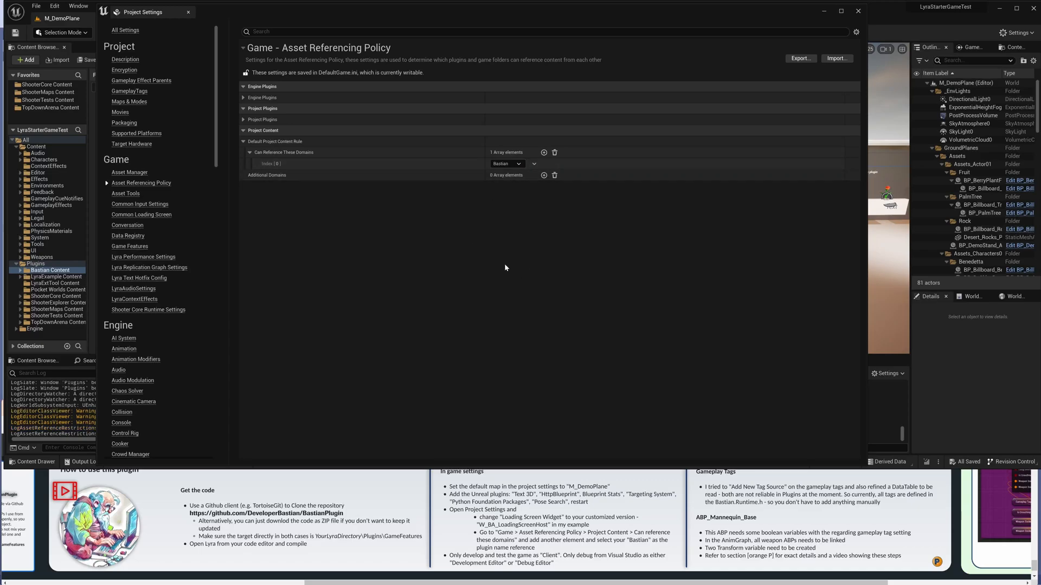
mouse_move(378, 221)
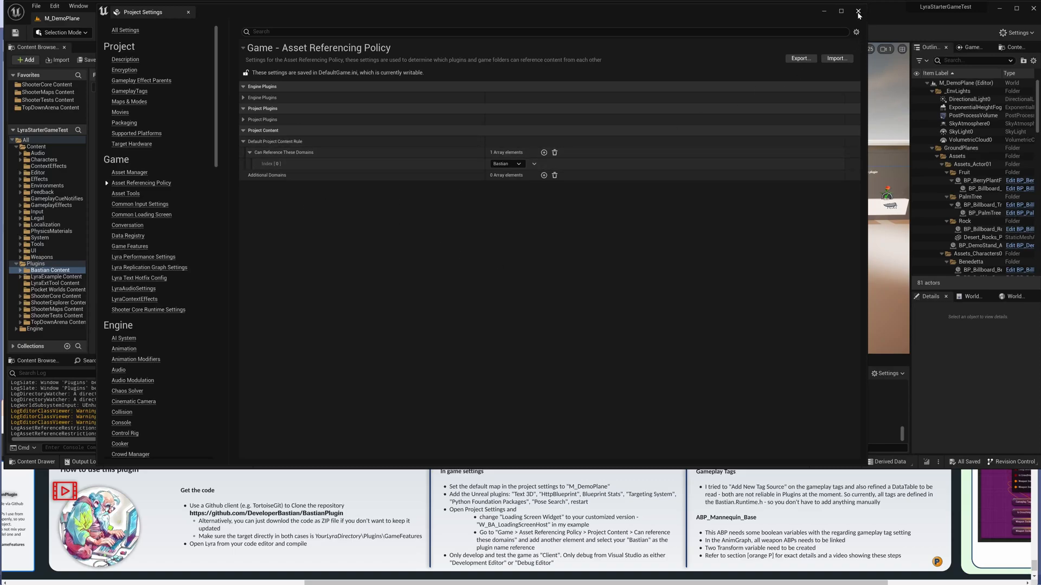
left_click(857, 12)
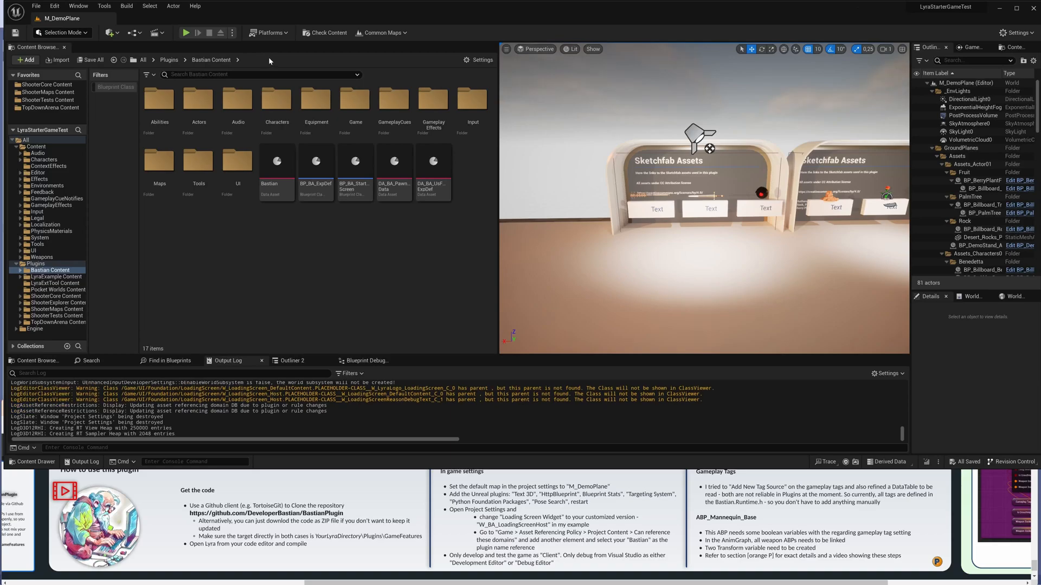
left_click(233, 33)
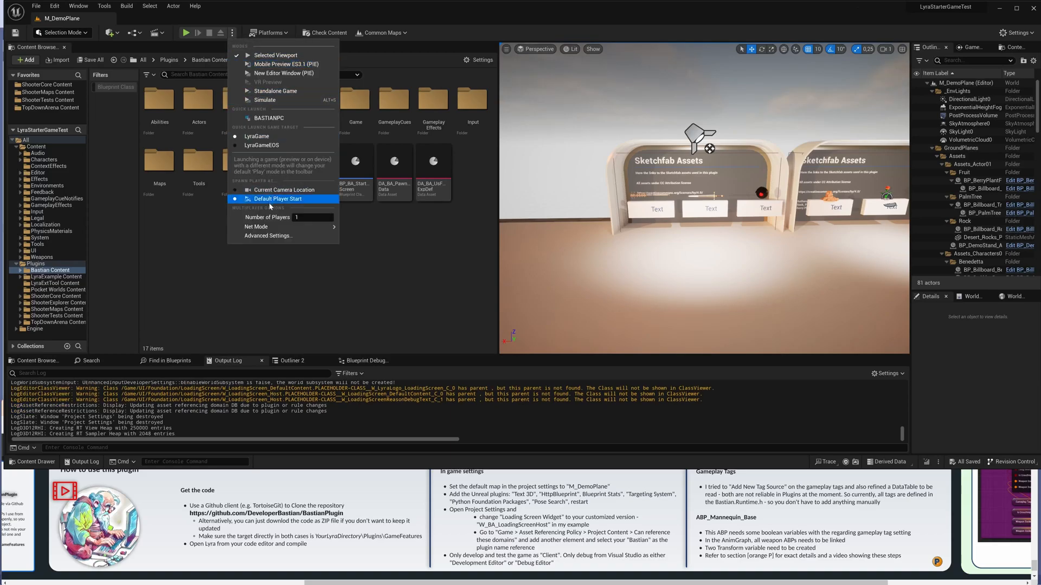
mouse_move(256, 227)
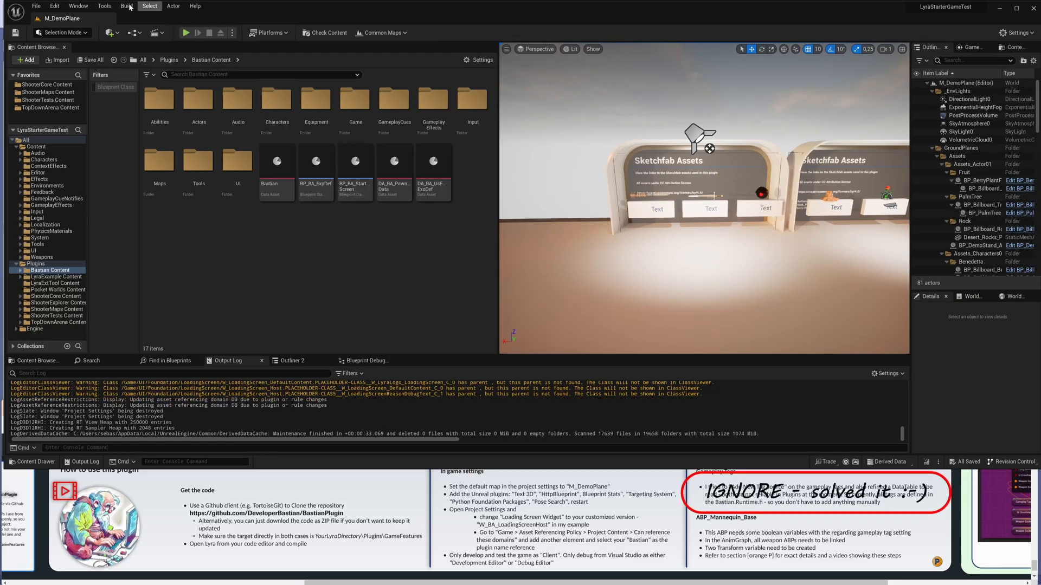
Show the GameplayTags page in Project Settings and scroll through the Gameplay Tag List
left_click(55, 6)
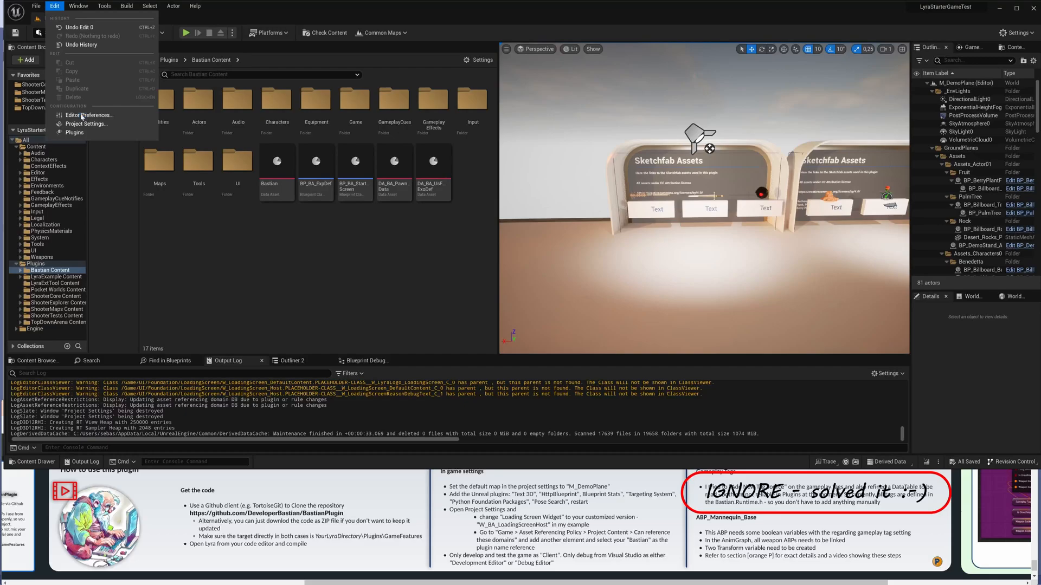
mouse_move(86, 123)
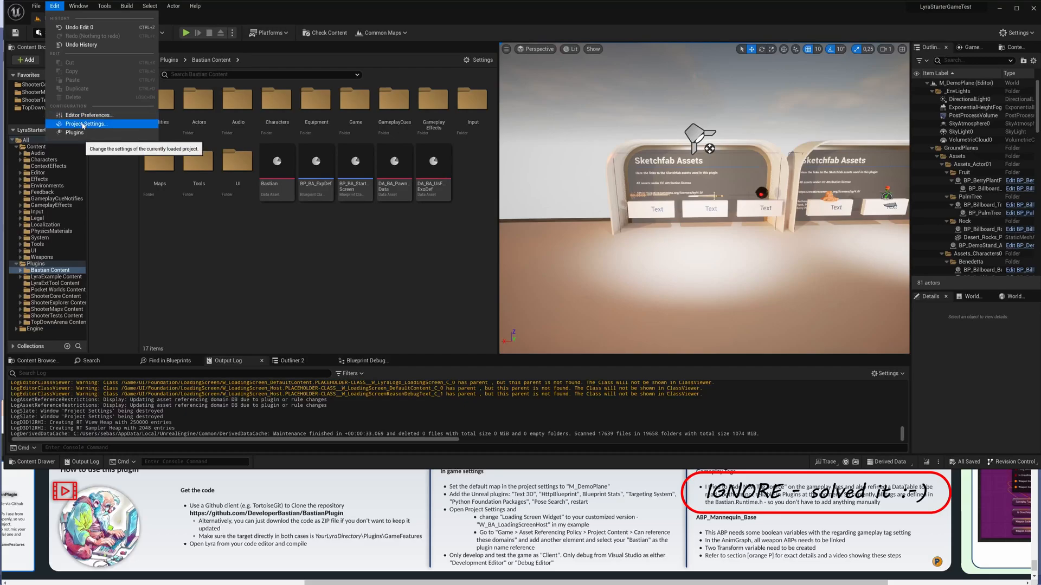
left_click(85, 124)
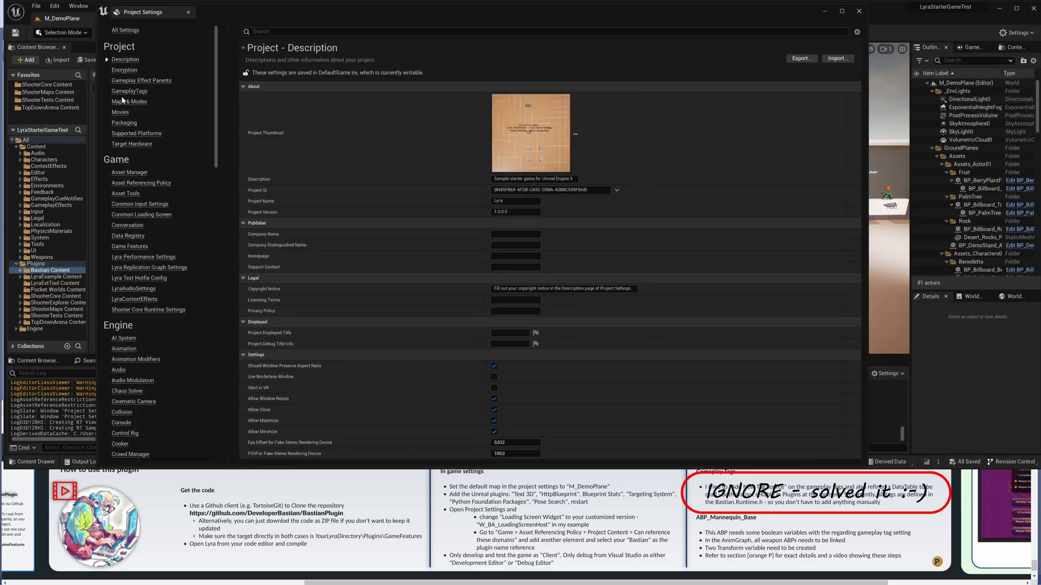
left_click(129, 91)
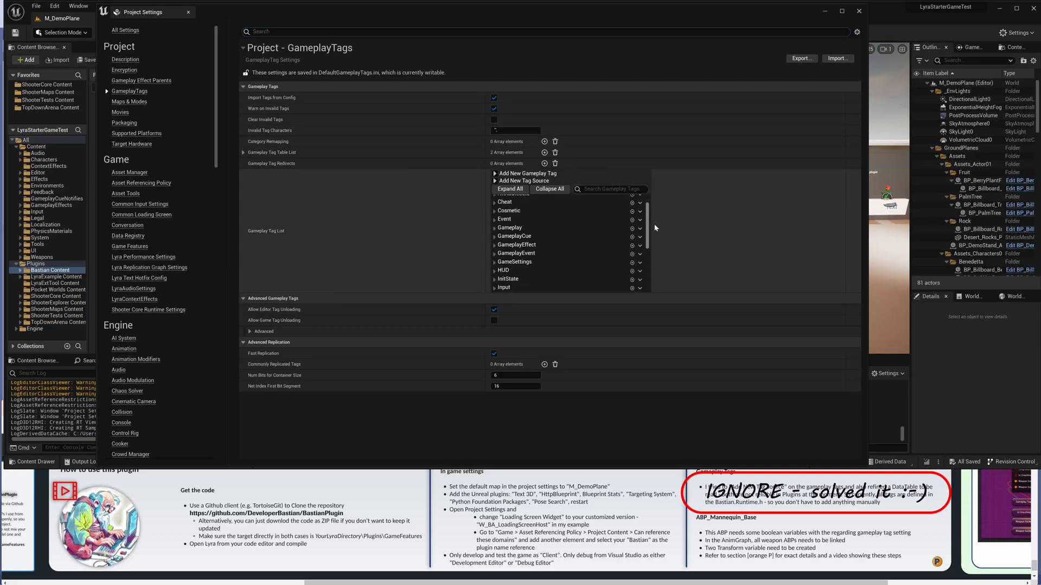
scroll("down", 3)
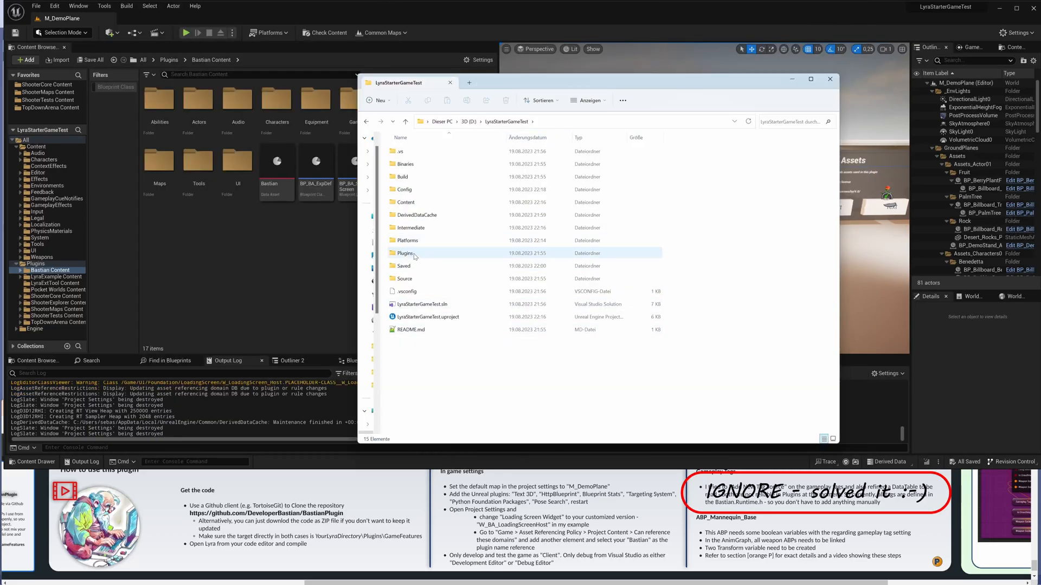
Browse Plugins to BastianPlugin's Config/Tags folder to view BastianPluginTags.ini, then close File Explorer
double_click(405, 253)
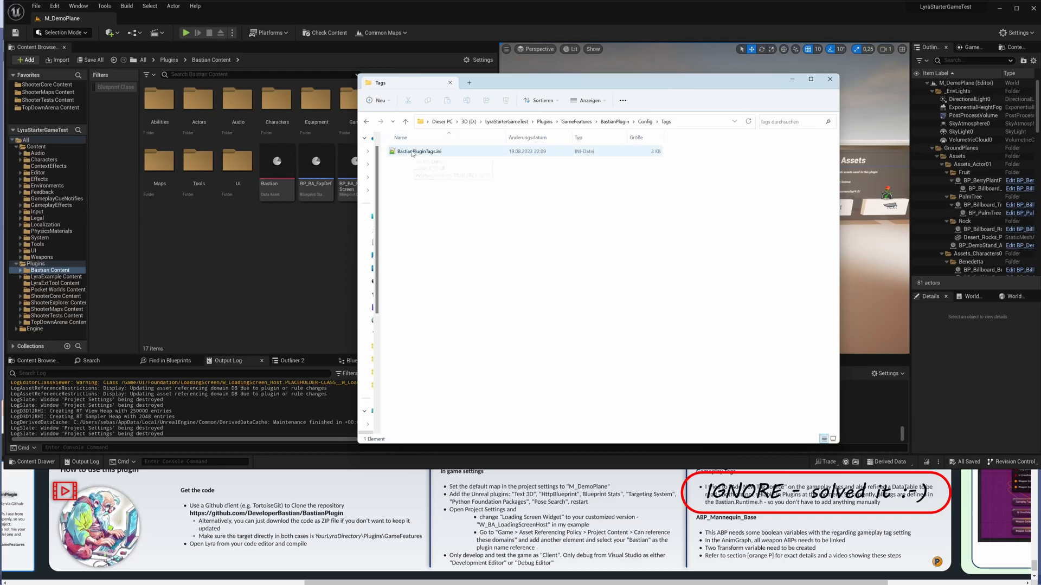
mouse_move(419, 152)
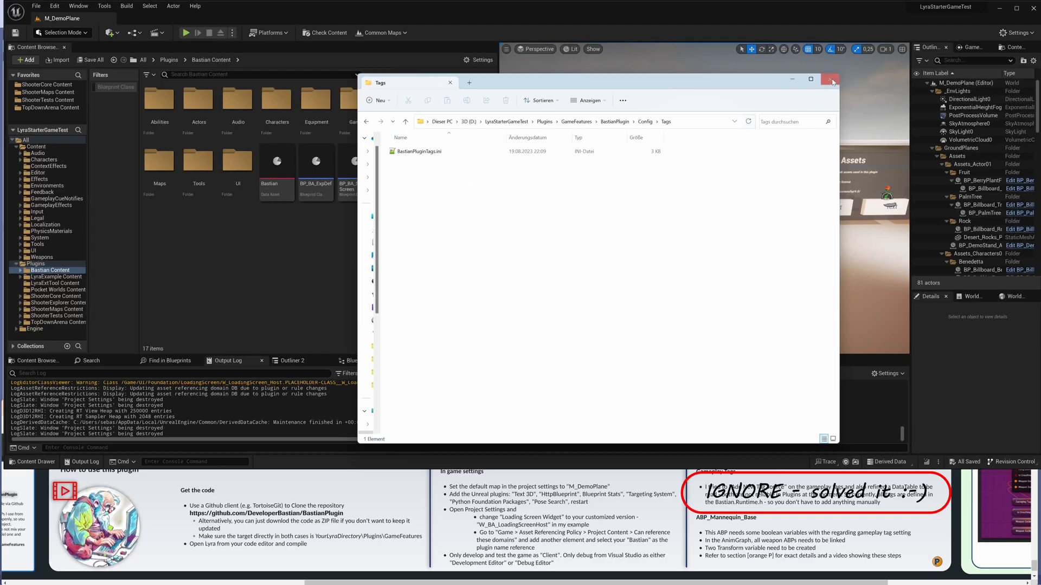
mouse_move(830, 80)
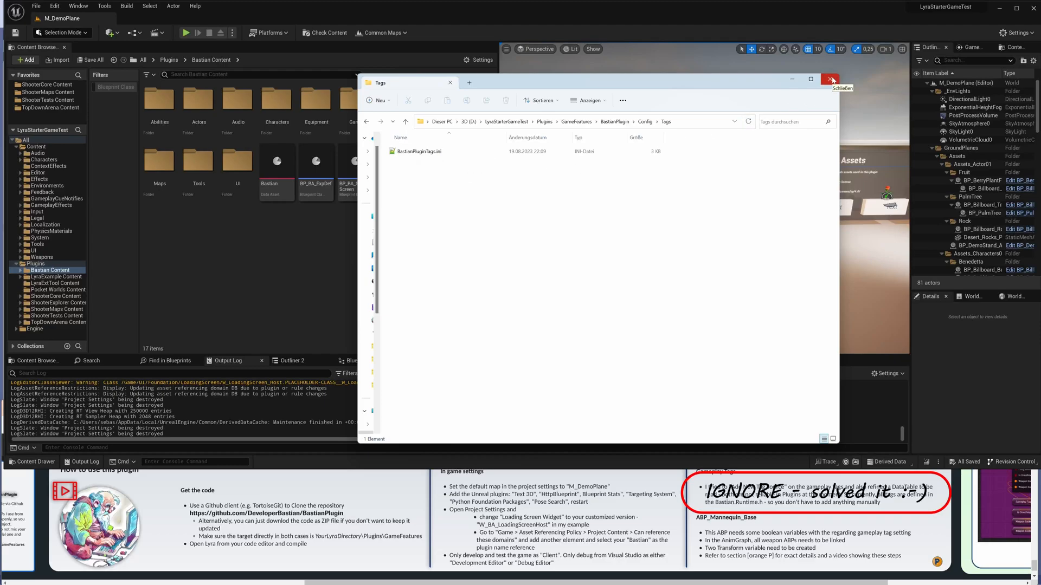
left_click(830, 80)
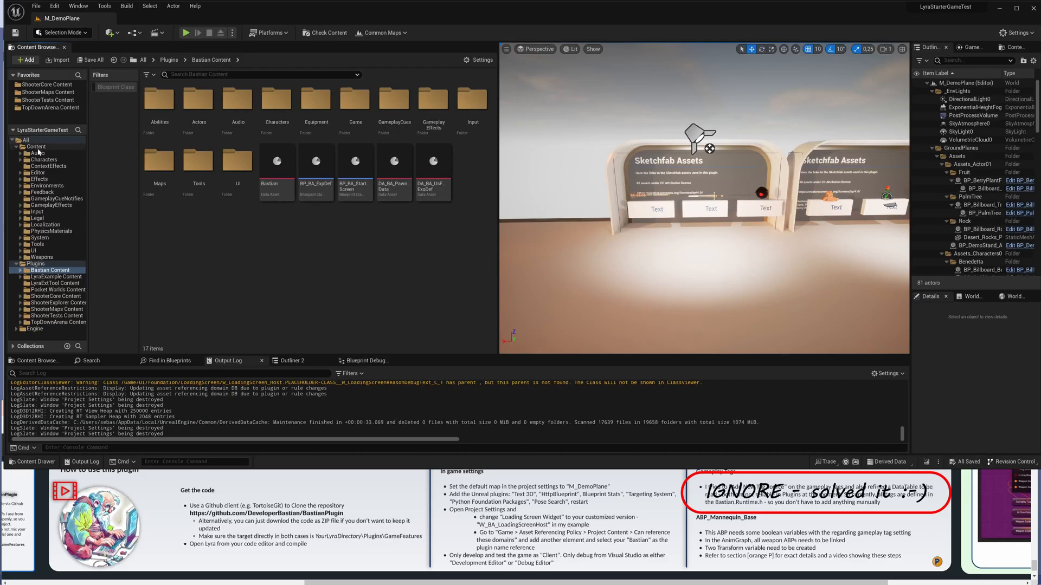
Search the Content Browser for 'abp base' and open ABP_Mannequin_Base
left_click(36, 147)
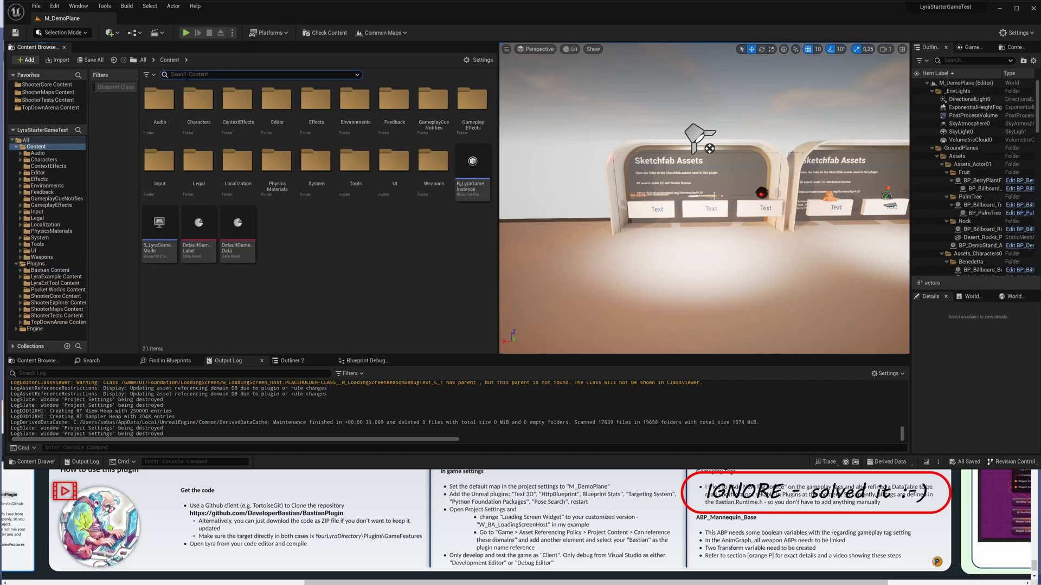
type("abp")
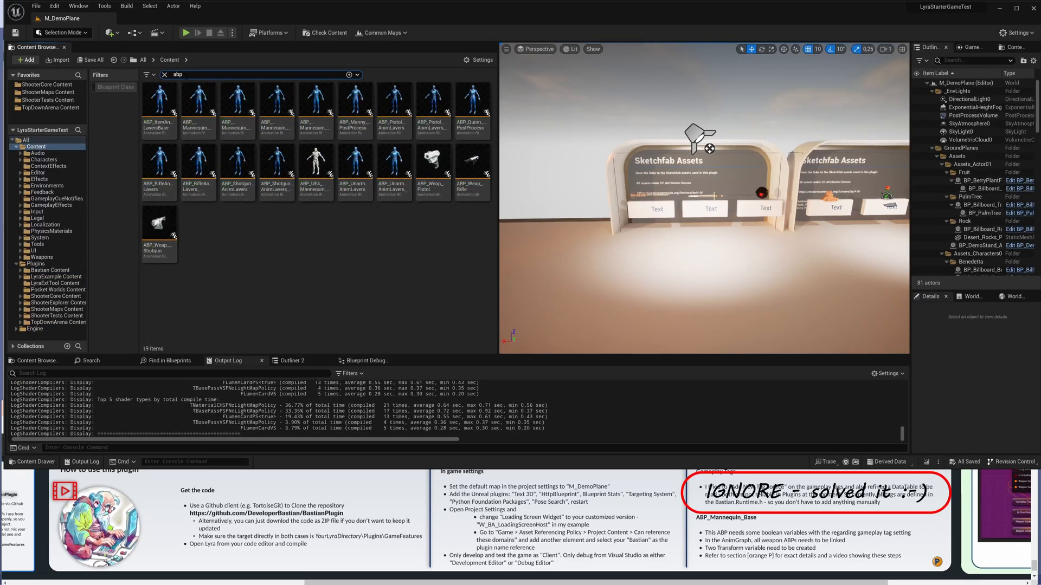
type("base")
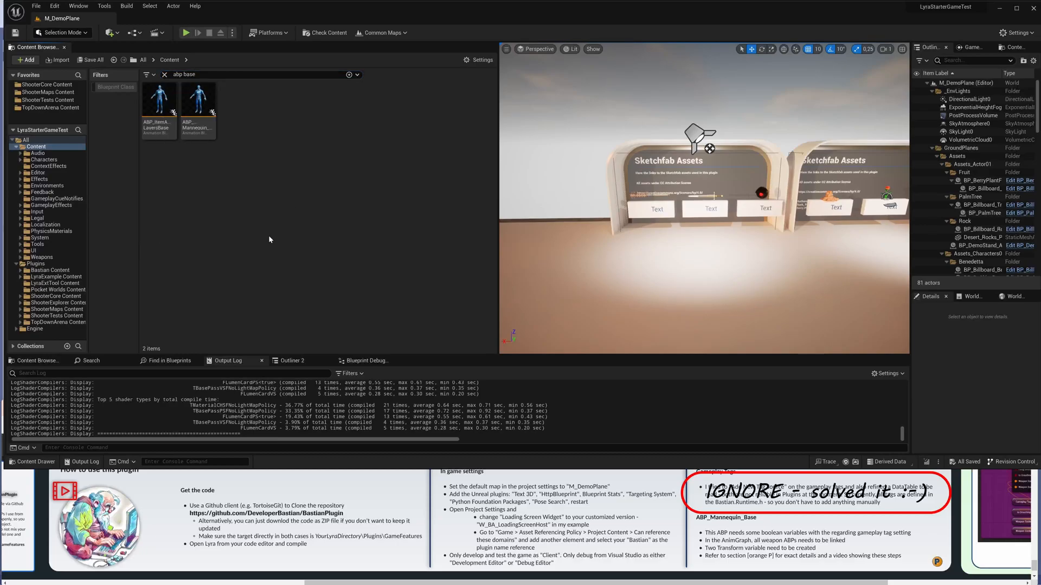
mouse_move(197, 100)
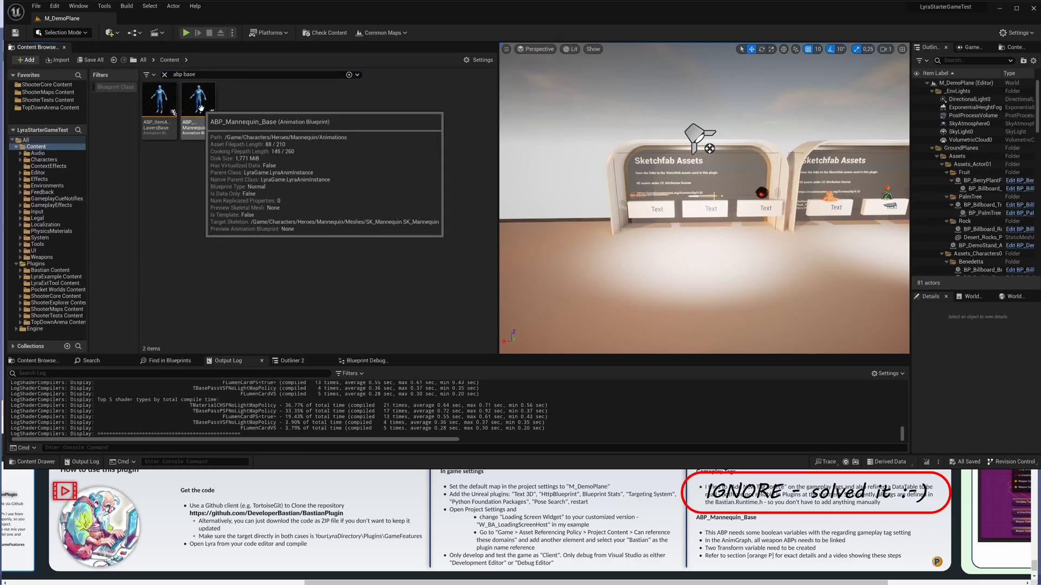
double_click(197, 98)
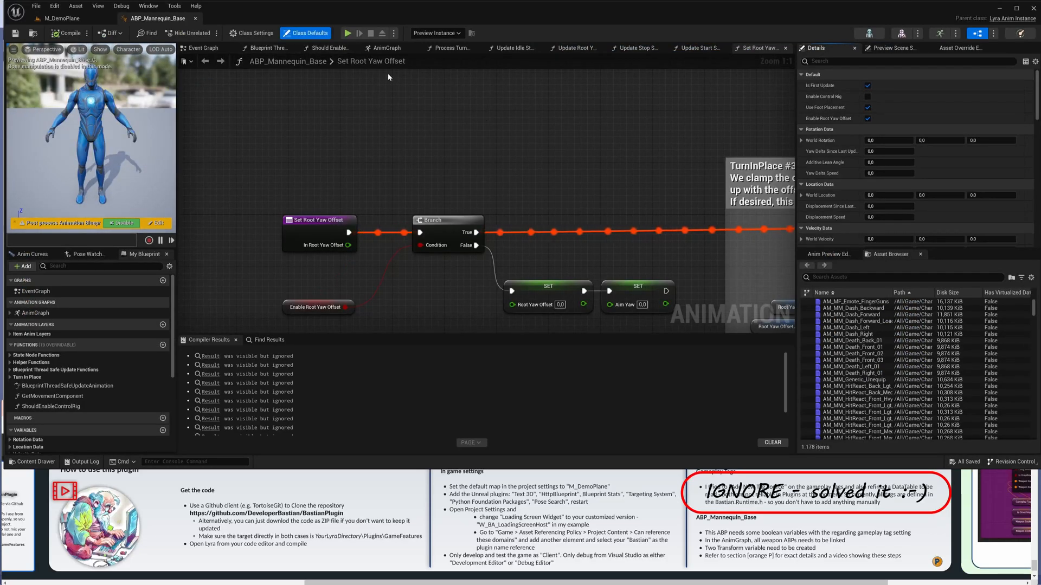
Add ABP_BA_ArgonianMace and ABP_BA_LongSword Linked Anim Graph nodes in the AnimGraph before Output Pose
left_click(385, 47)
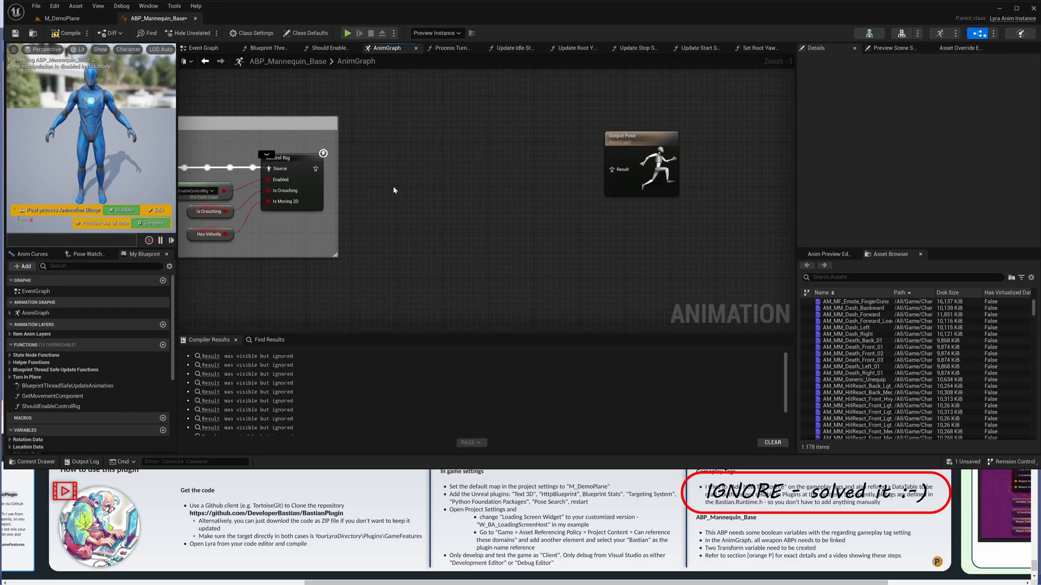
type("m")
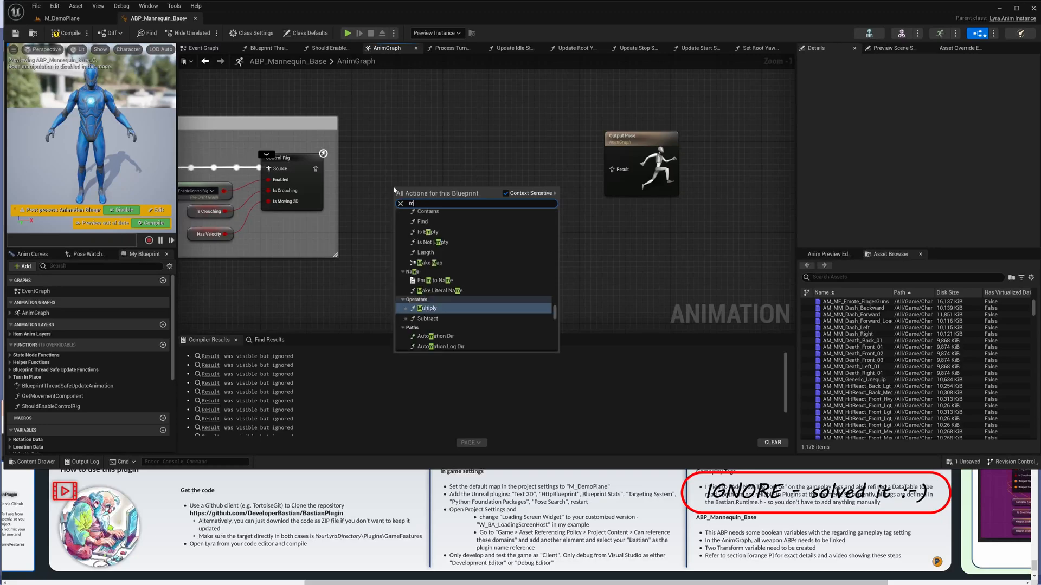
type("ace")
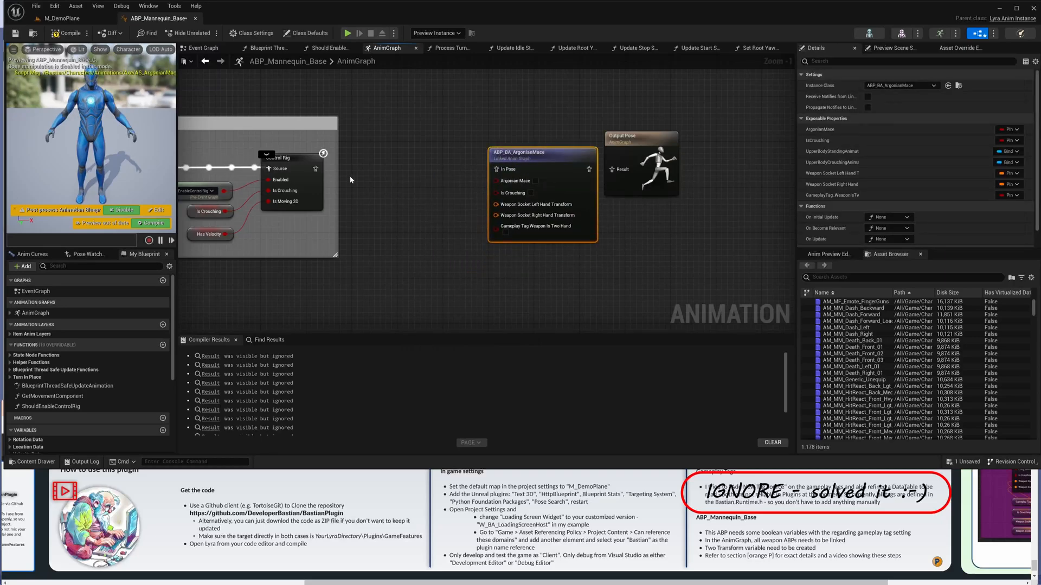
type("lon")
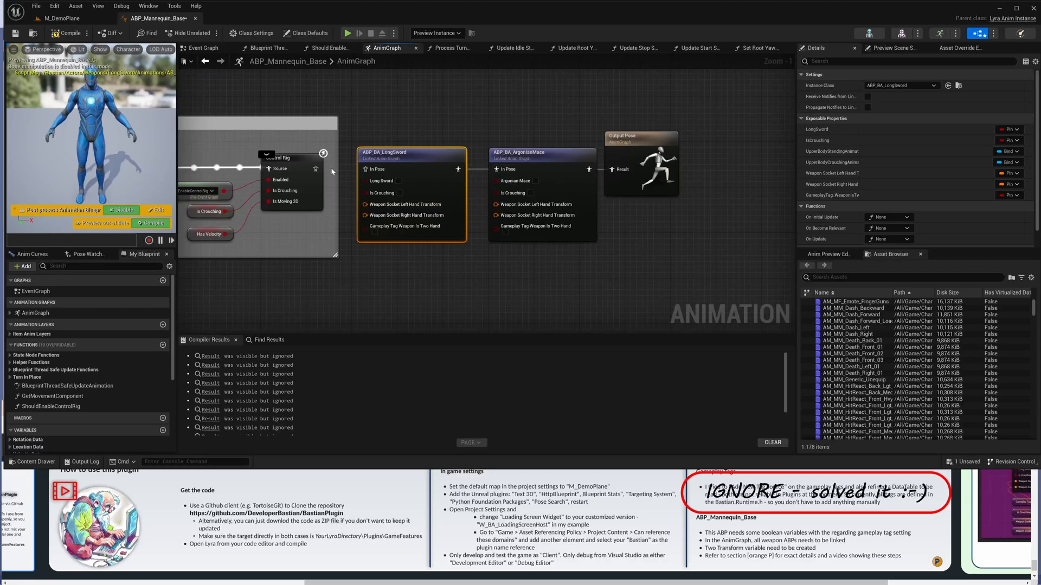
type("crouch")
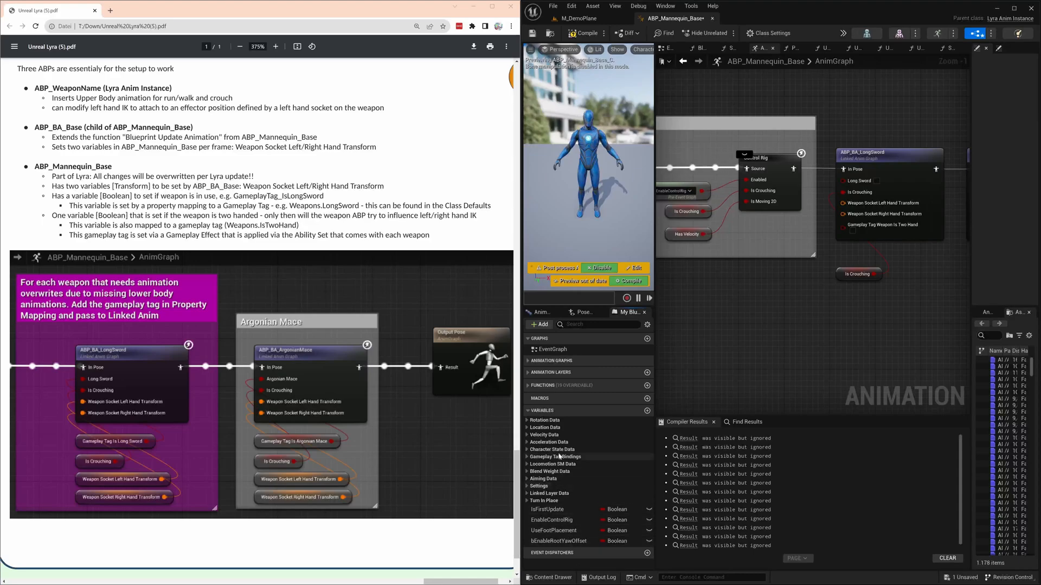
Create the Weapon Left and Right Hand Socket transform variables
left_click(646, 411)
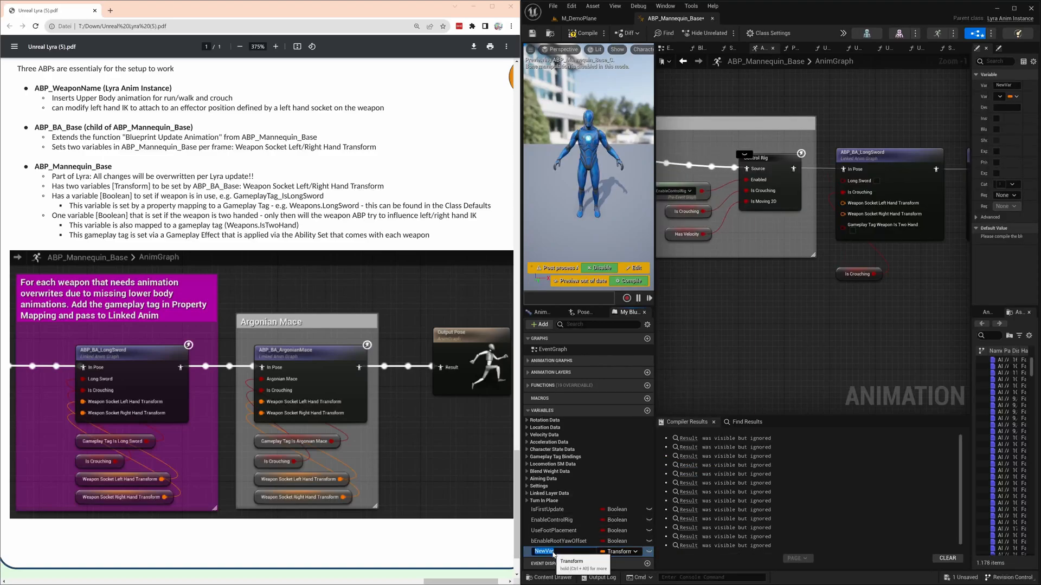
type("Weapon Left Hand S")
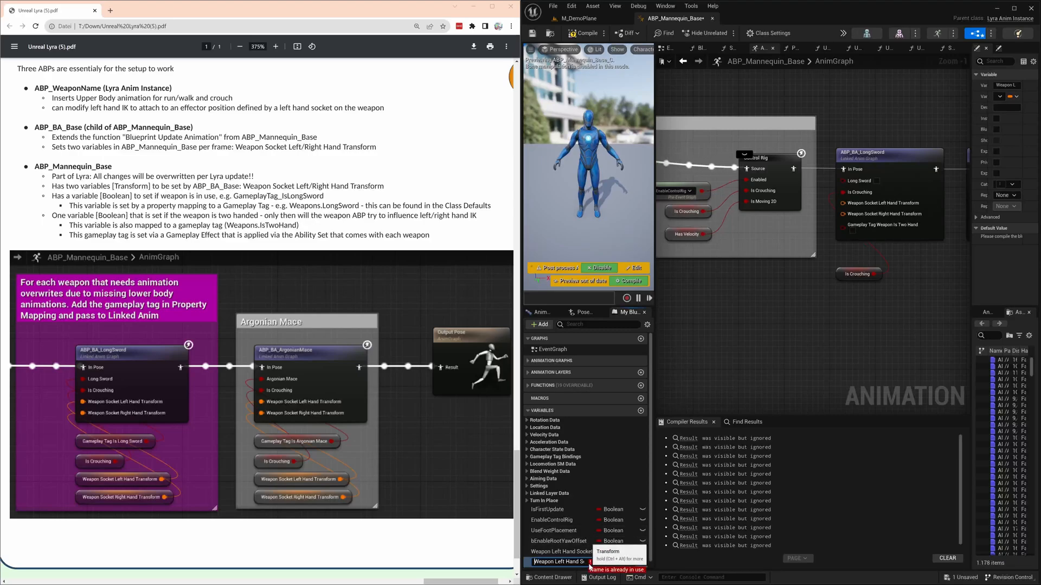
double_click(549, 562)
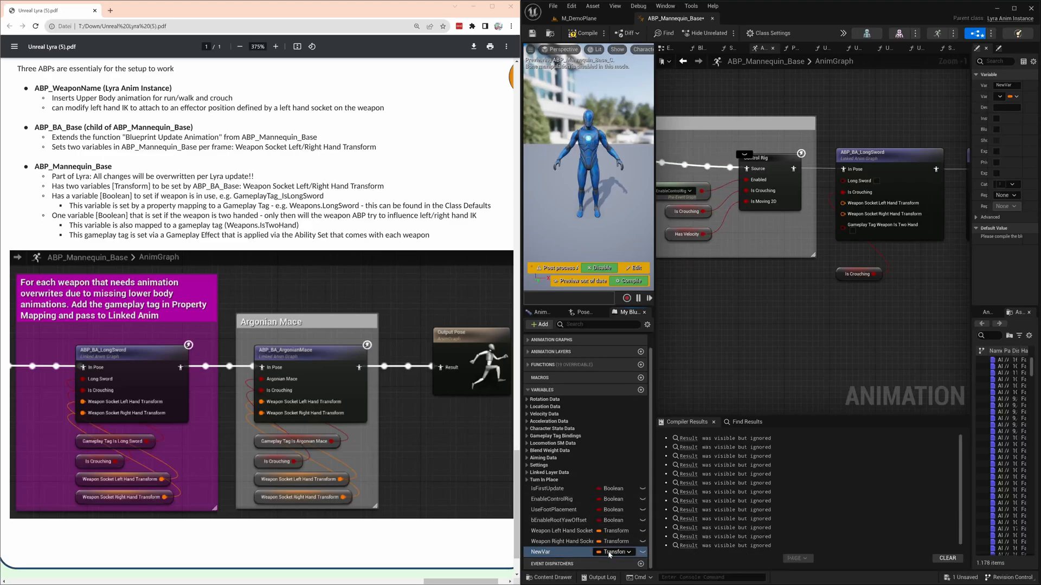
Add IsTwoHandWeapon, WeaponIsLongSword and WeaponIsArgonianMace boolean variables
left_click(612, 552)
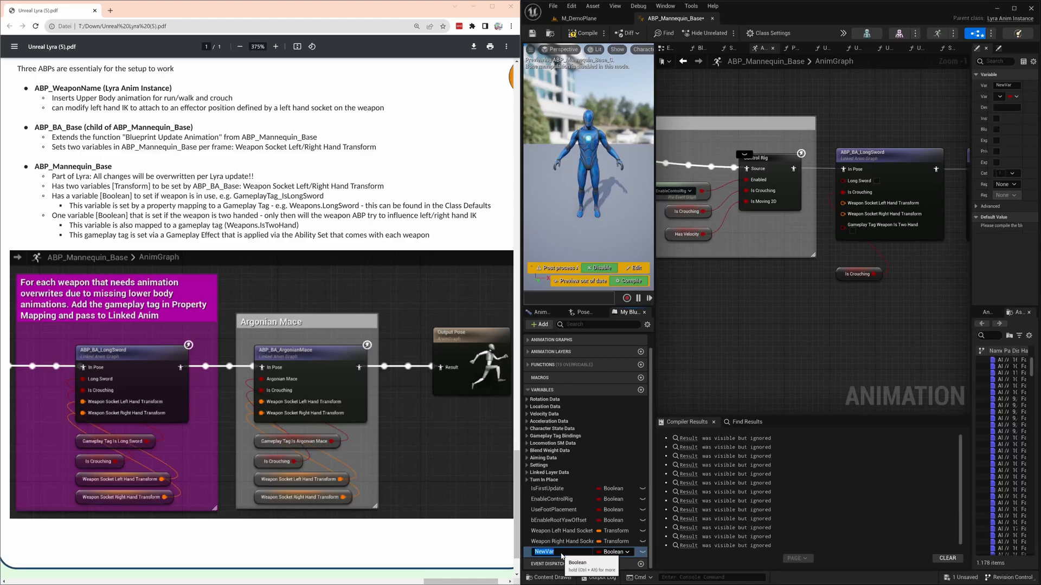
type("IsTwoHan")
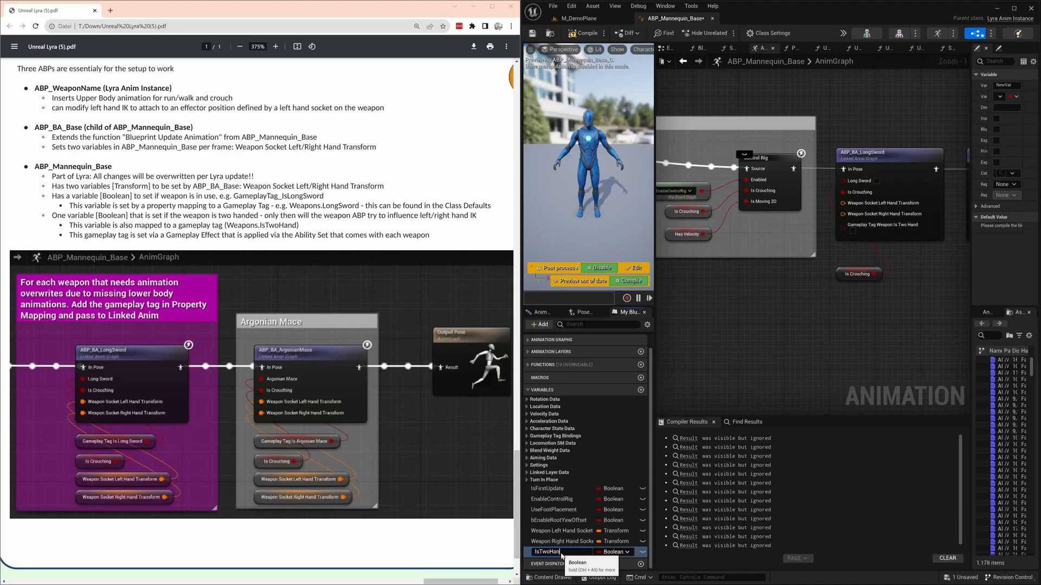
type("Weapon")
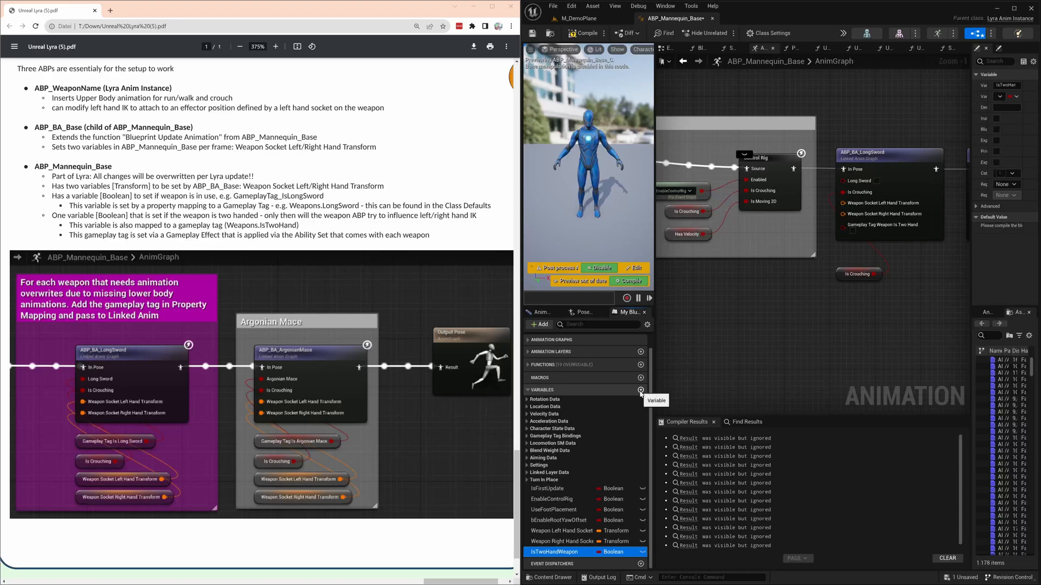
left_click(640, 390)
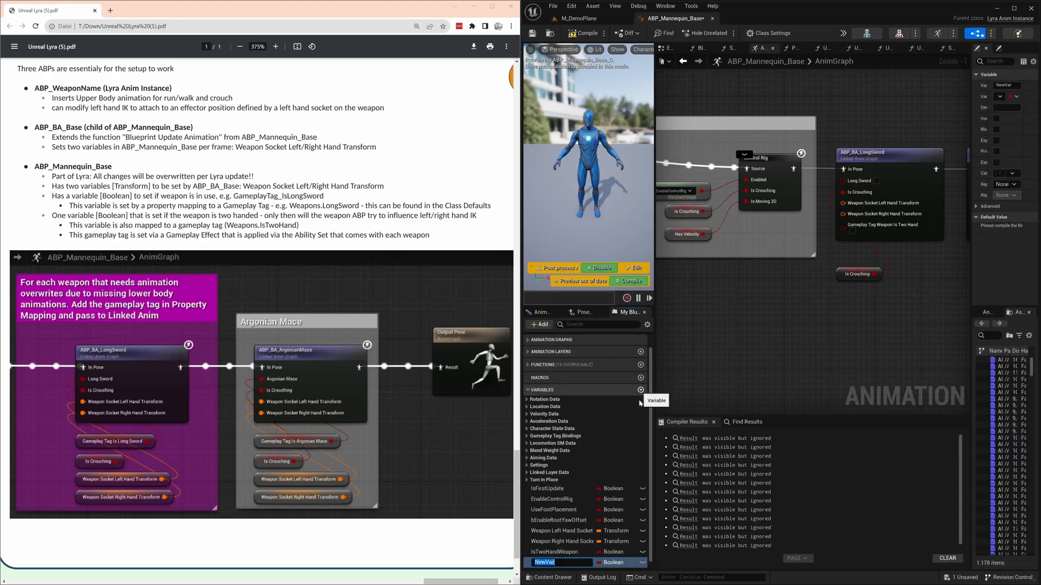
type("WeaponIsLongSword")
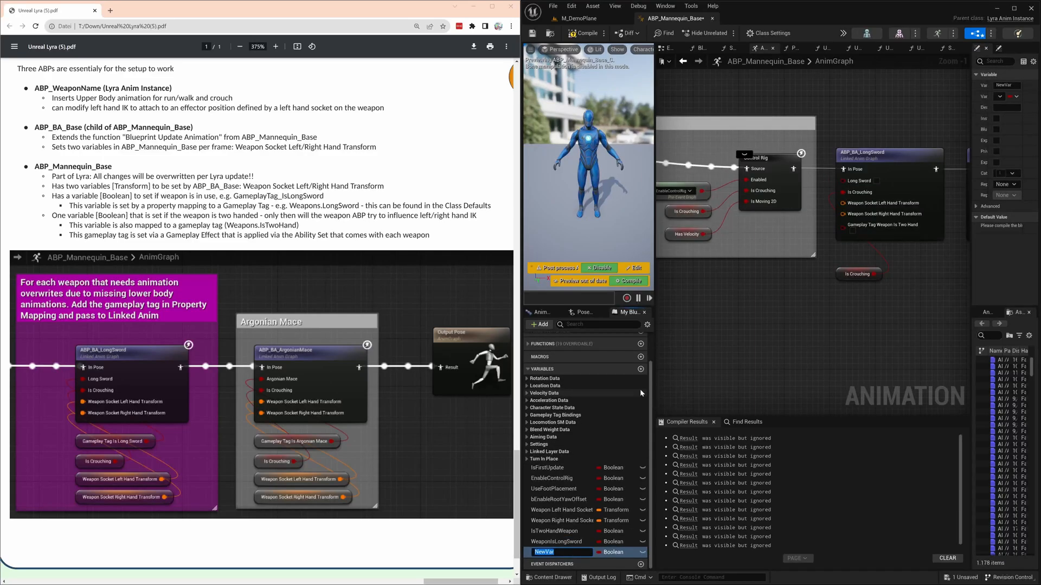
type("WeaponIsArgonianMace")
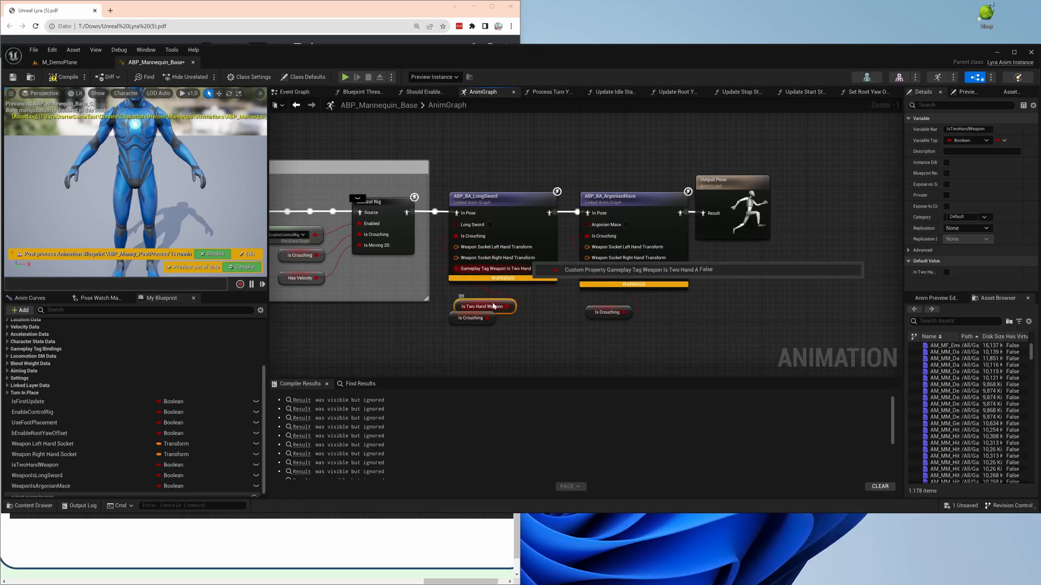
Place IsTwoHandWeapon and socket getters and wire them into the linked weapon nodes
left_click_drag(483, 305, 480, 363)
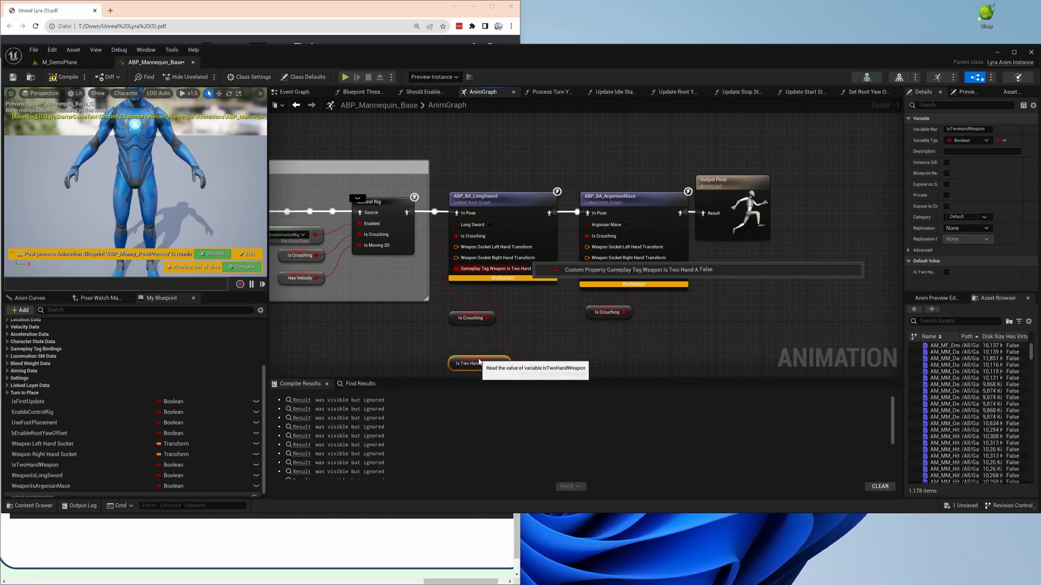
mouse_move(604, 359)
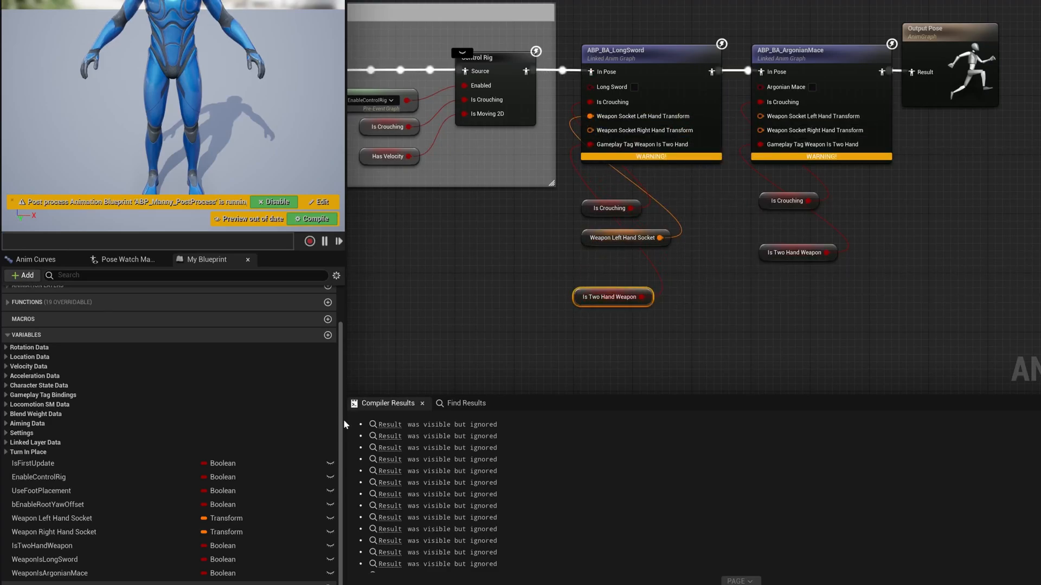
left_click_drag(54, 532, 644, 272)
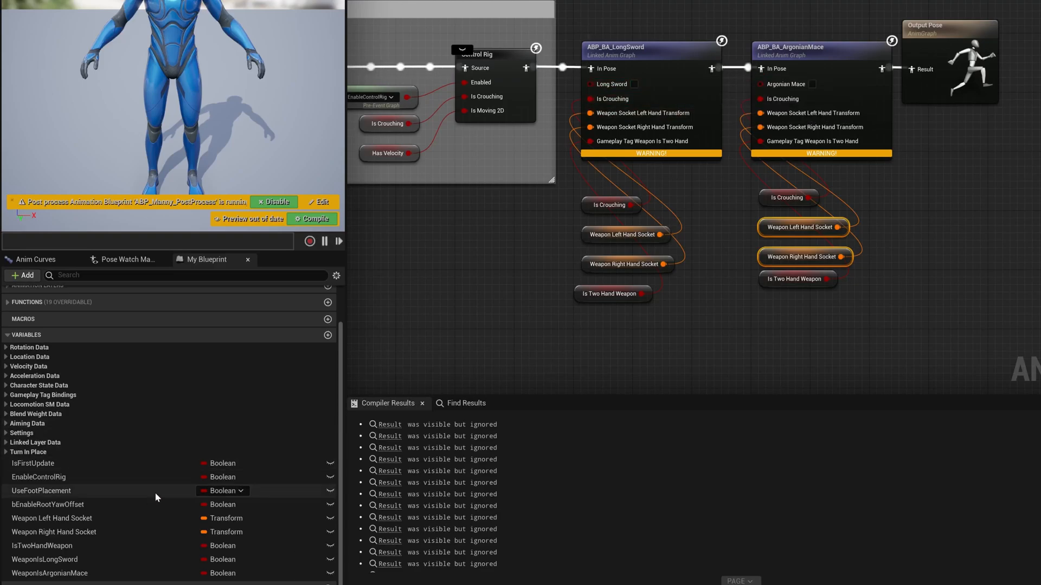
left_click(45, 559)
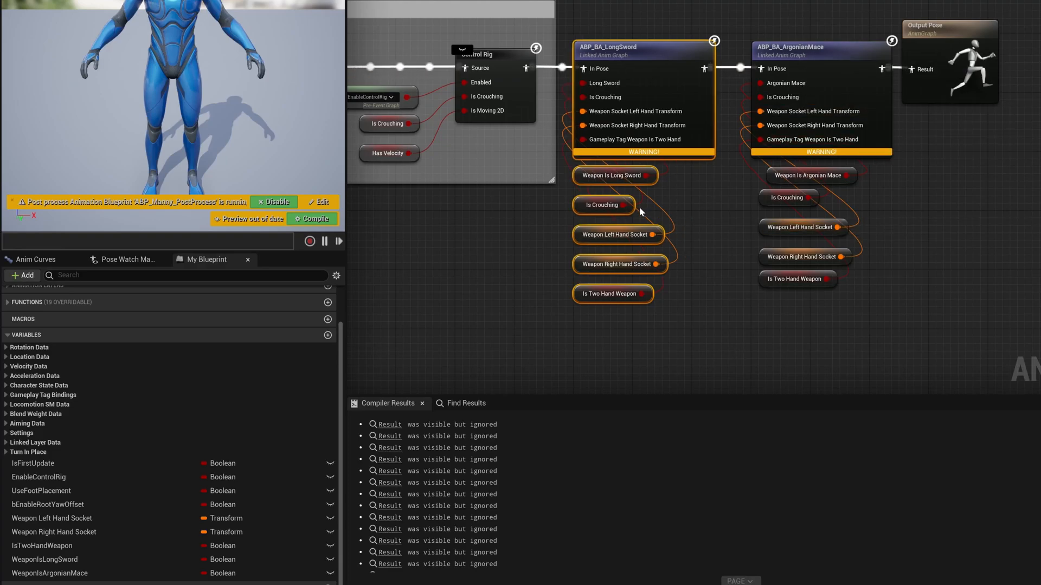
Distribute the LongSword getters horizontally and align the ArgonianMace getters
right_click(609, 175)
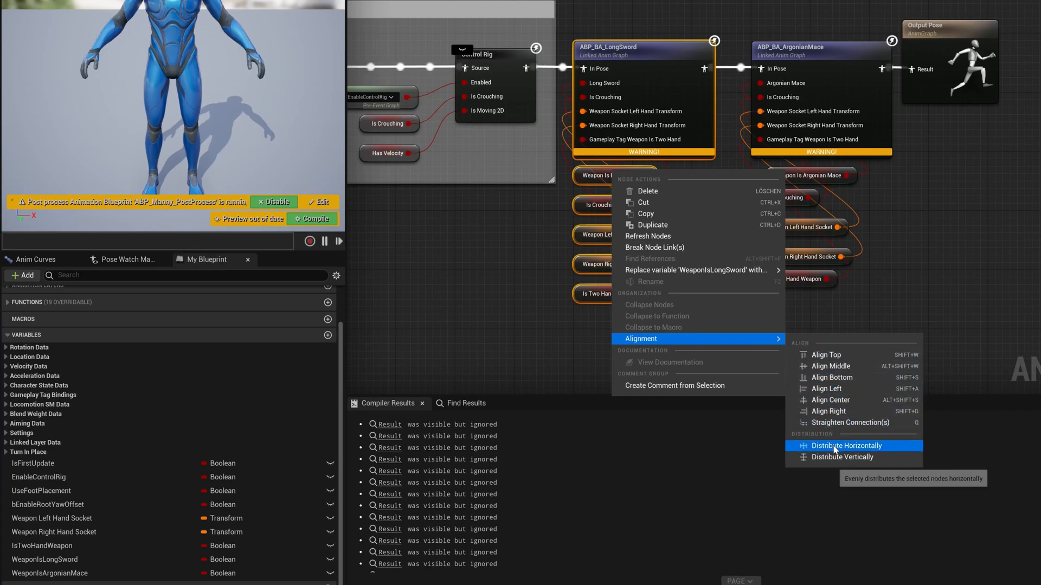
left_click(841, 457)
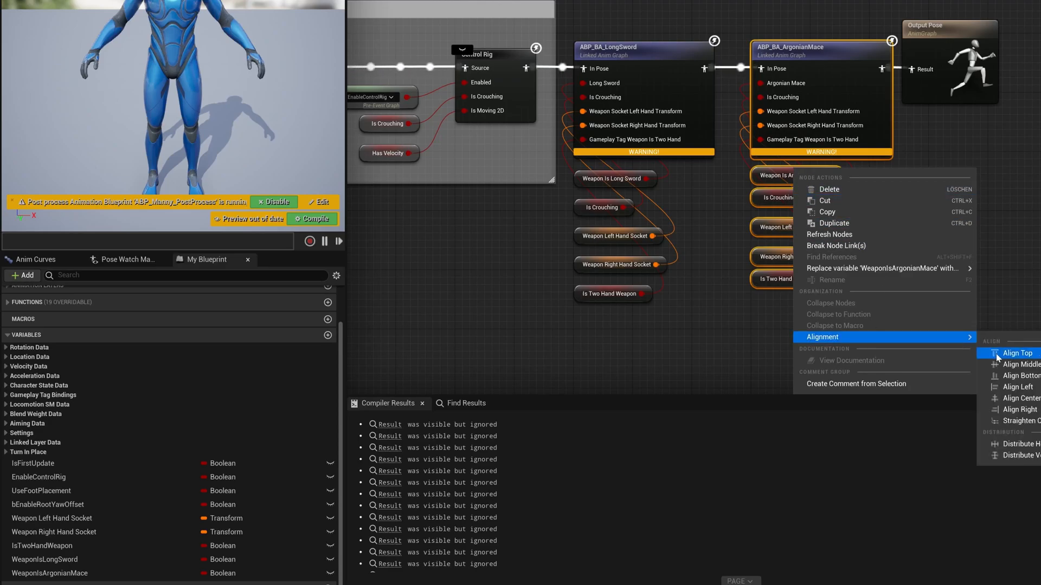
left_click(1017, 353)
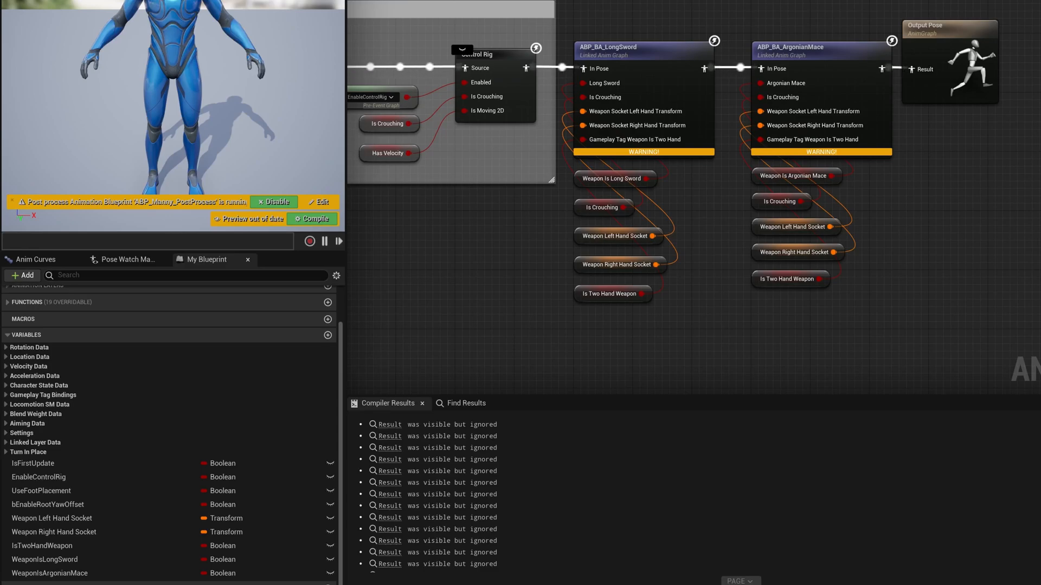
mouse_move(813, 125)
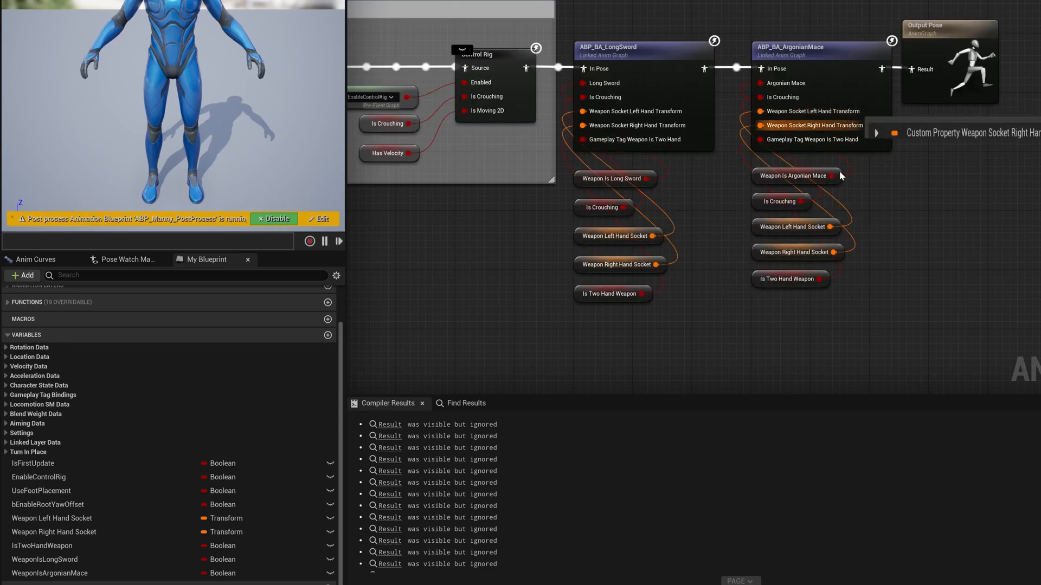
mouse_move(840, 176)
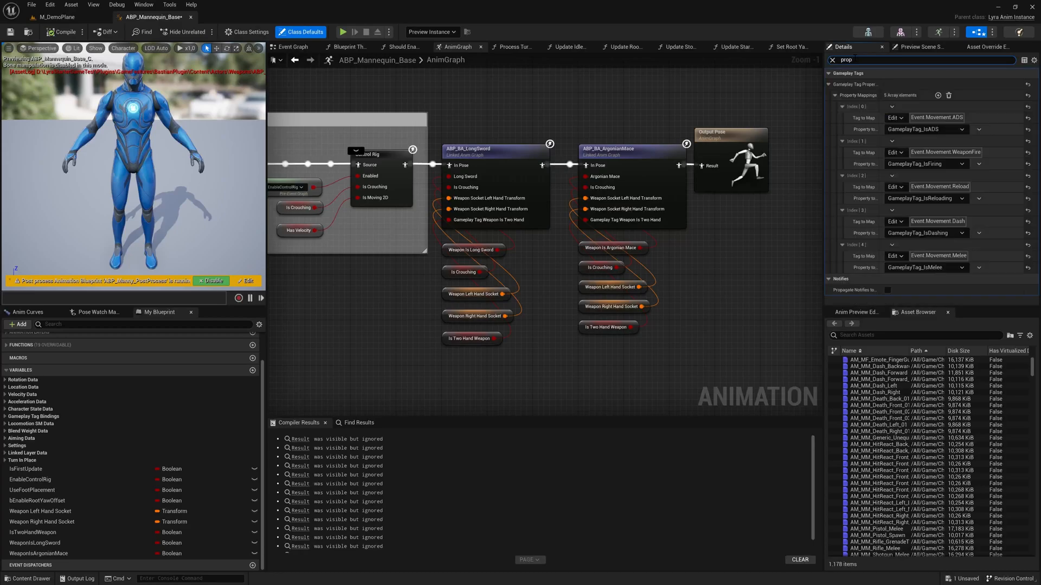
Add three gameplay tag binding entries and bind Weapons.LongSword to WeaponIsLongSword
left_click(938, 95)
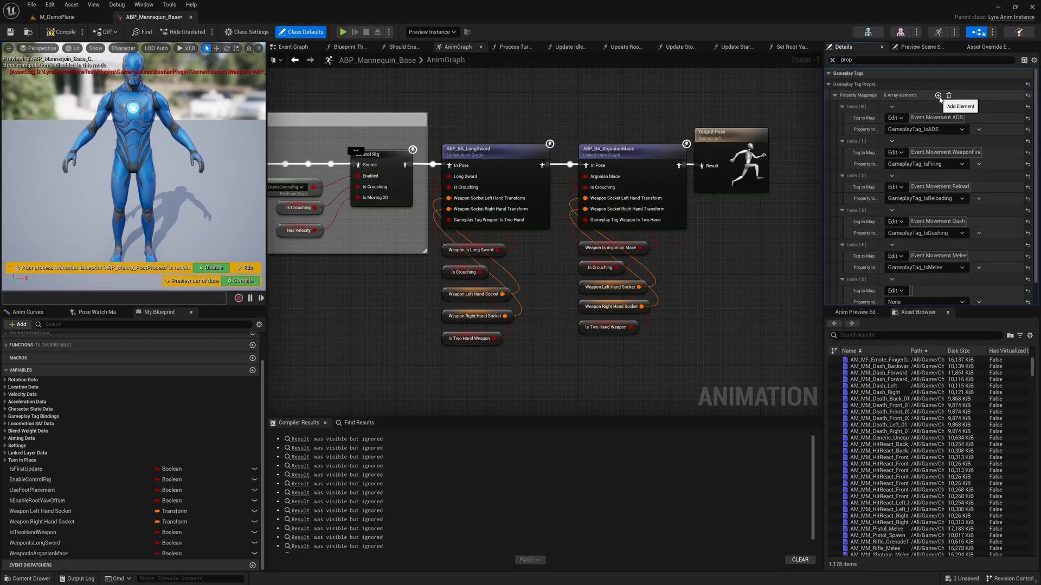
left_click(938, 95)
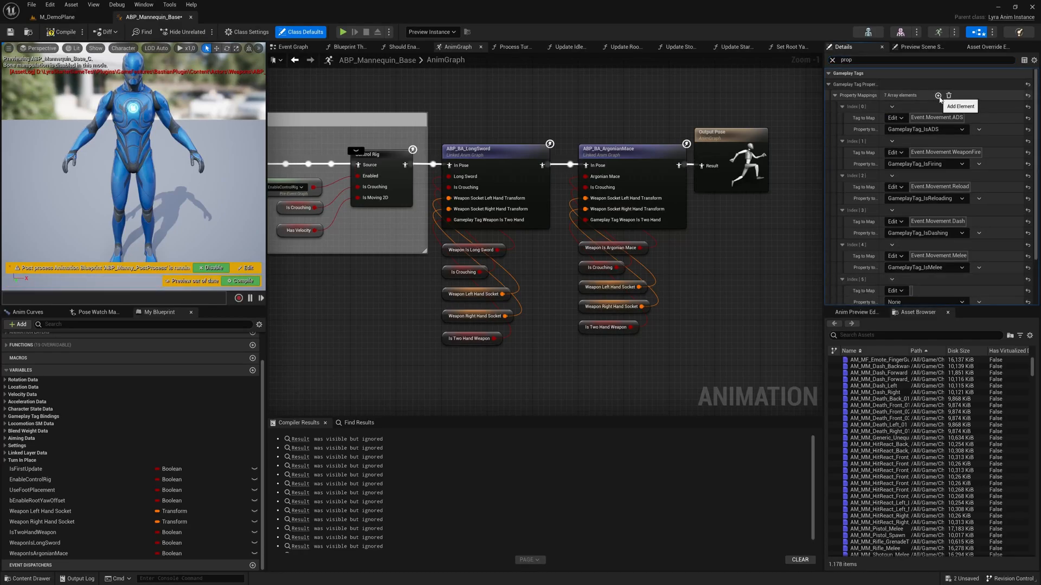
left_click(939, 95)
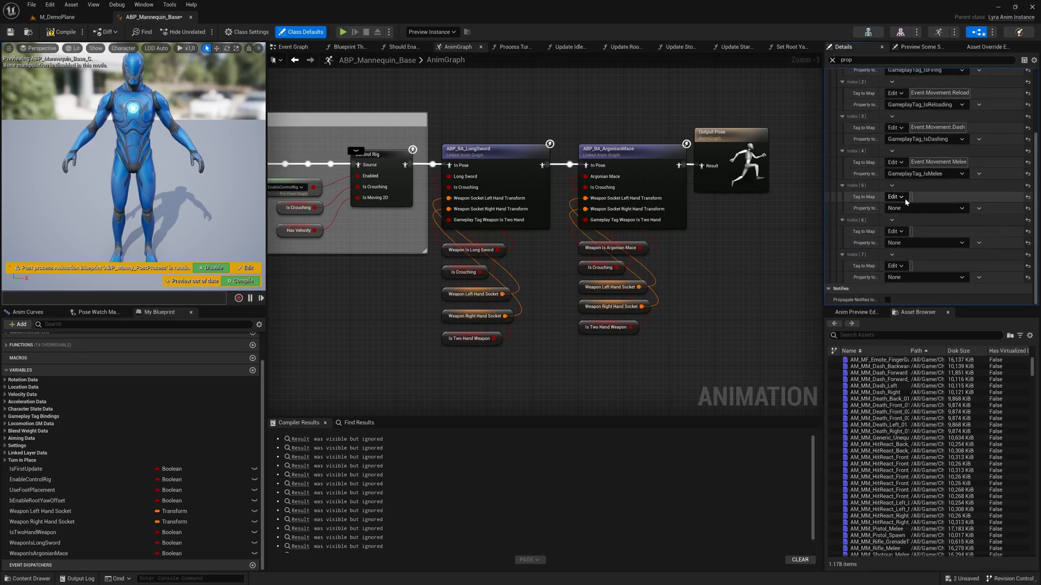
left_click(893, 196)
type("longsw")
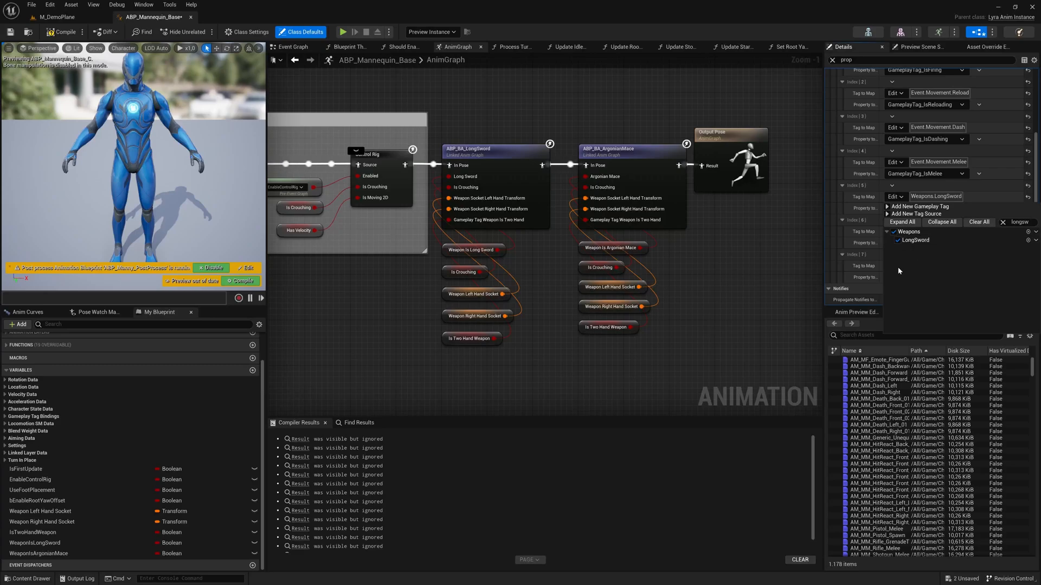
left_click(923, 208)
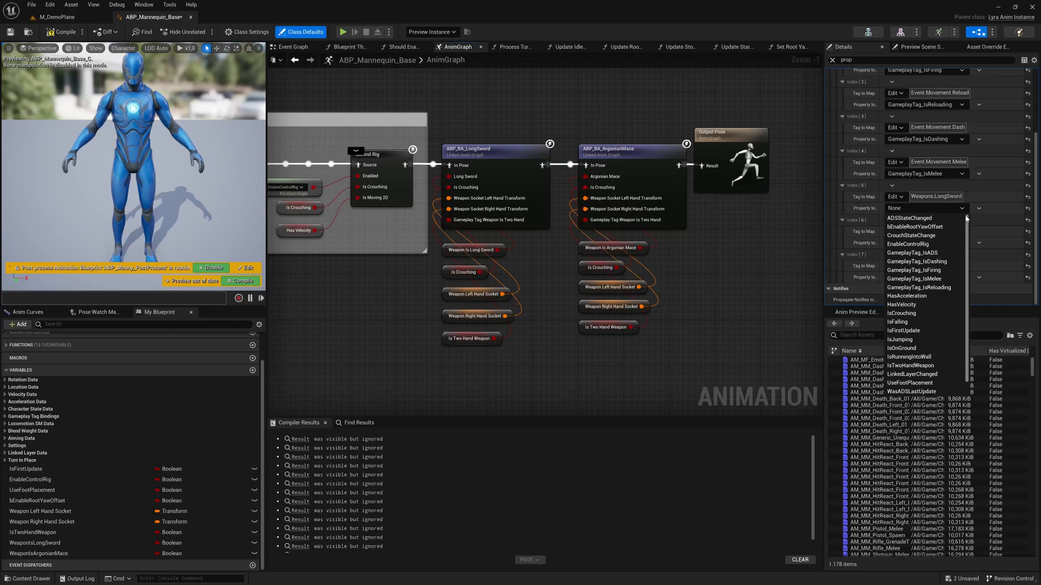
mouse_move(922, 278)
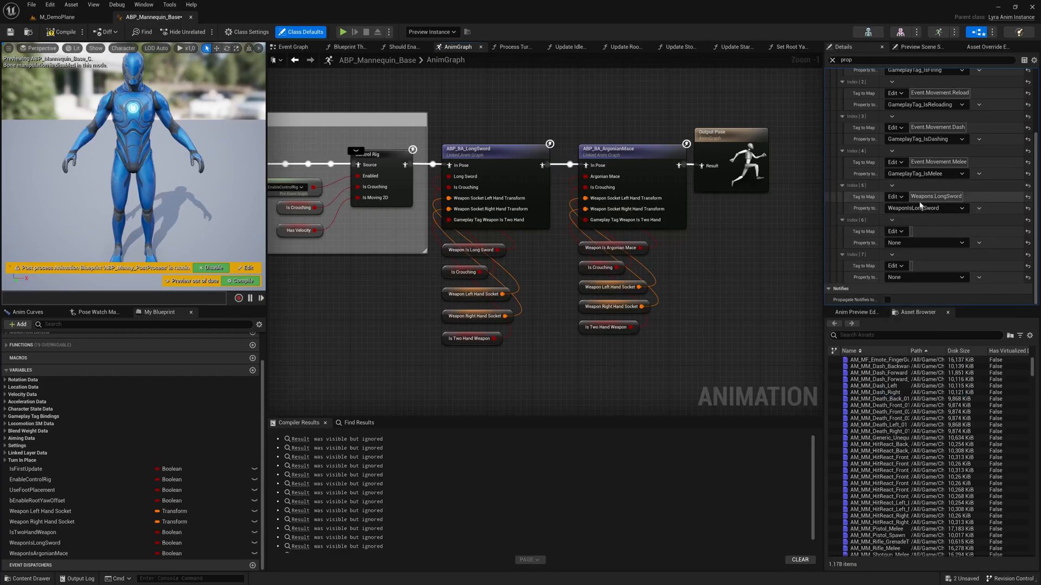
Bind the Weapons.ArgonianMace tag to the WeaponIsArgonianMace boolean
left_click(896, 231)
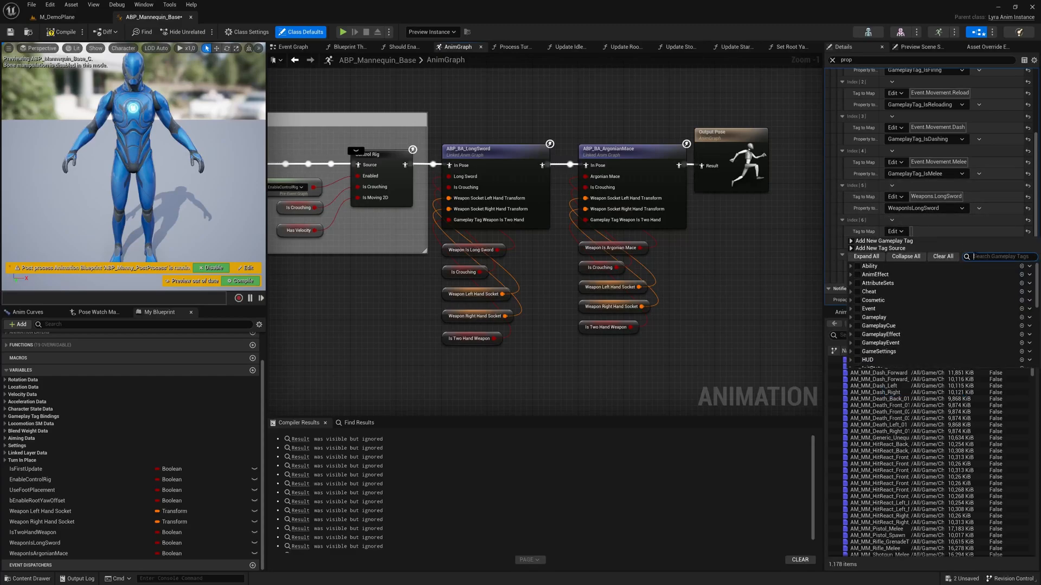
type("mace")
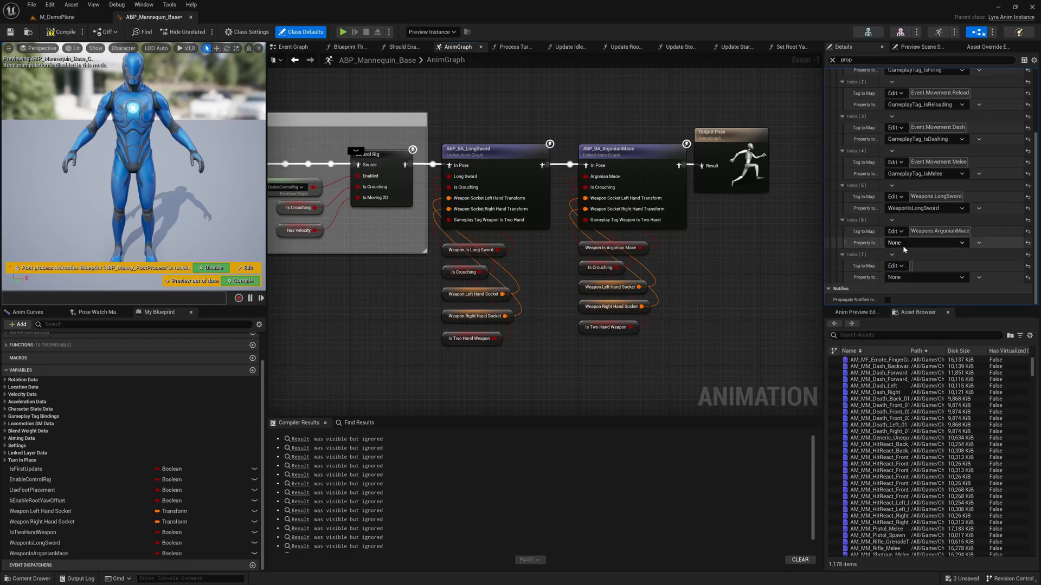
left_click(925, 242)
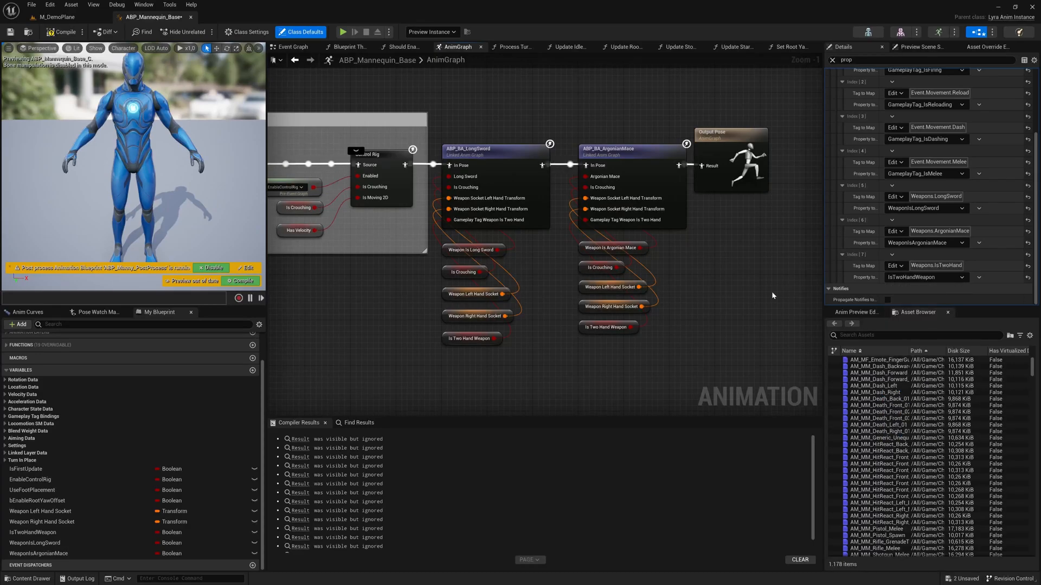
left_click(61, 32)
type("W")
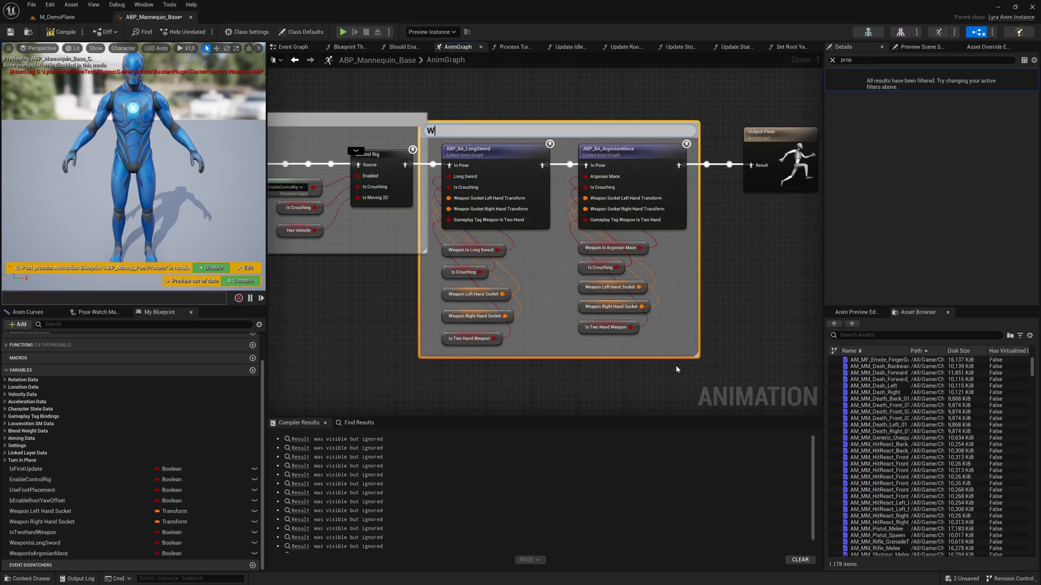
Title the comment around the LongSword and ArgonianMace linked nodes 'Weapon ABPs'
type("eapon A")
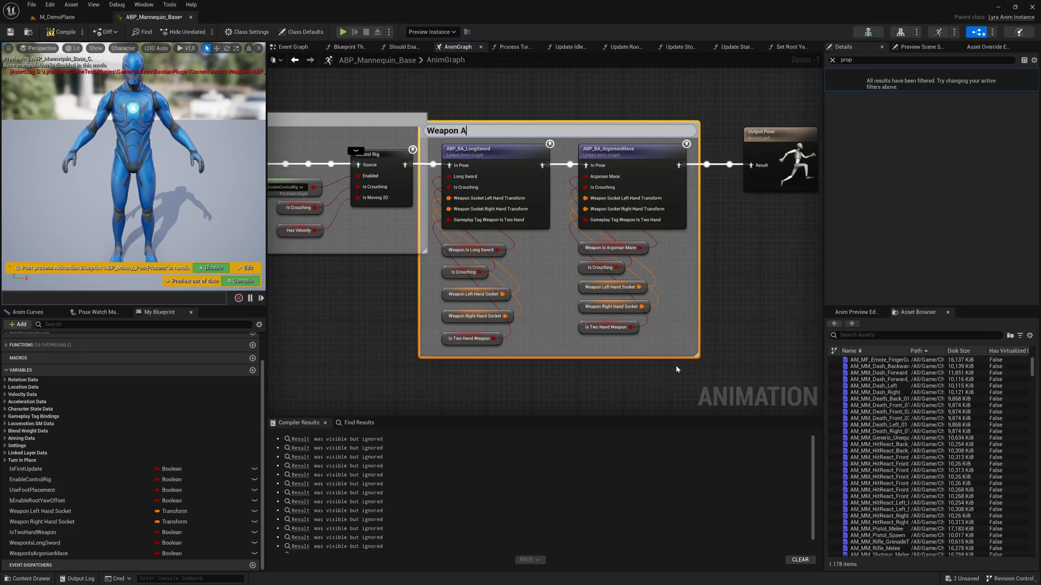
type("BOP")
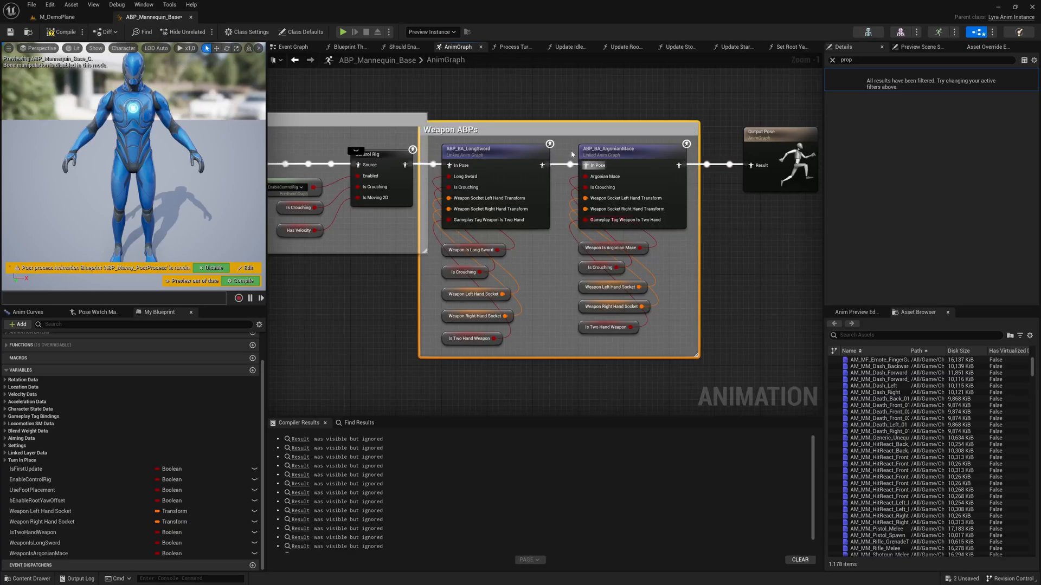
mouse_move(525, 127)
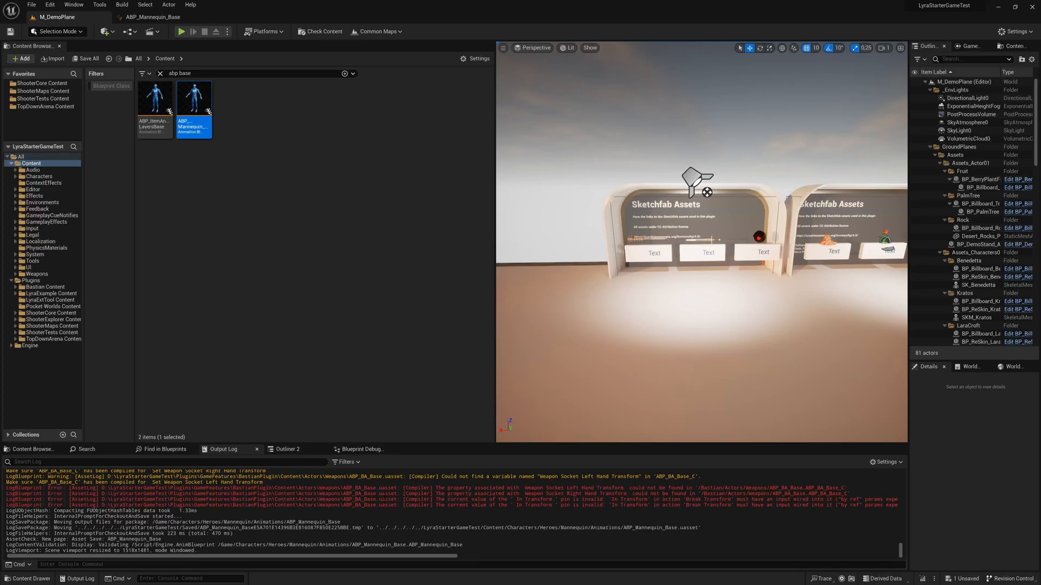
mouse_move(41, 281)
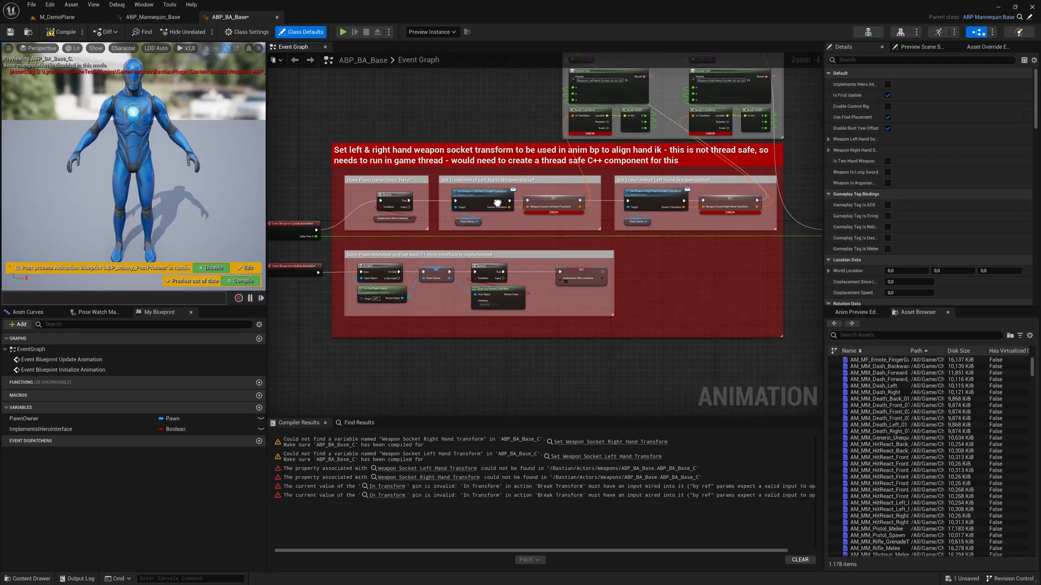
Add a Set Weapon Left Hand Socket node beside the erroring left-hand setter
left_click(247, 32)
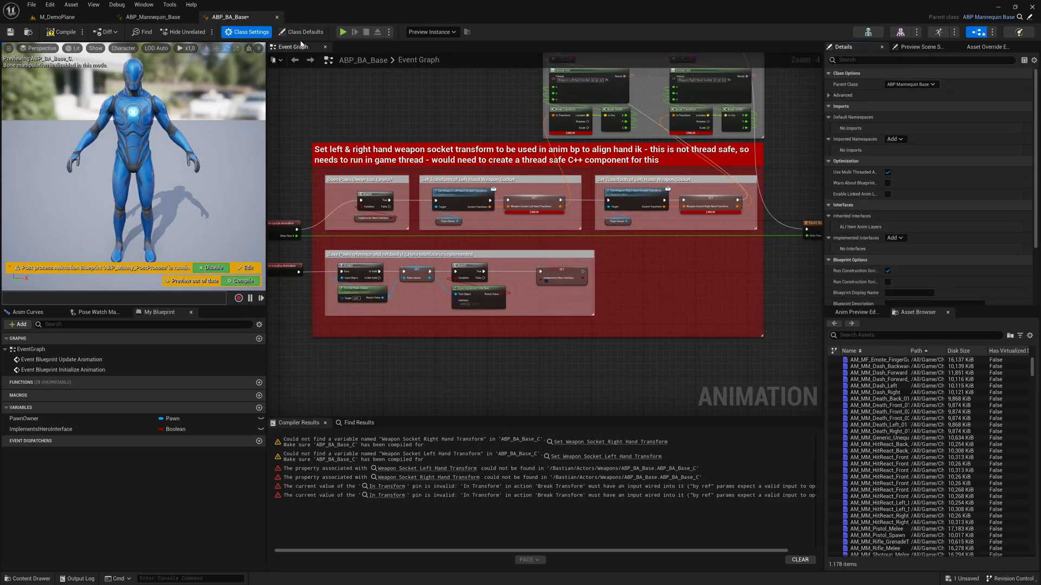
left_click(304, 32)
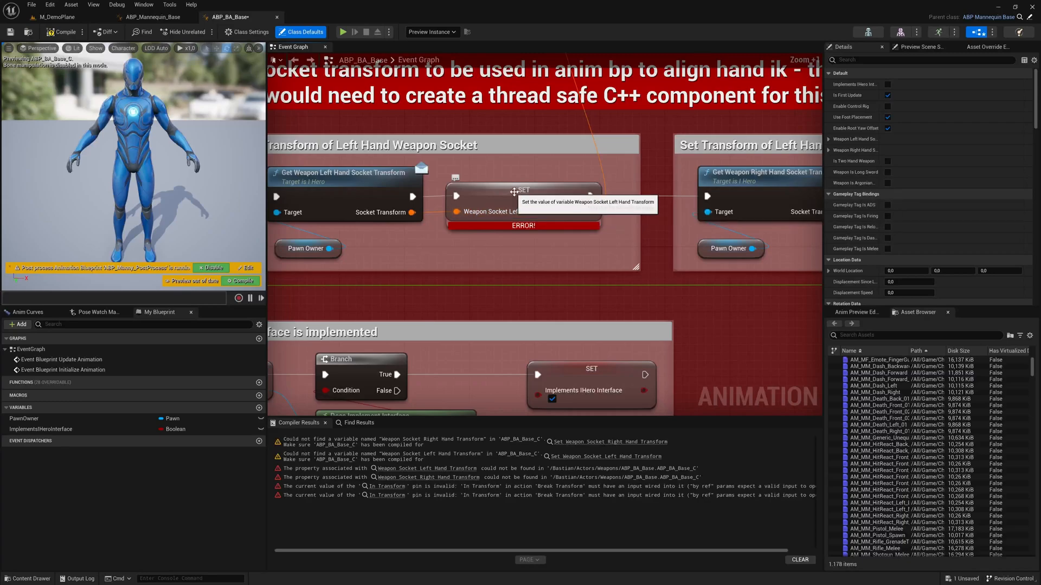
left_click(524, 190)
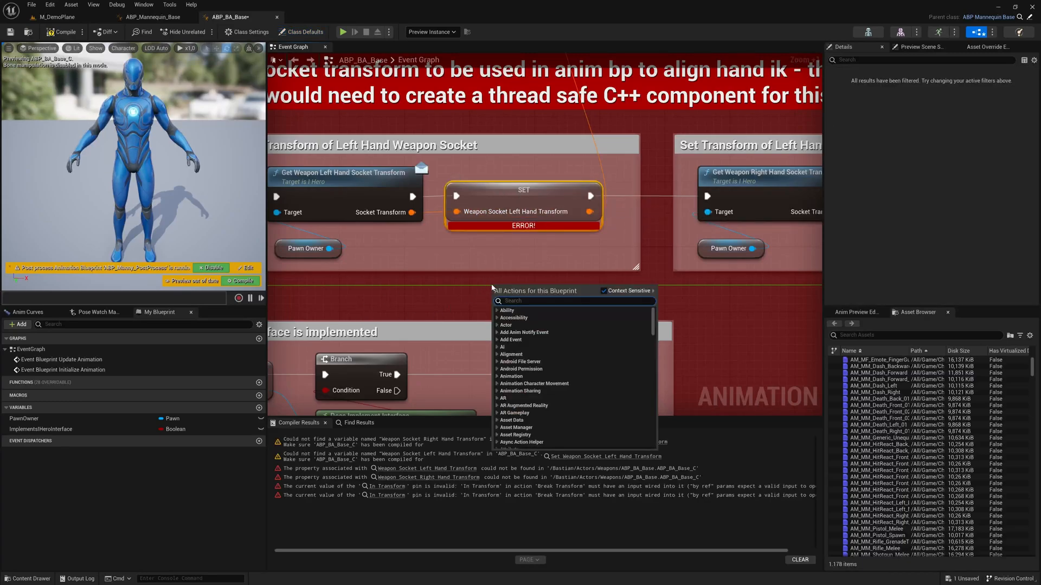
type("left")
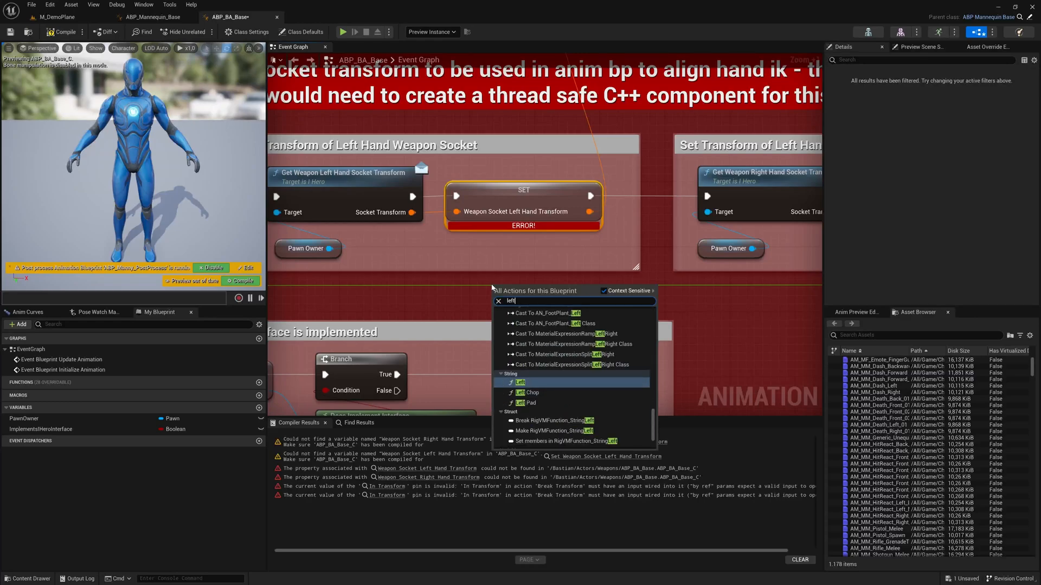
type("hand")
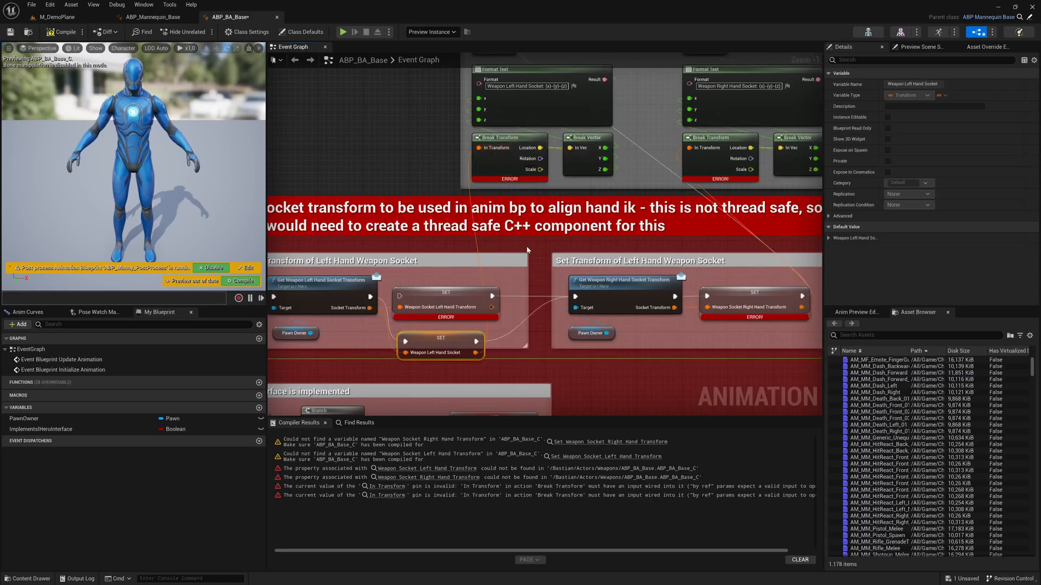
mouse_move(440, 337)
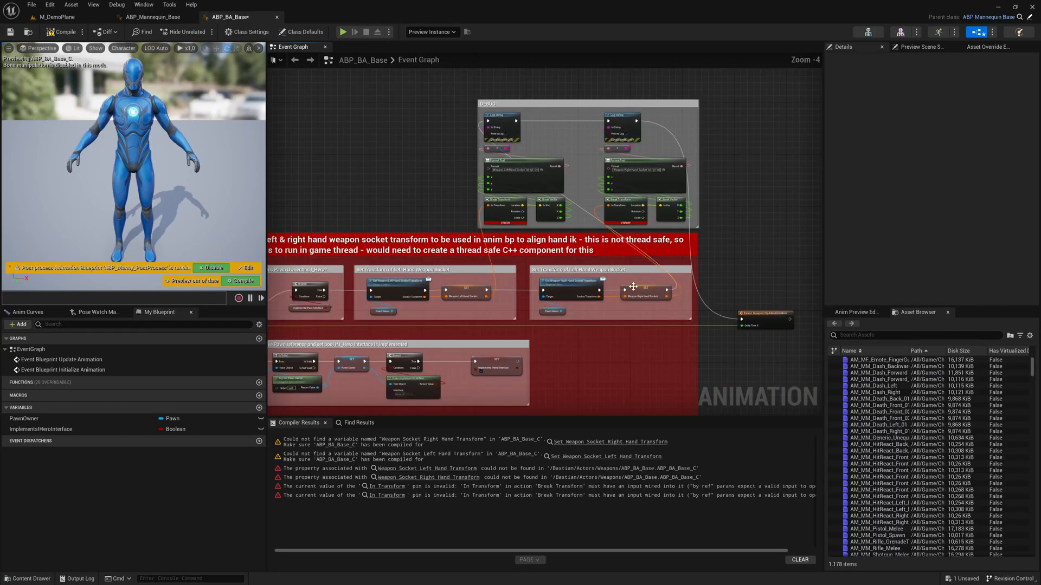
mouse_move(677, 305)
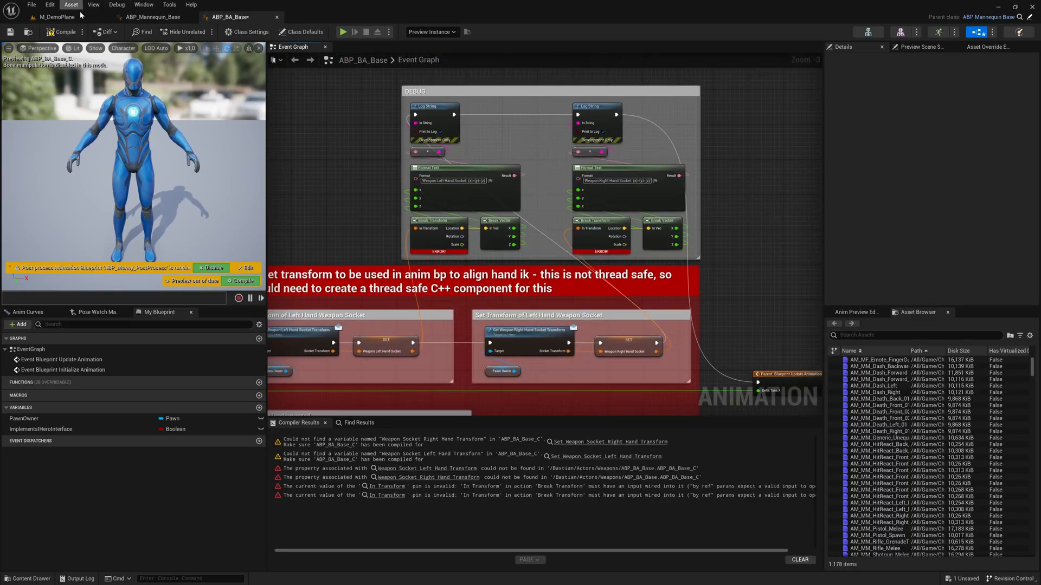
Compile ABP_BA_Base, noting the three unmapped weapon-tag errors, and show Class Defaults
left_click(62, 32)
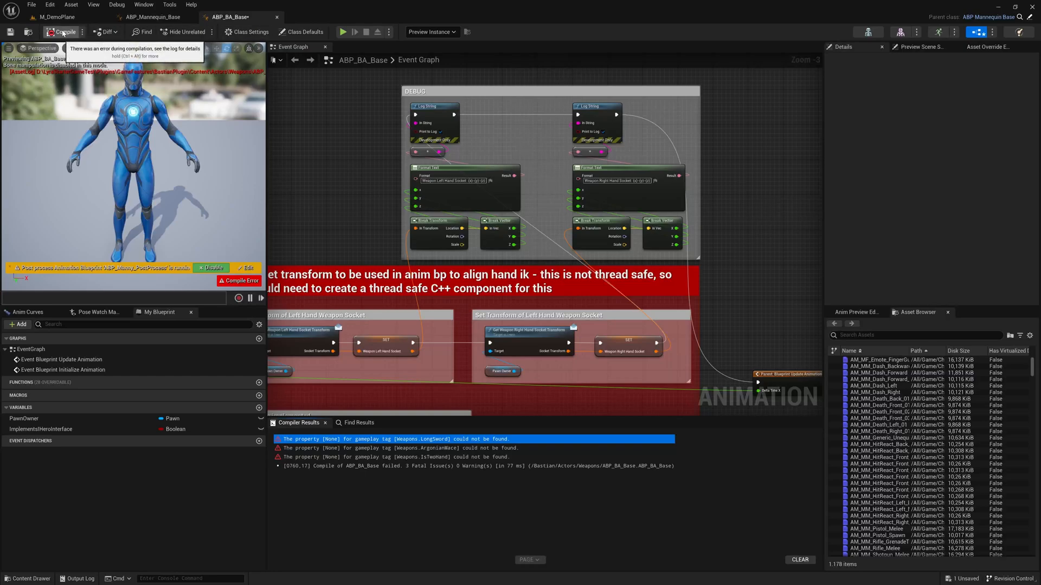
left_click(301, 32)
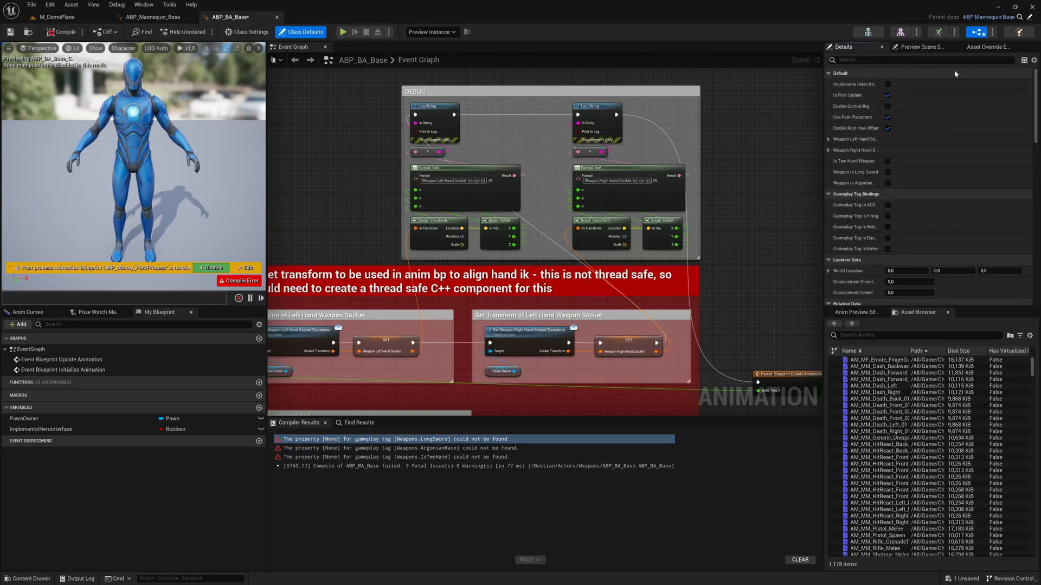
Map LongSword, ArgonianMace and IsTwoHand tags to WeaponIsLongSword, WeaponIsArgonianMace, IsTwoHandWeapon, then compile
type("prop")
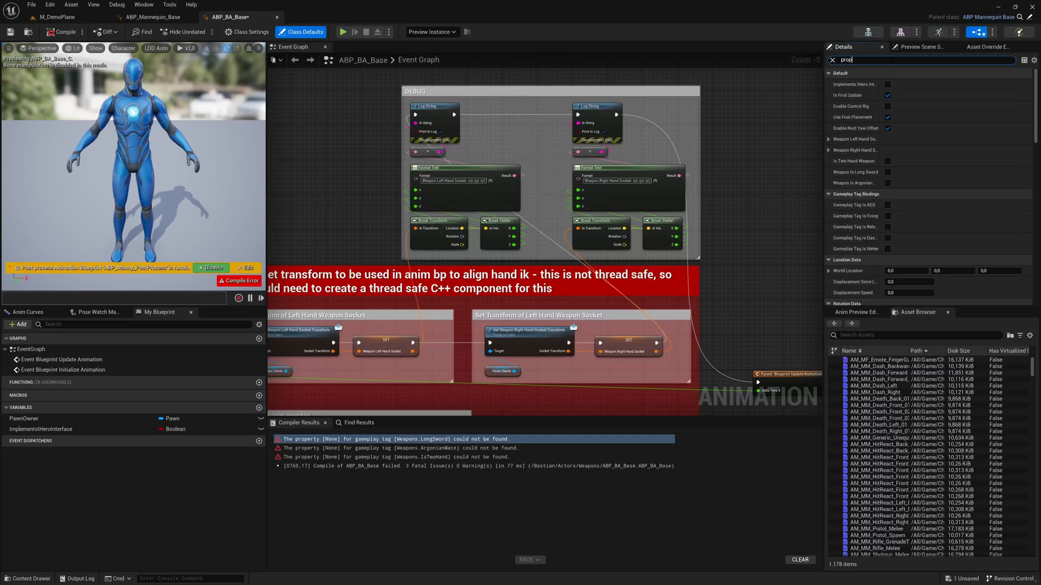
scroll("down", 3)
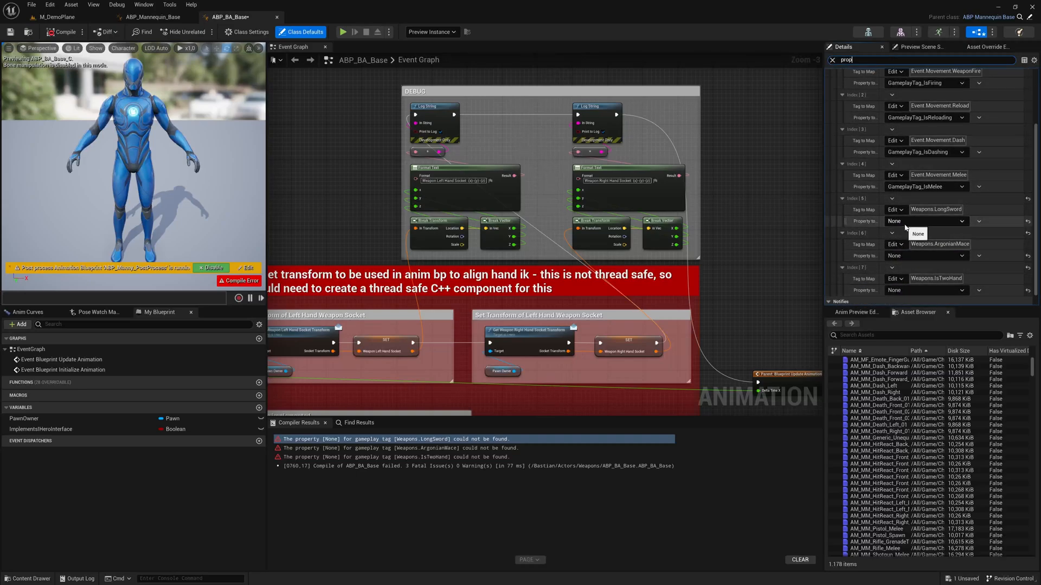
left_click(923, 221)
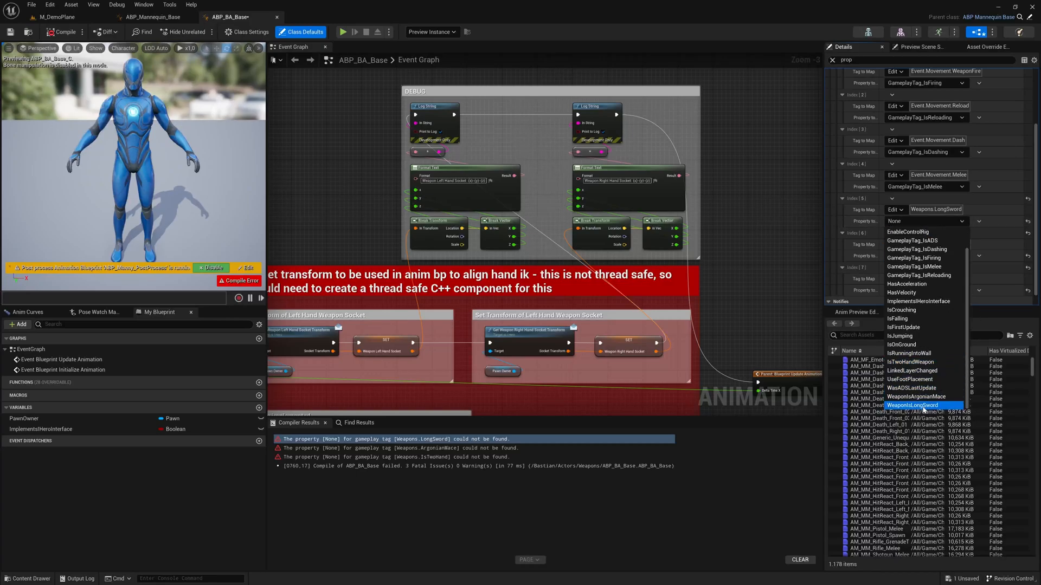
left_click(913, 404)
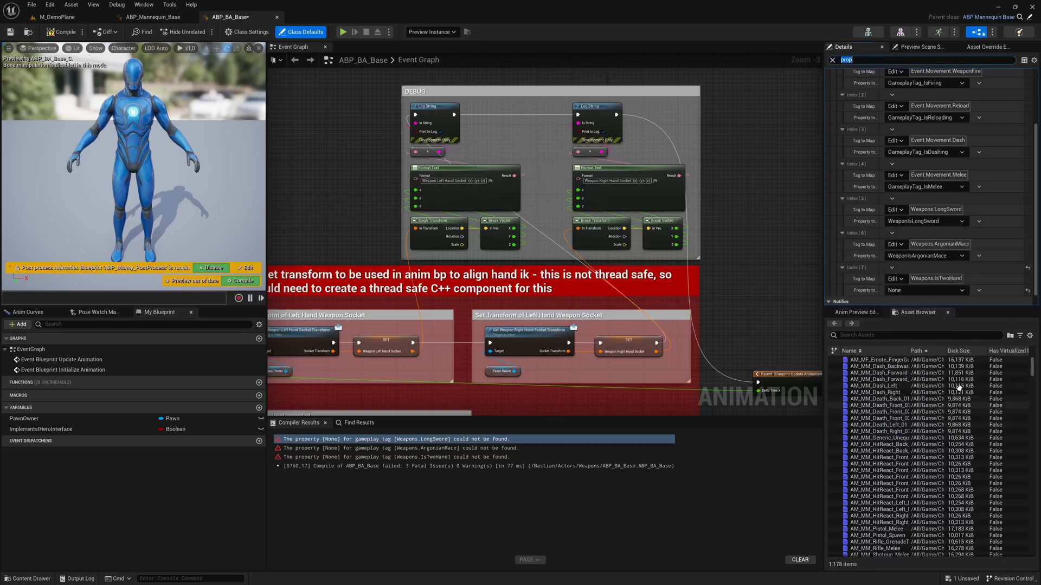
left_click(923, 290)
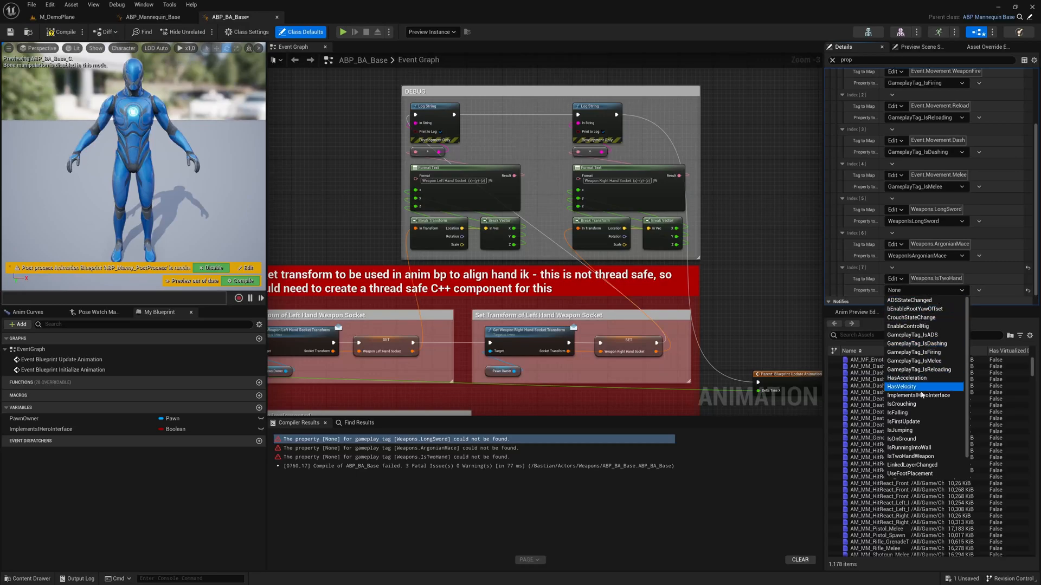
left_click(910, 446)
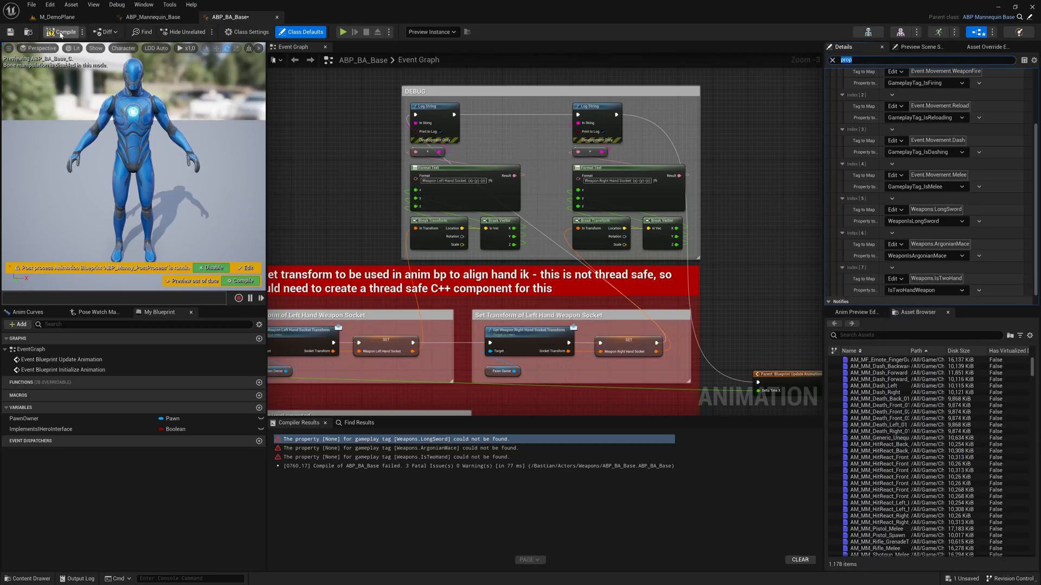
left_click(64, 32)
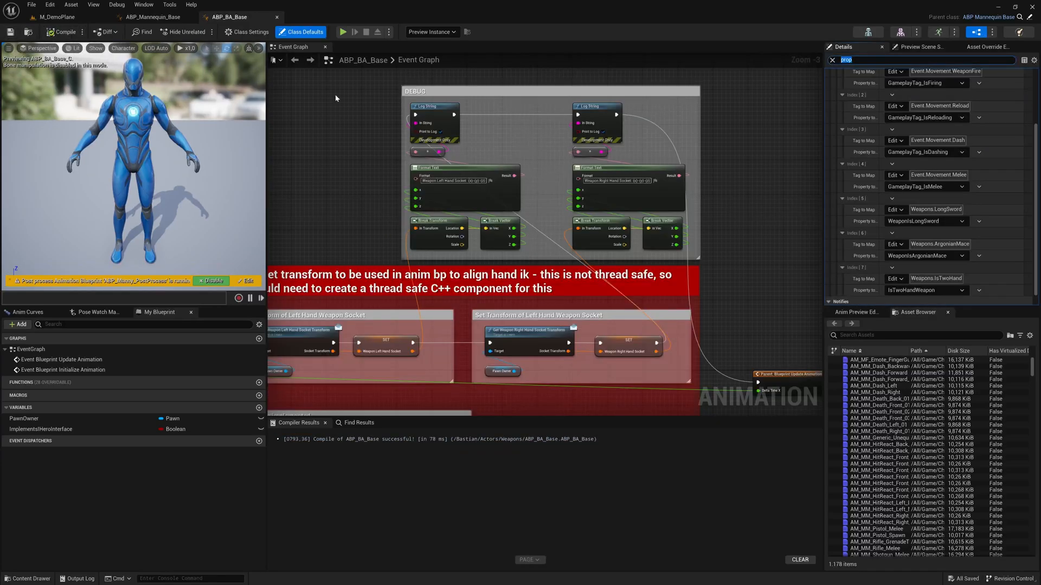
mouse_move(341, 121)
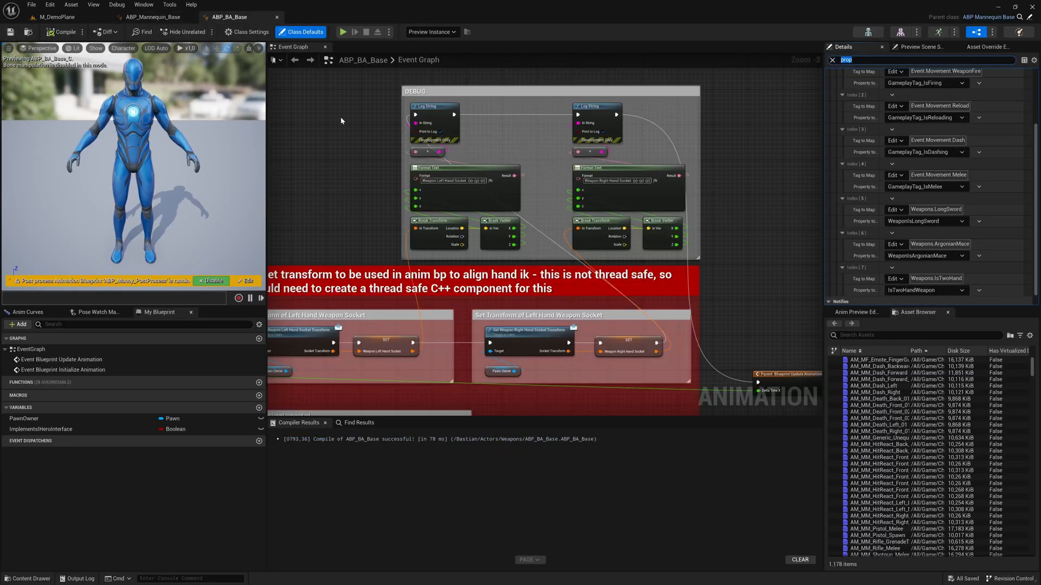
Launch a Play-in-Editor session of LyraStarterGameTest
scroll("down", 3)
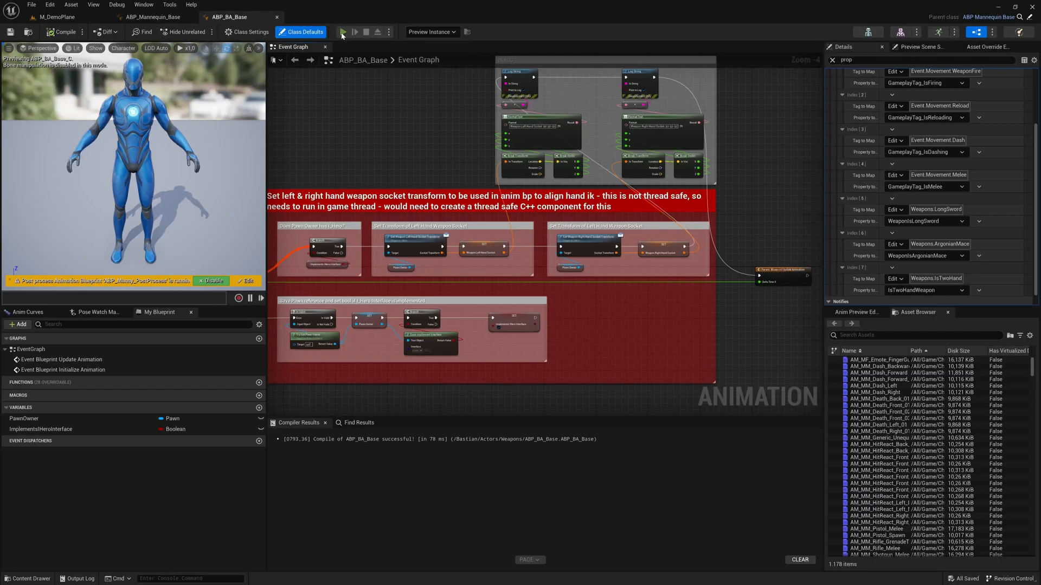
left_click(341, 32)
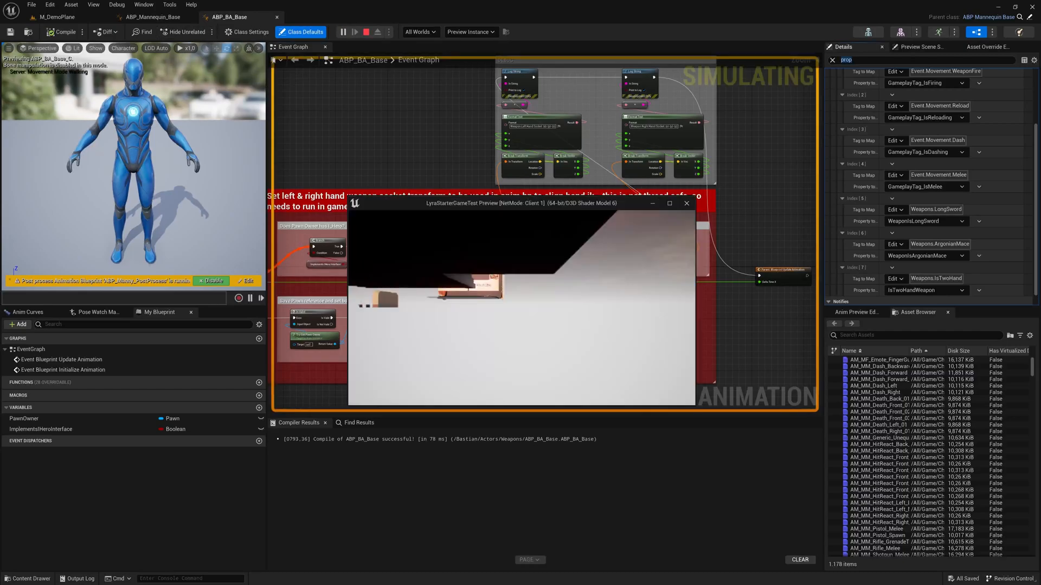